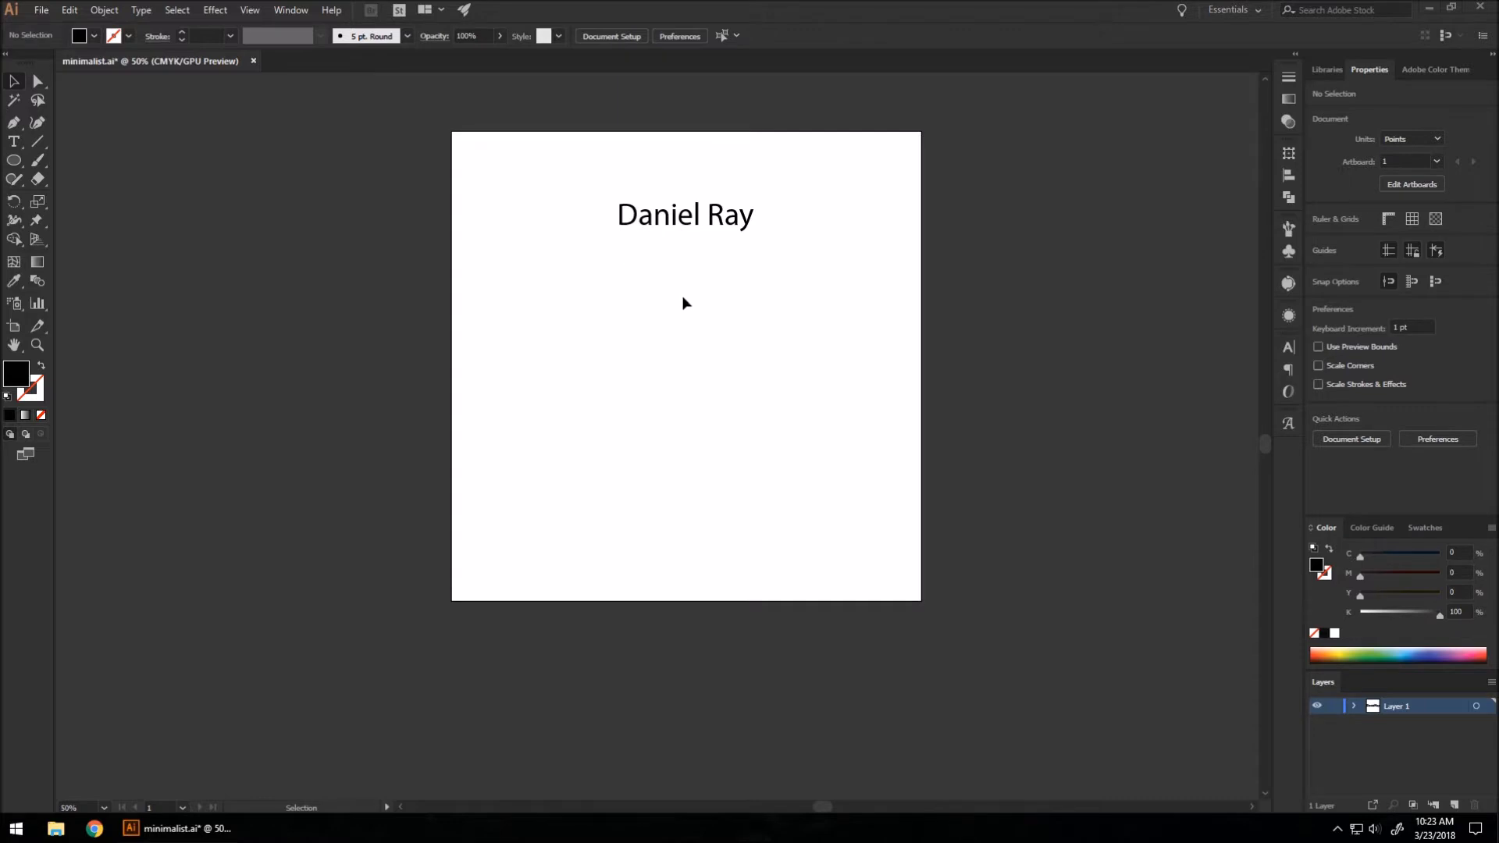
mouse_move(613, 285)
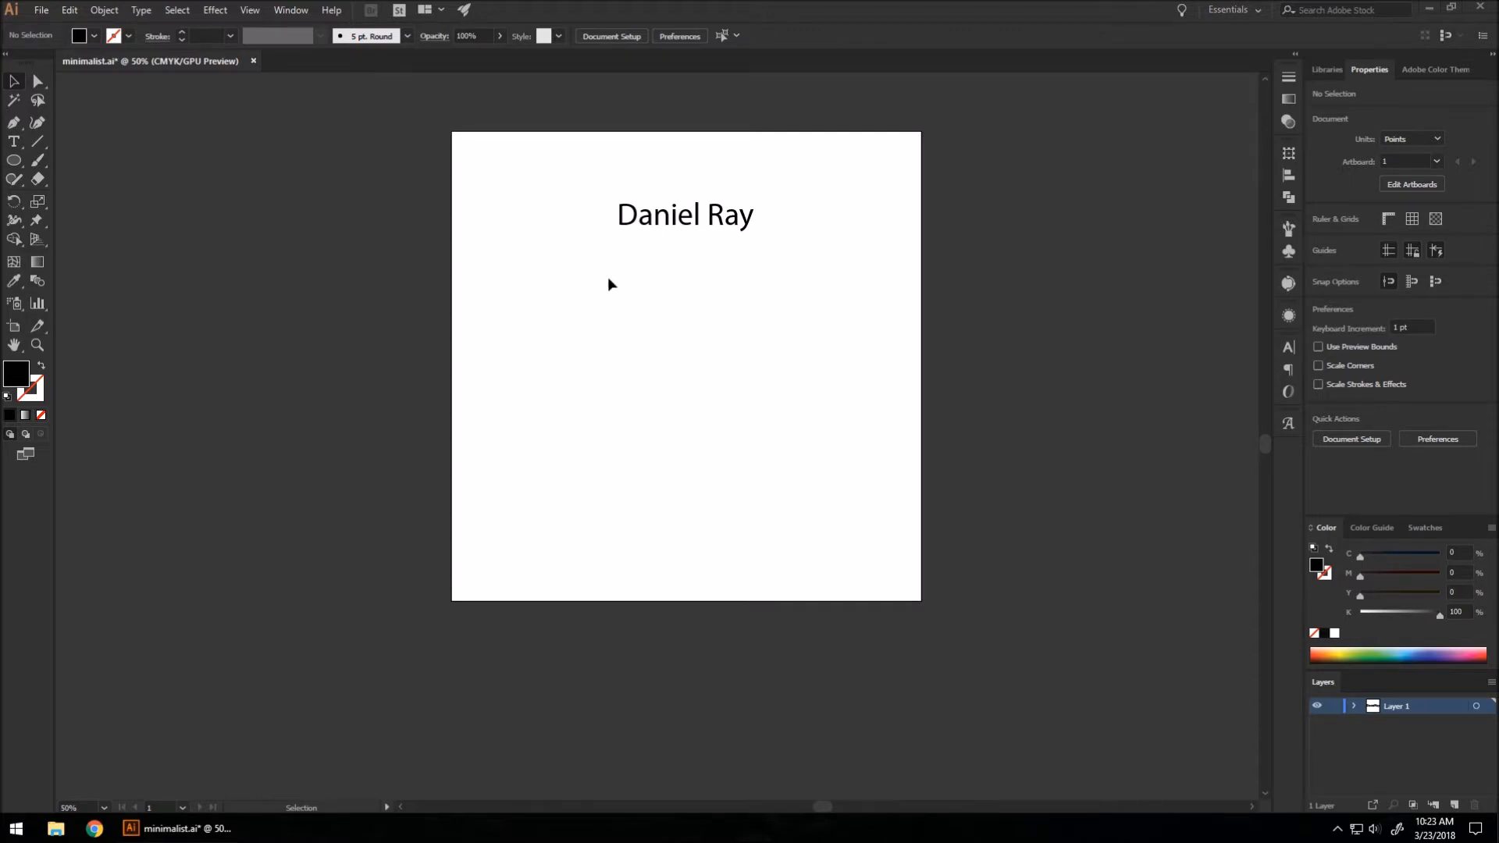
mouse_move(608, 290)
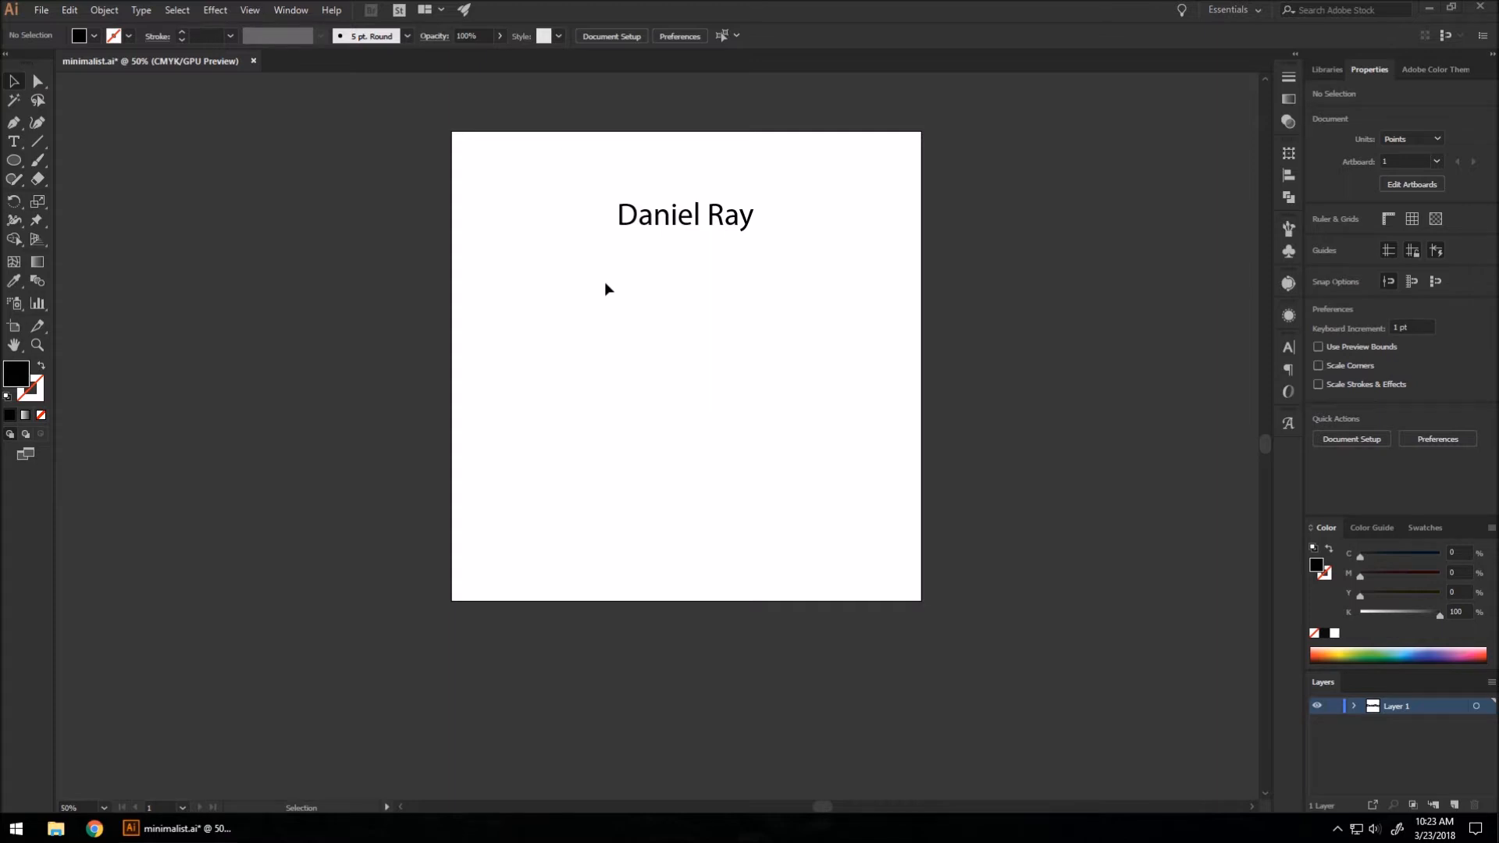
mouse_move(589, 288)
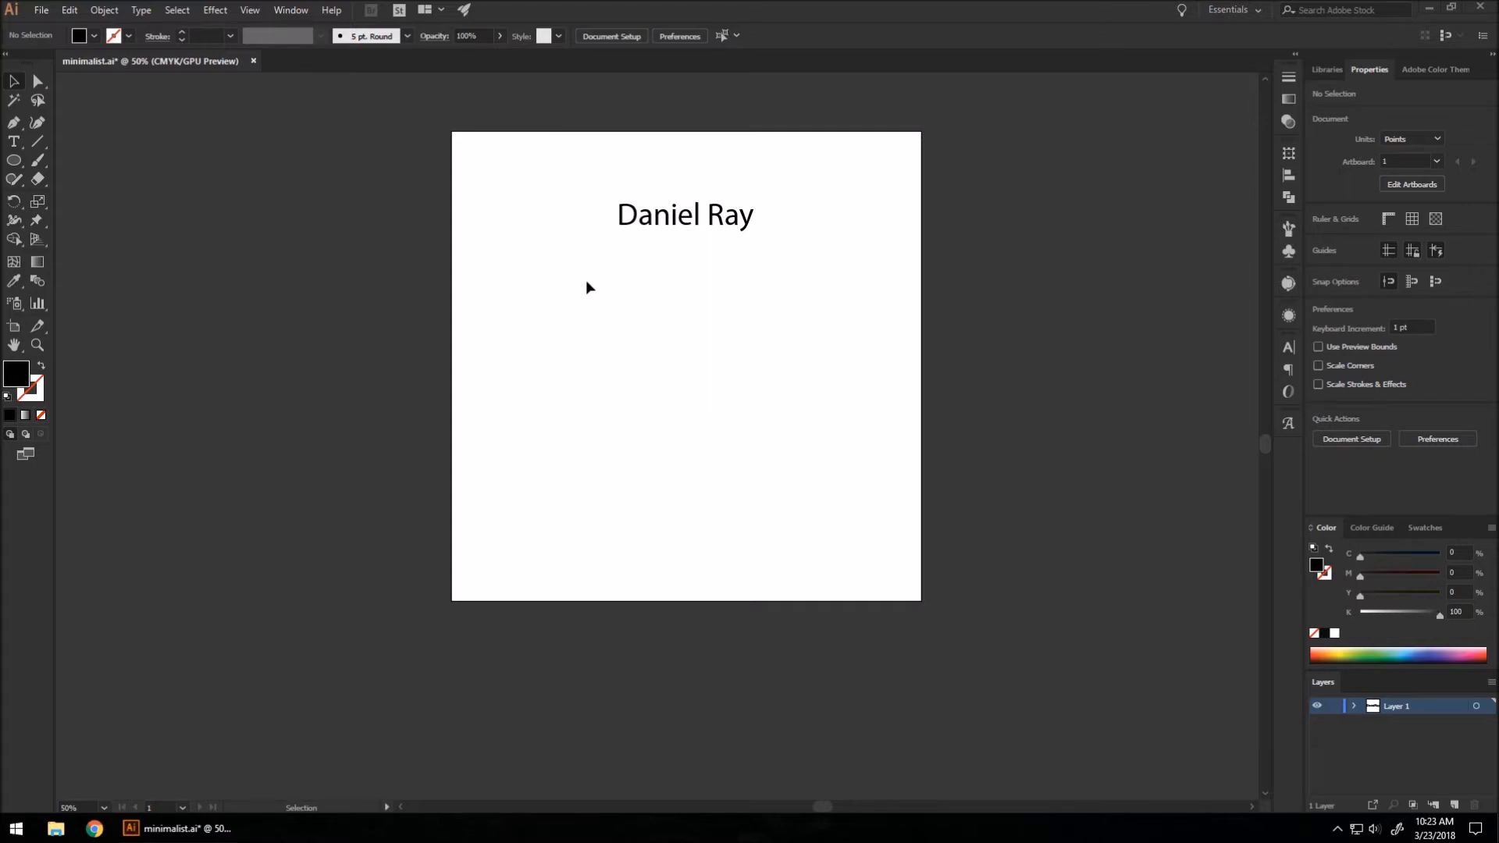
mouse_move(584, 278)
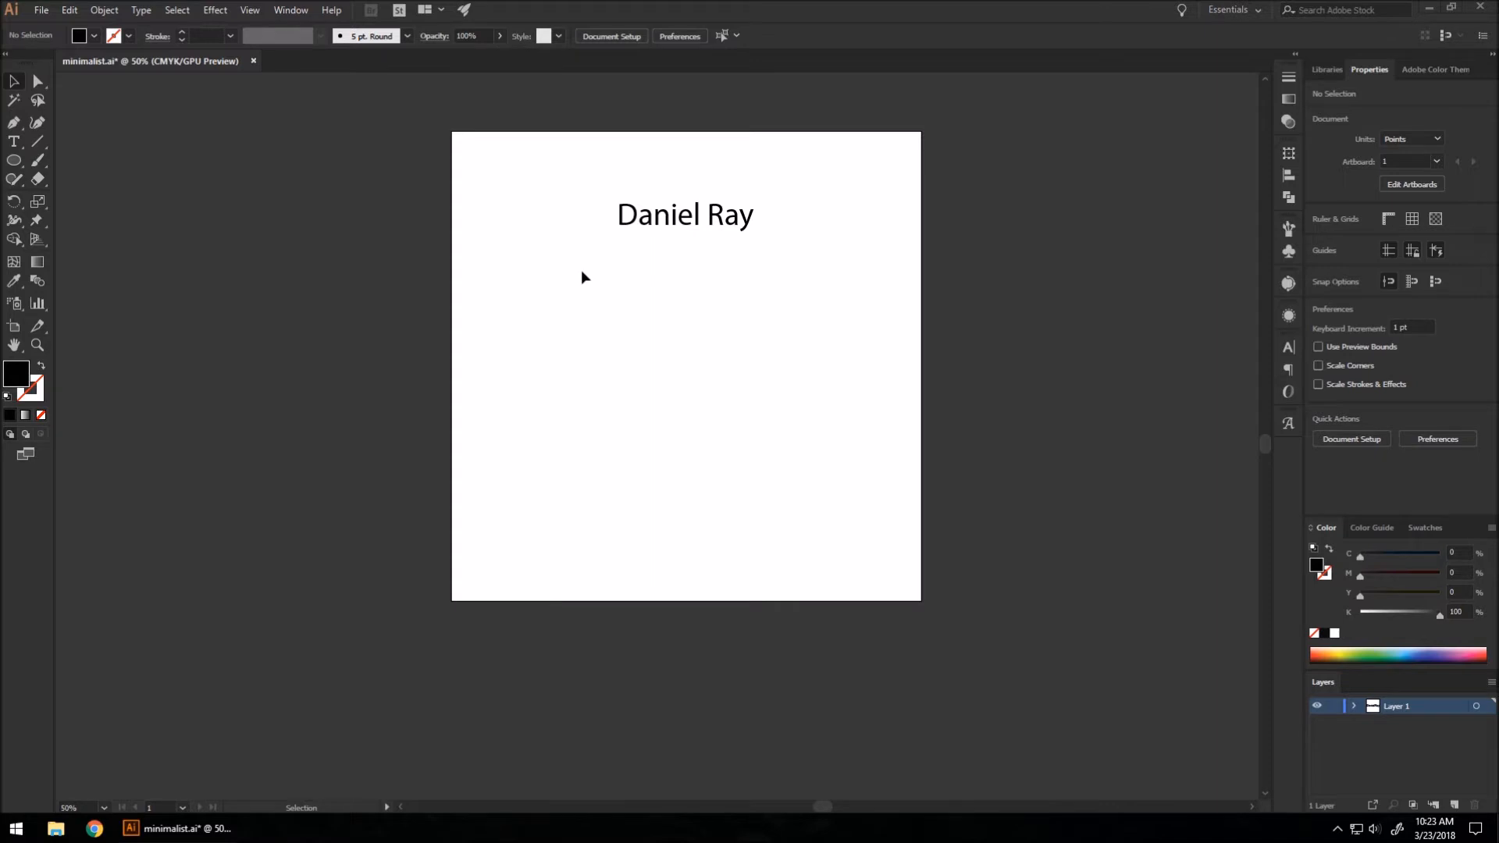
mouse_move(563, 270)
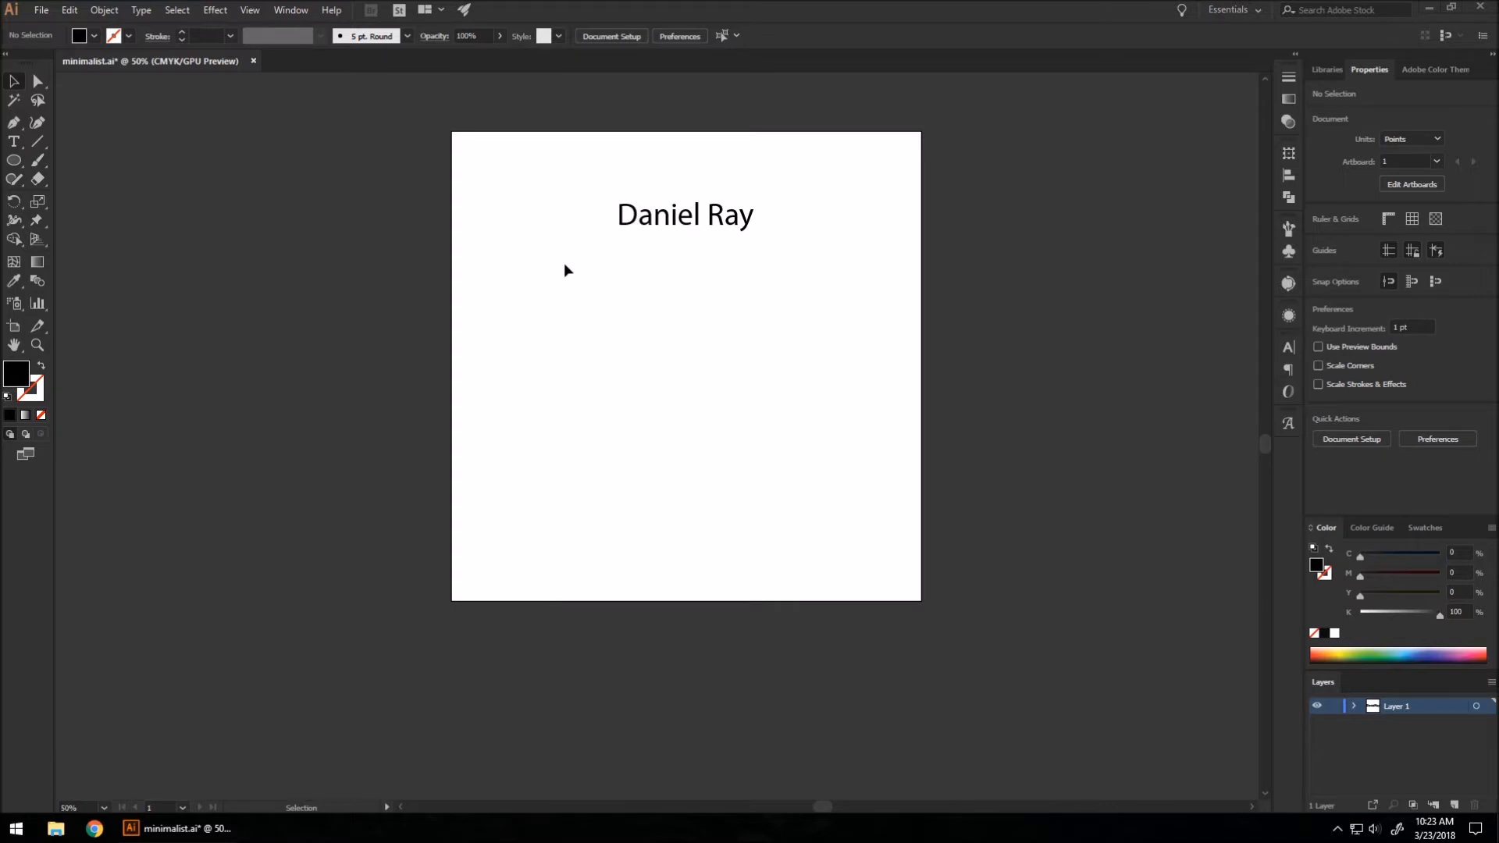
mouse_move(598, 237)
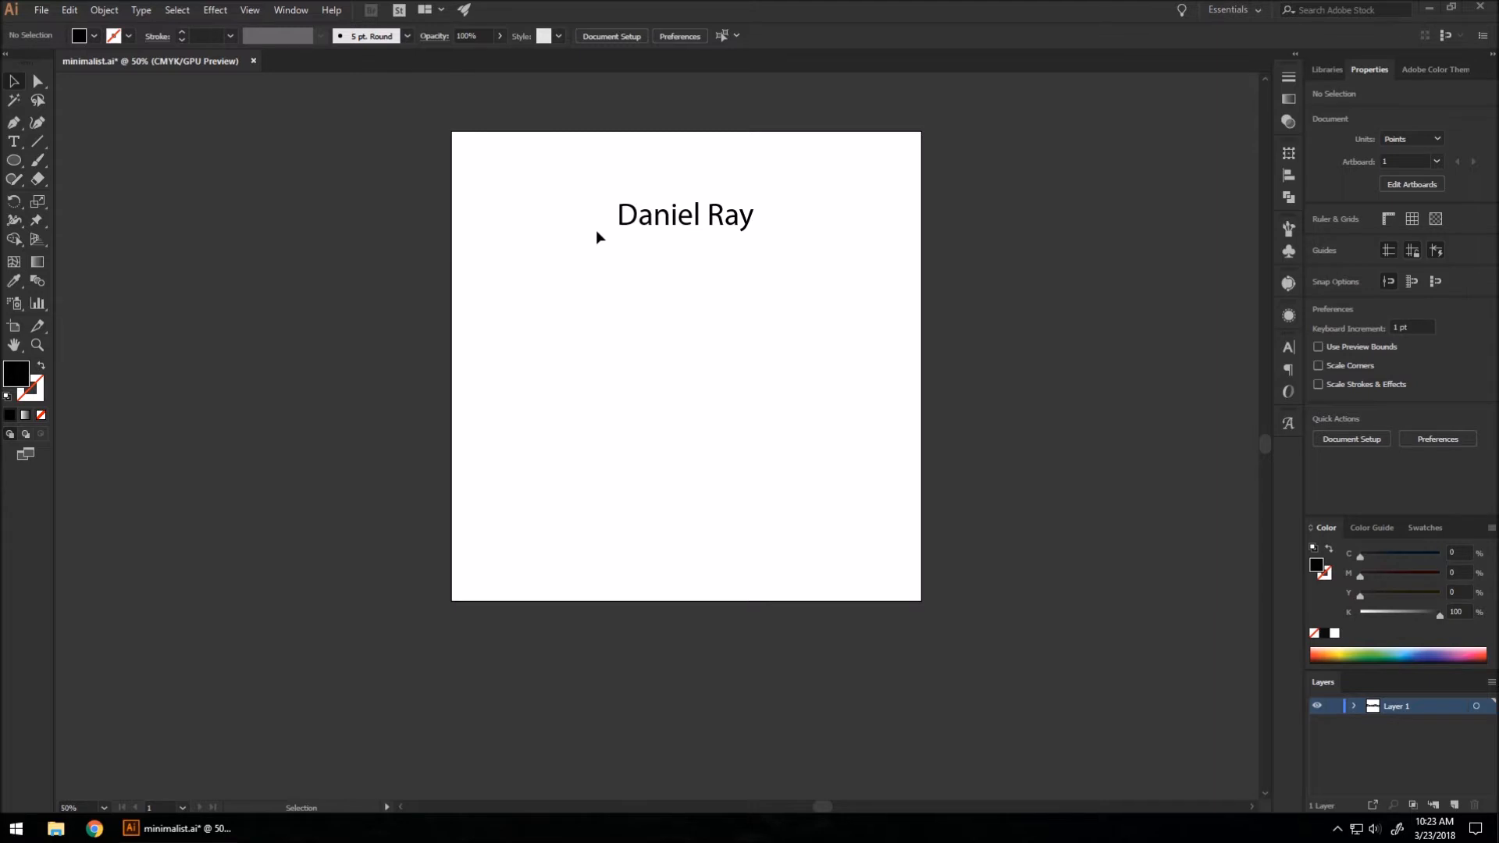
mouse_move(605, 231)
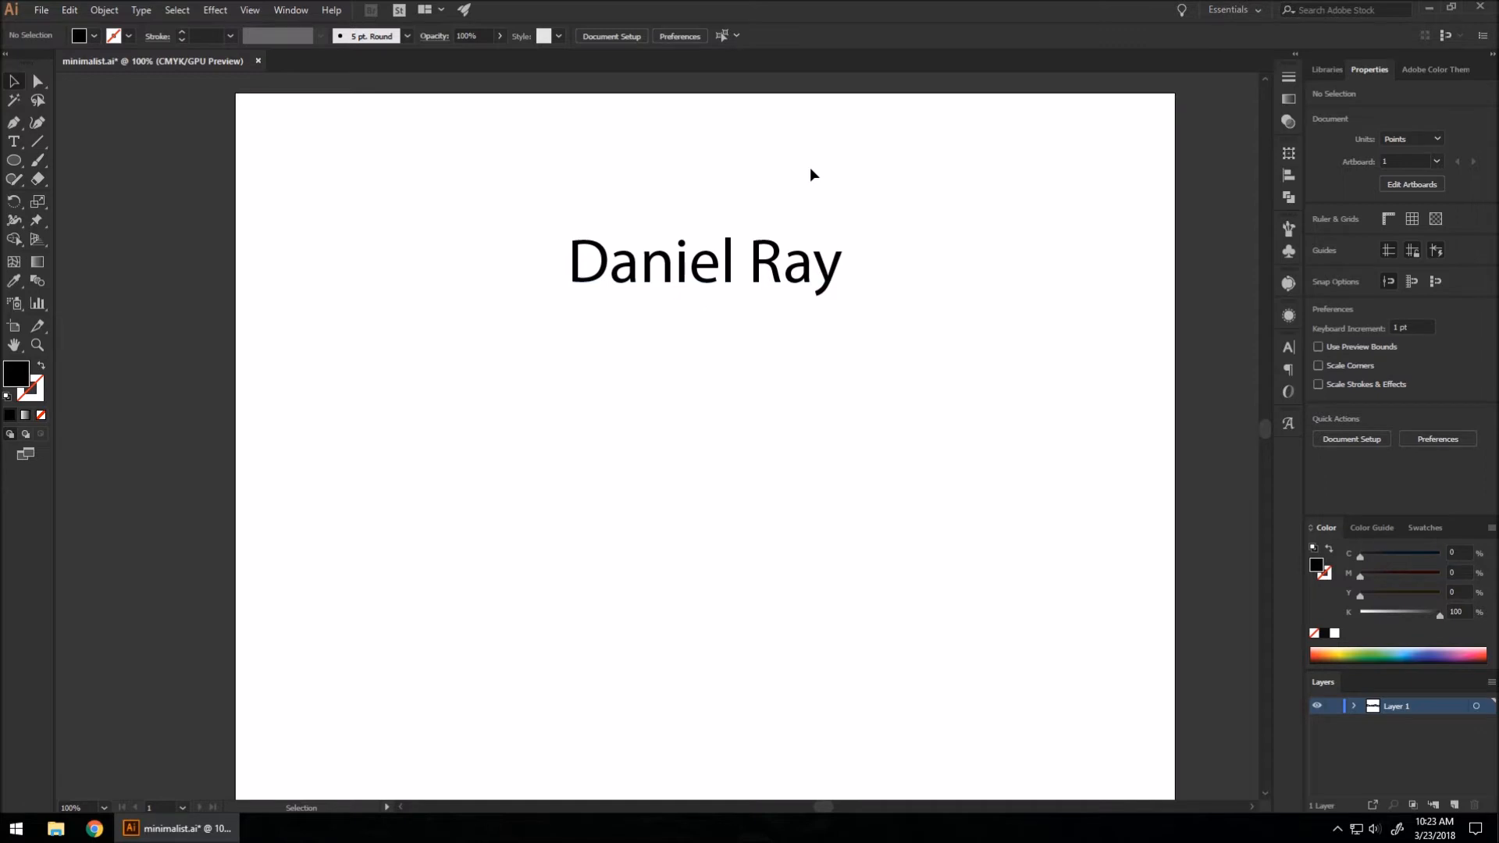
mouse_move(729, 202)
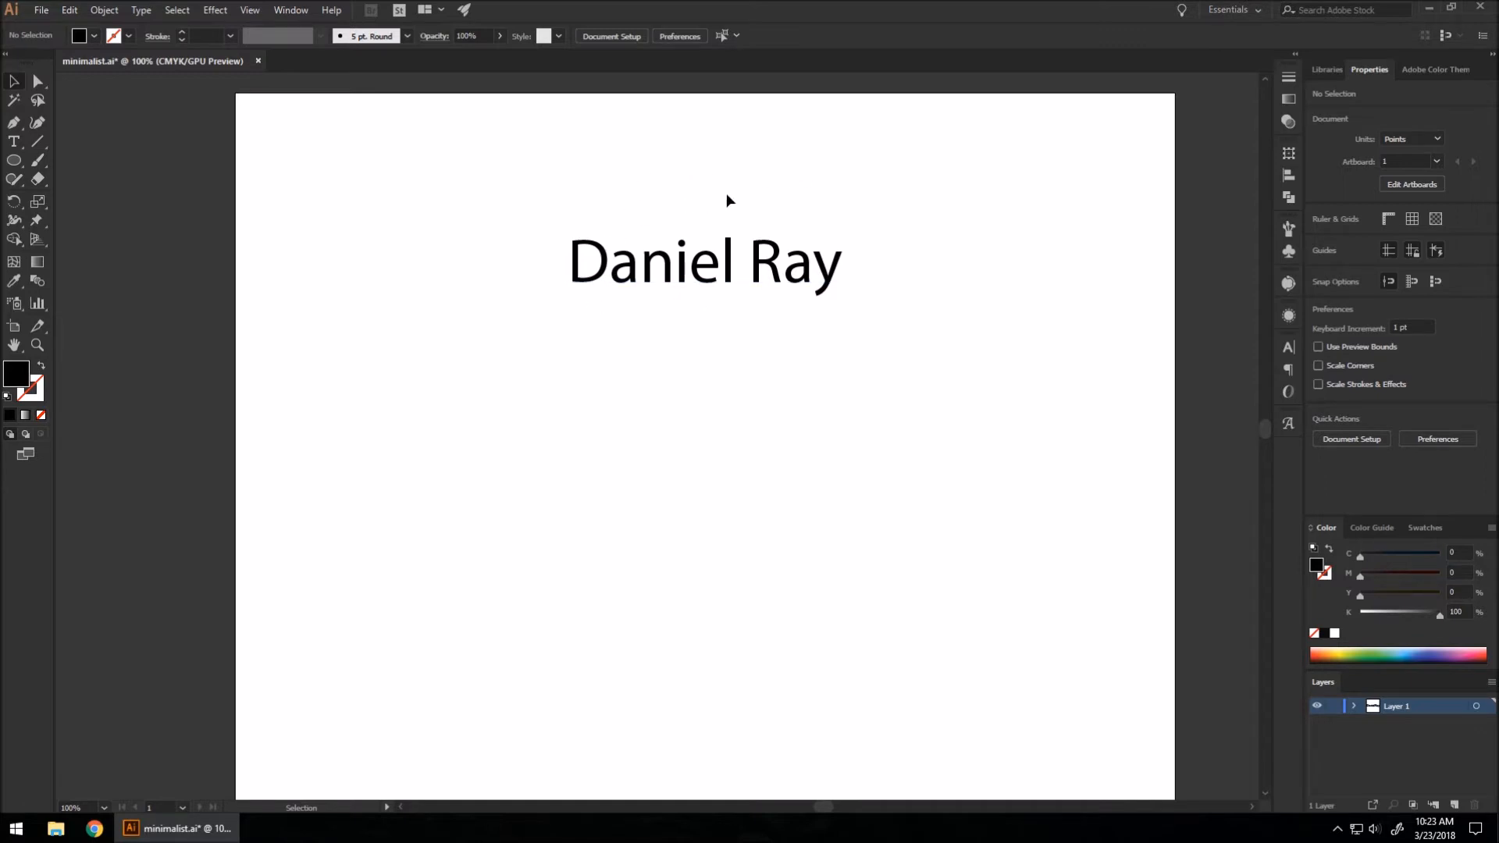
mouse_move(455, 170)
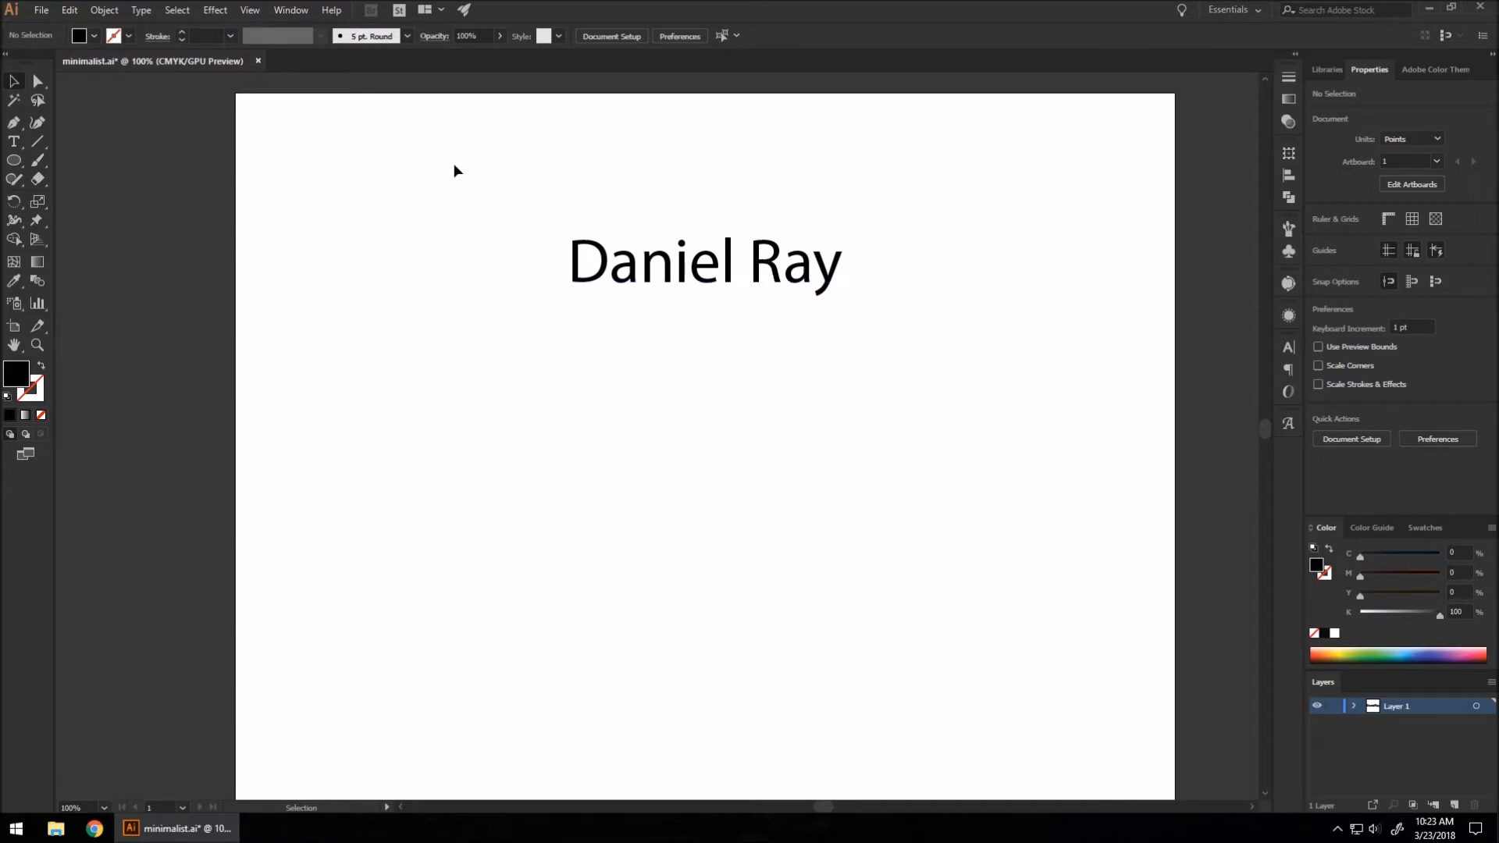
Add the DR and dR monogram variants on new text lines below the name.
left_click(14, 140)
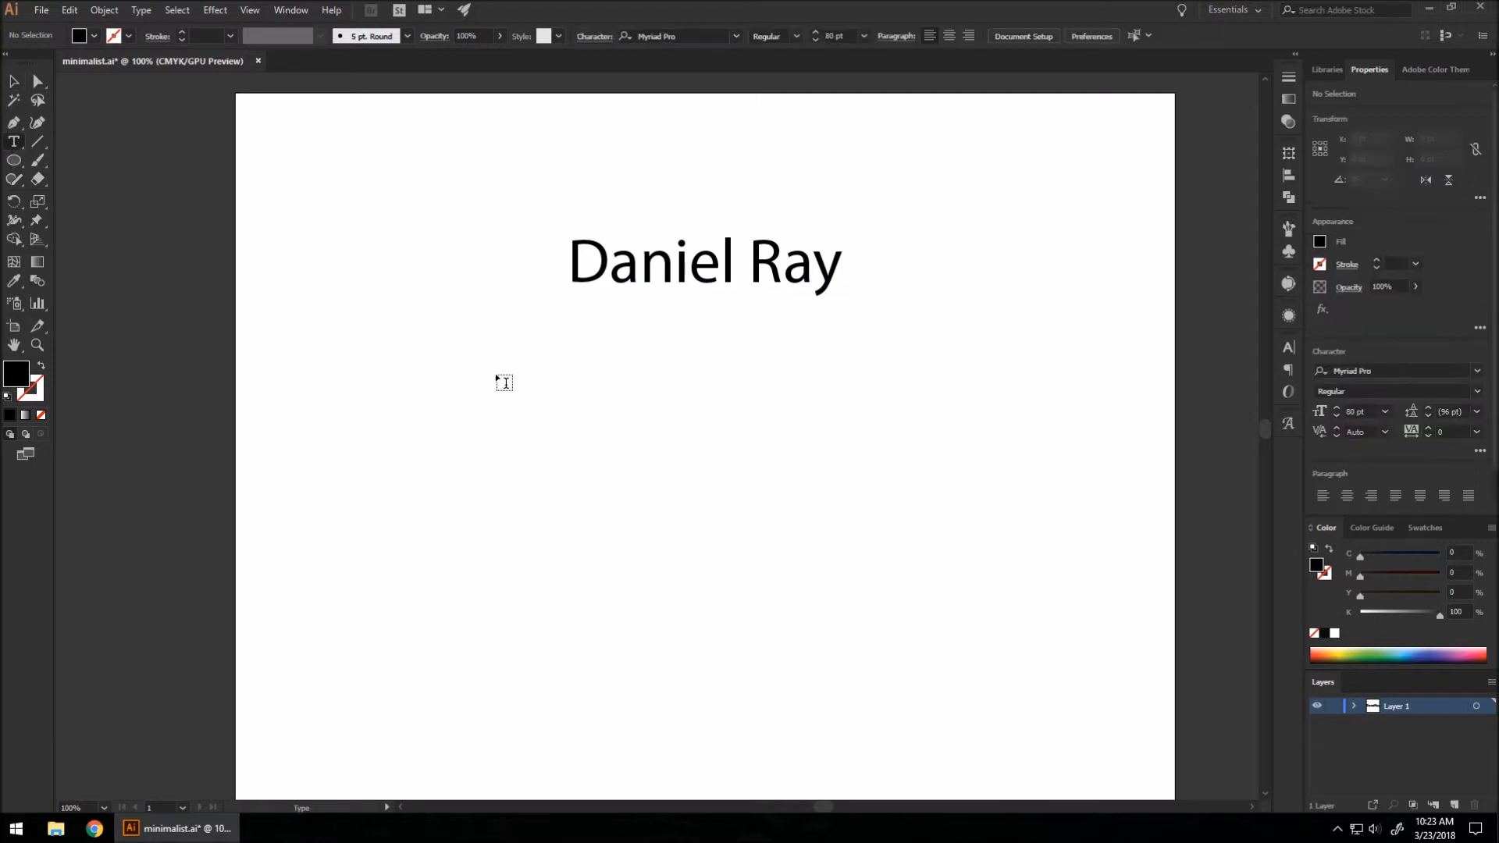
type("Lorem ipsum")
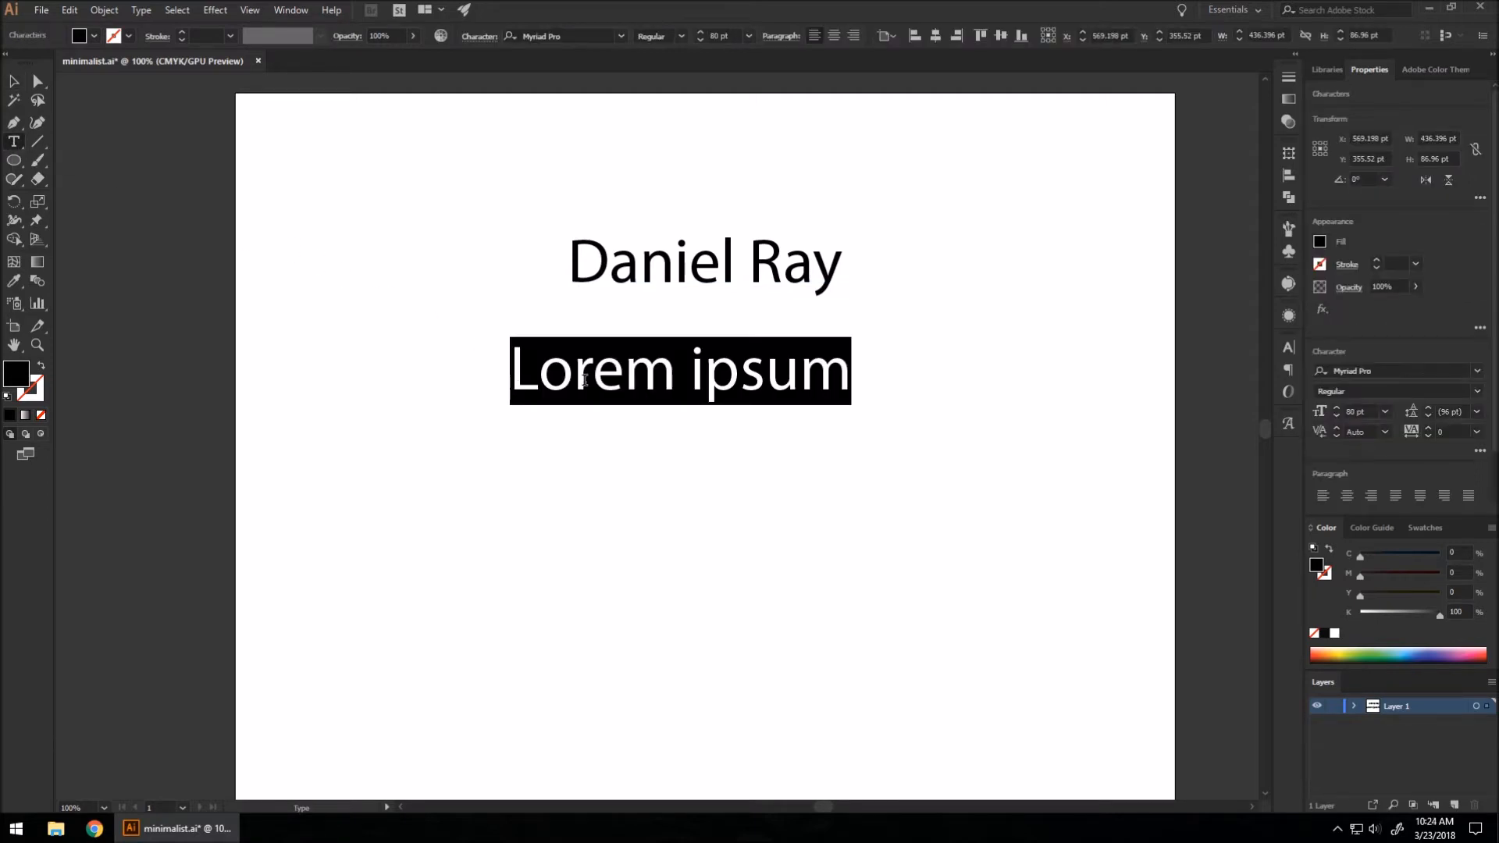
type("DR")
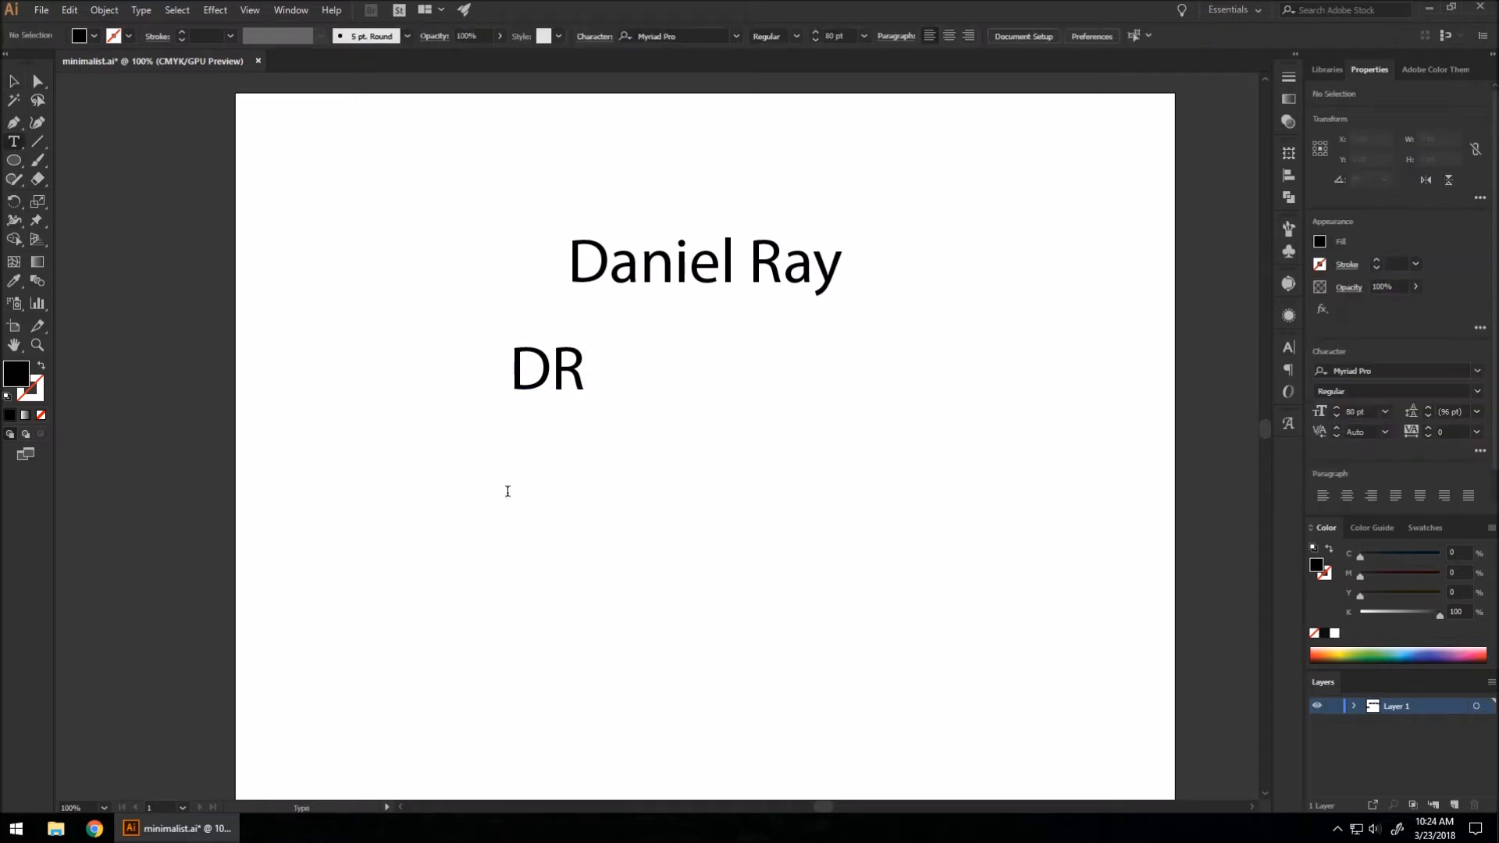
type("dR")
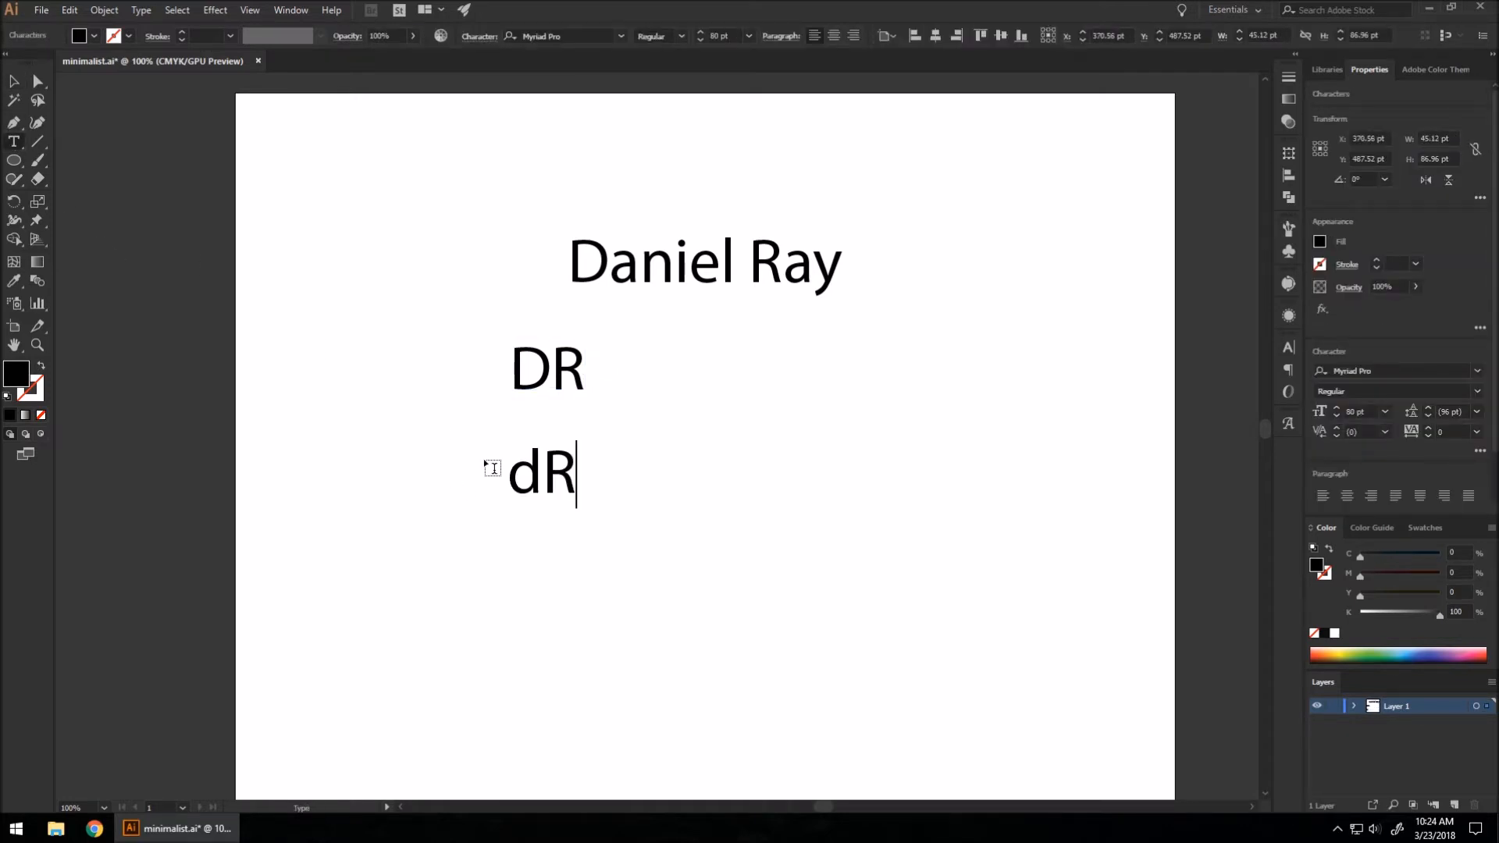
Add the Dr and dr variants beneath them and nudge dr into line under Dr.
left_click(514, 599)
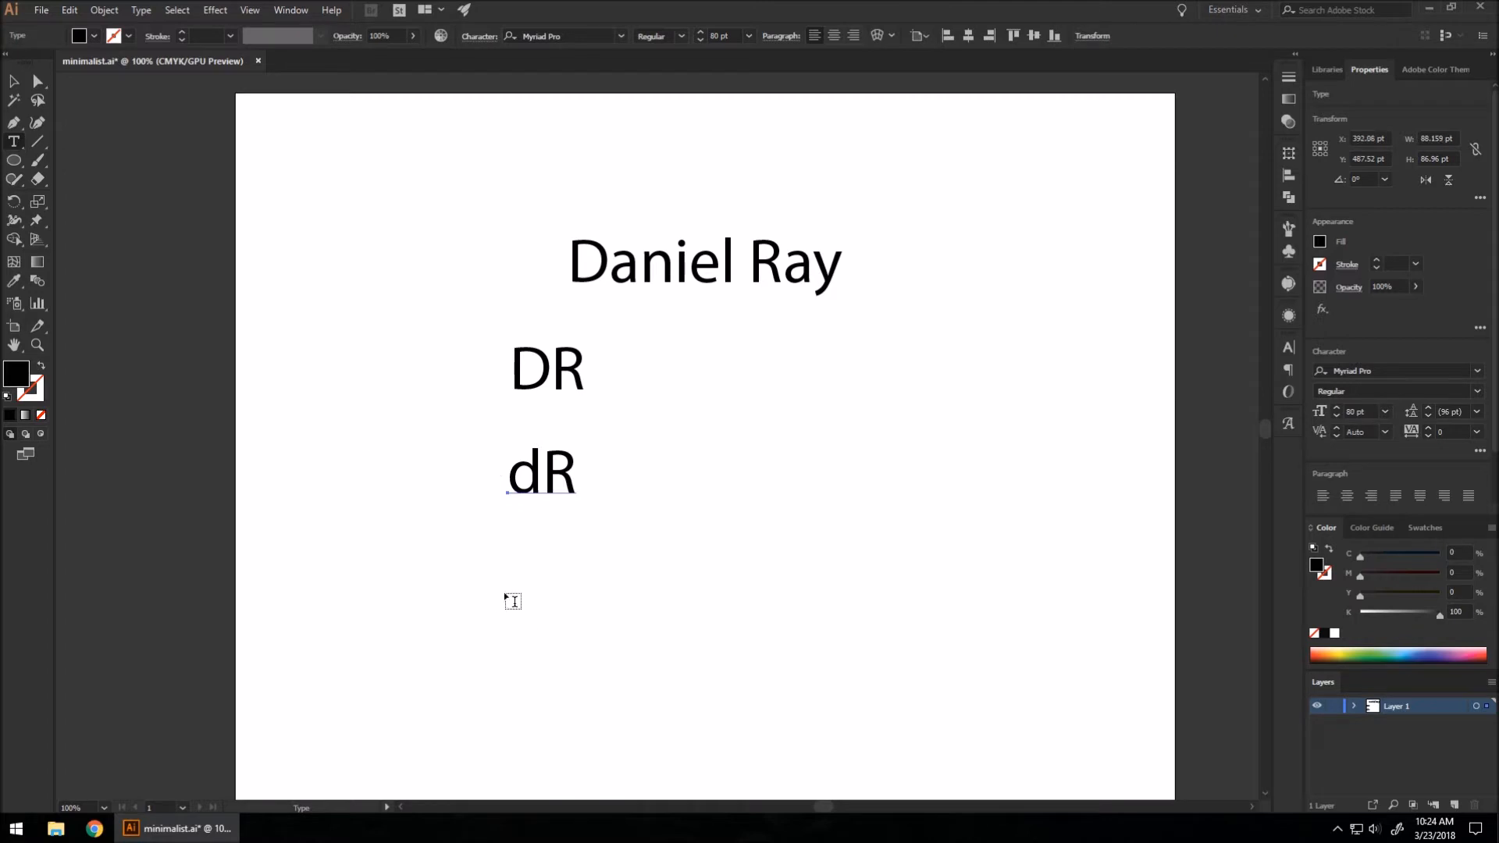
type("Dr")
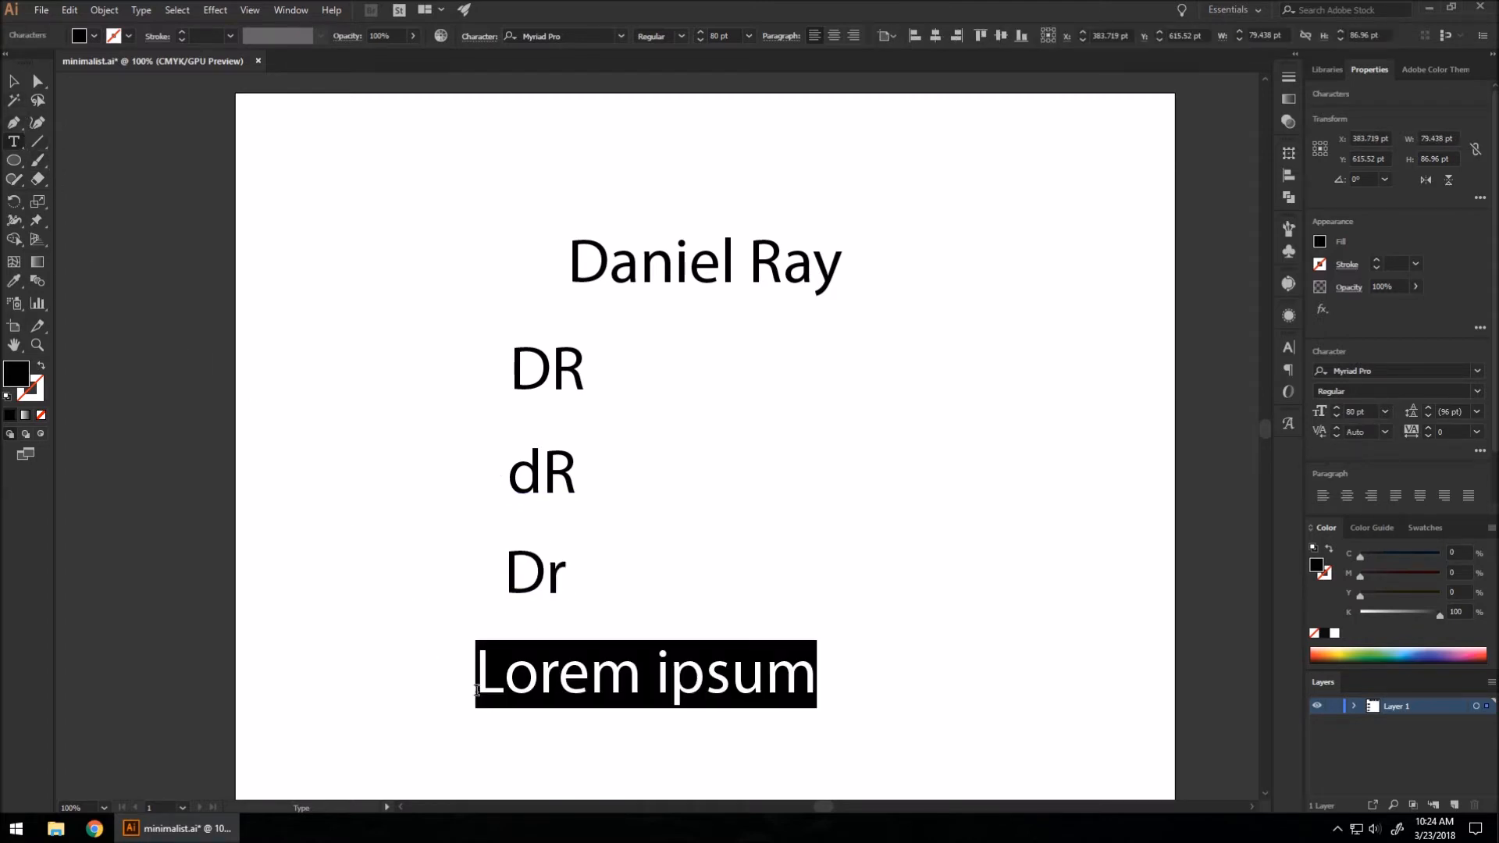
type("dr")
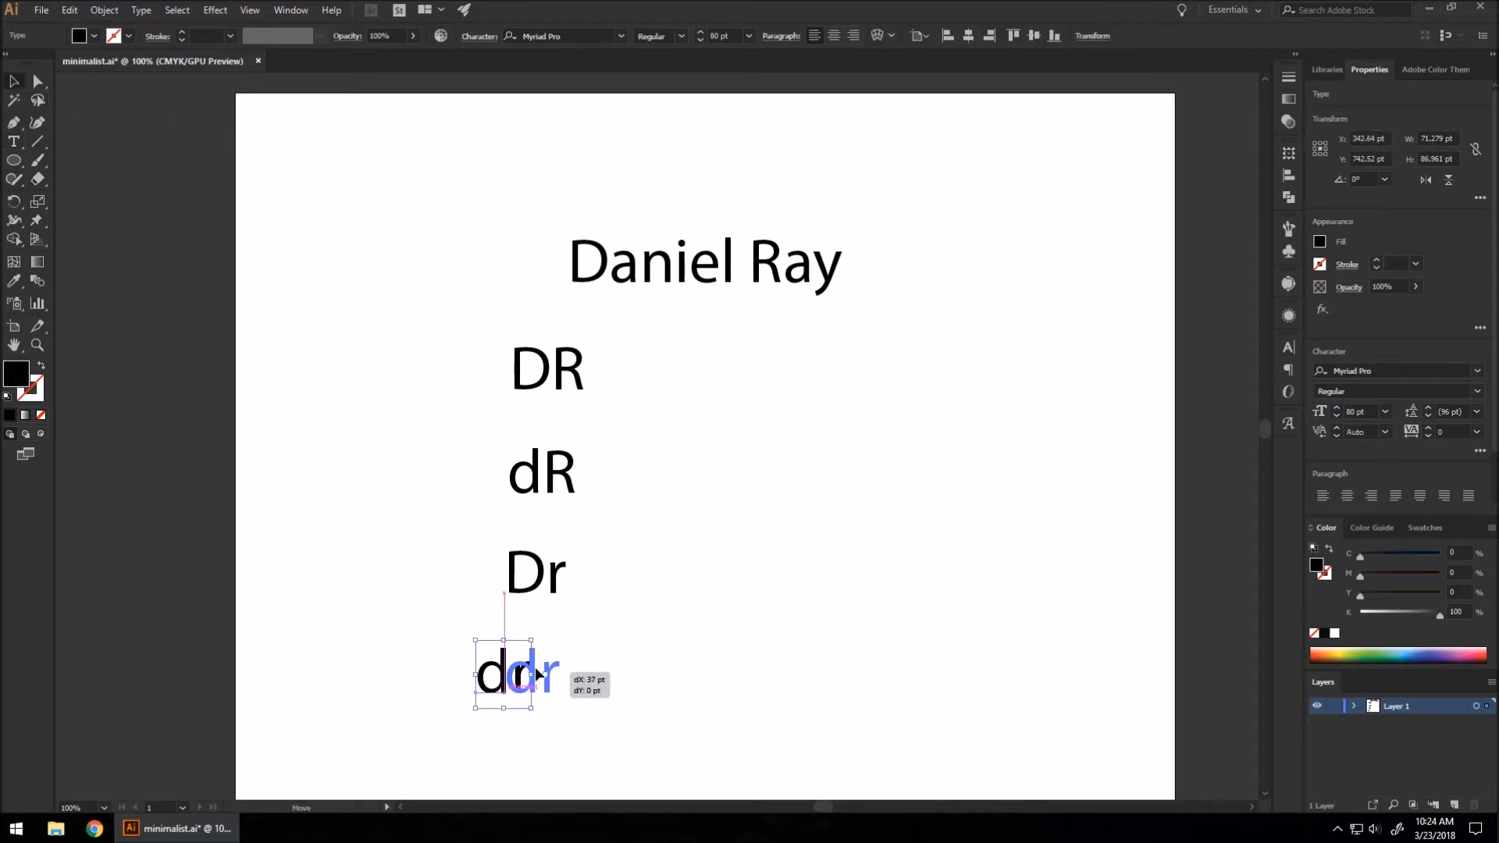
left_click_drag(495, 675, 531, 674)
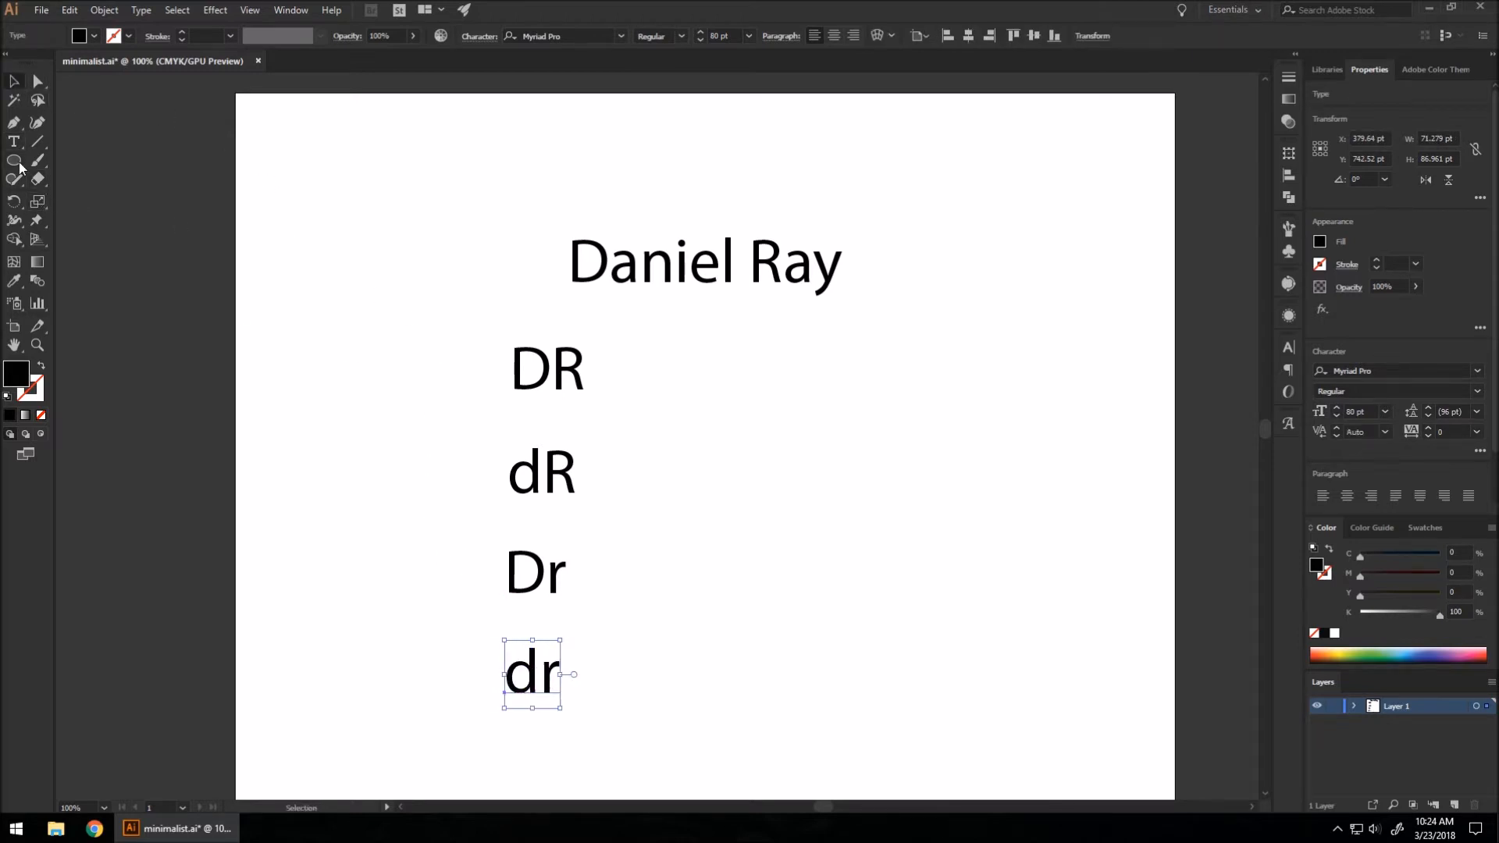
mouse_move(37, 163)
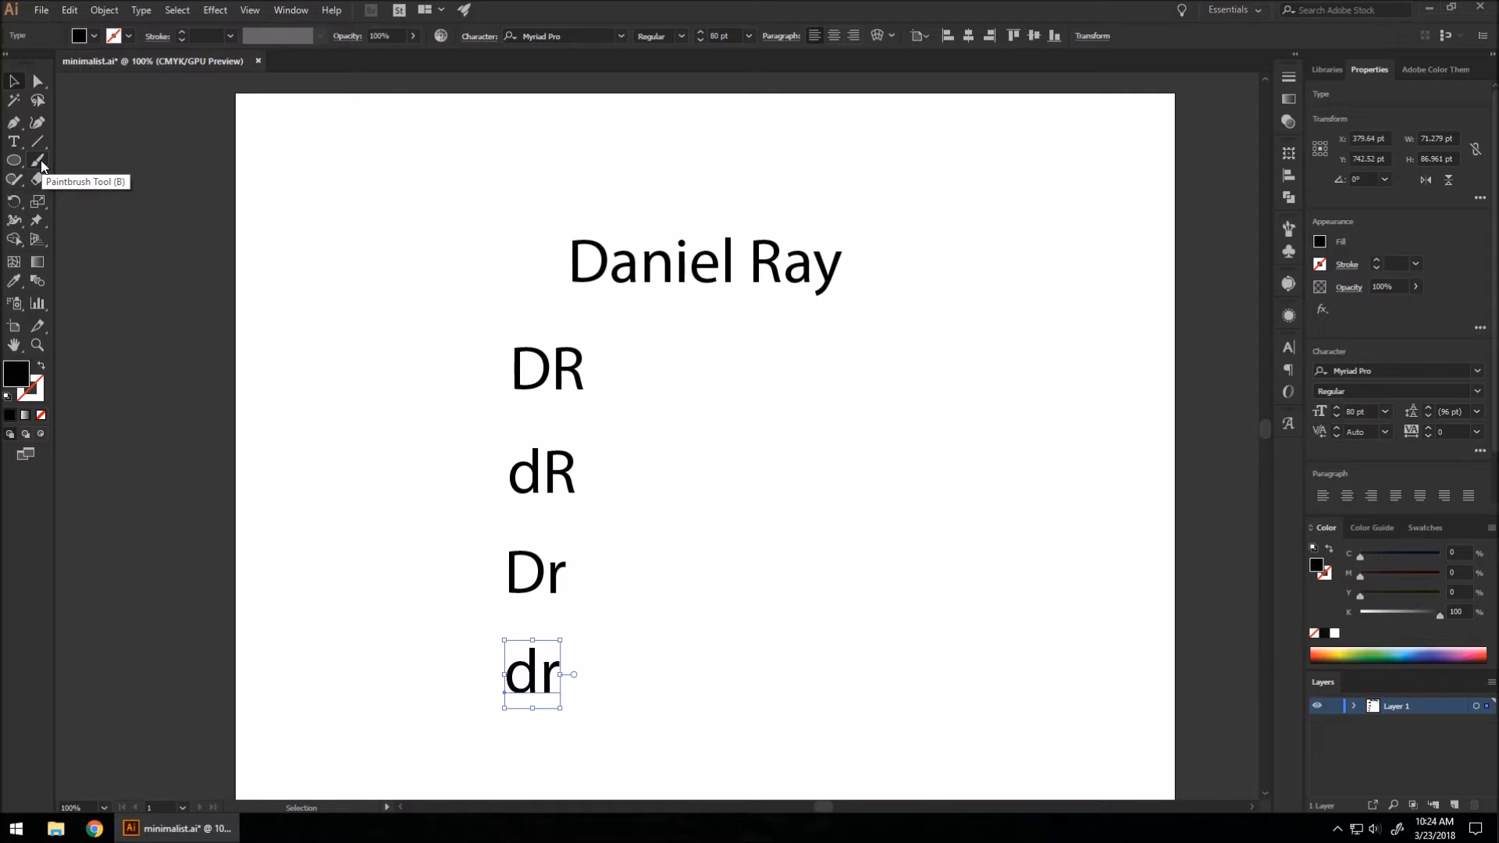
With the Paintbrush, sketch hand-drawn D and R letterforms beside the DR and dR samples.
left_click(37, 160)
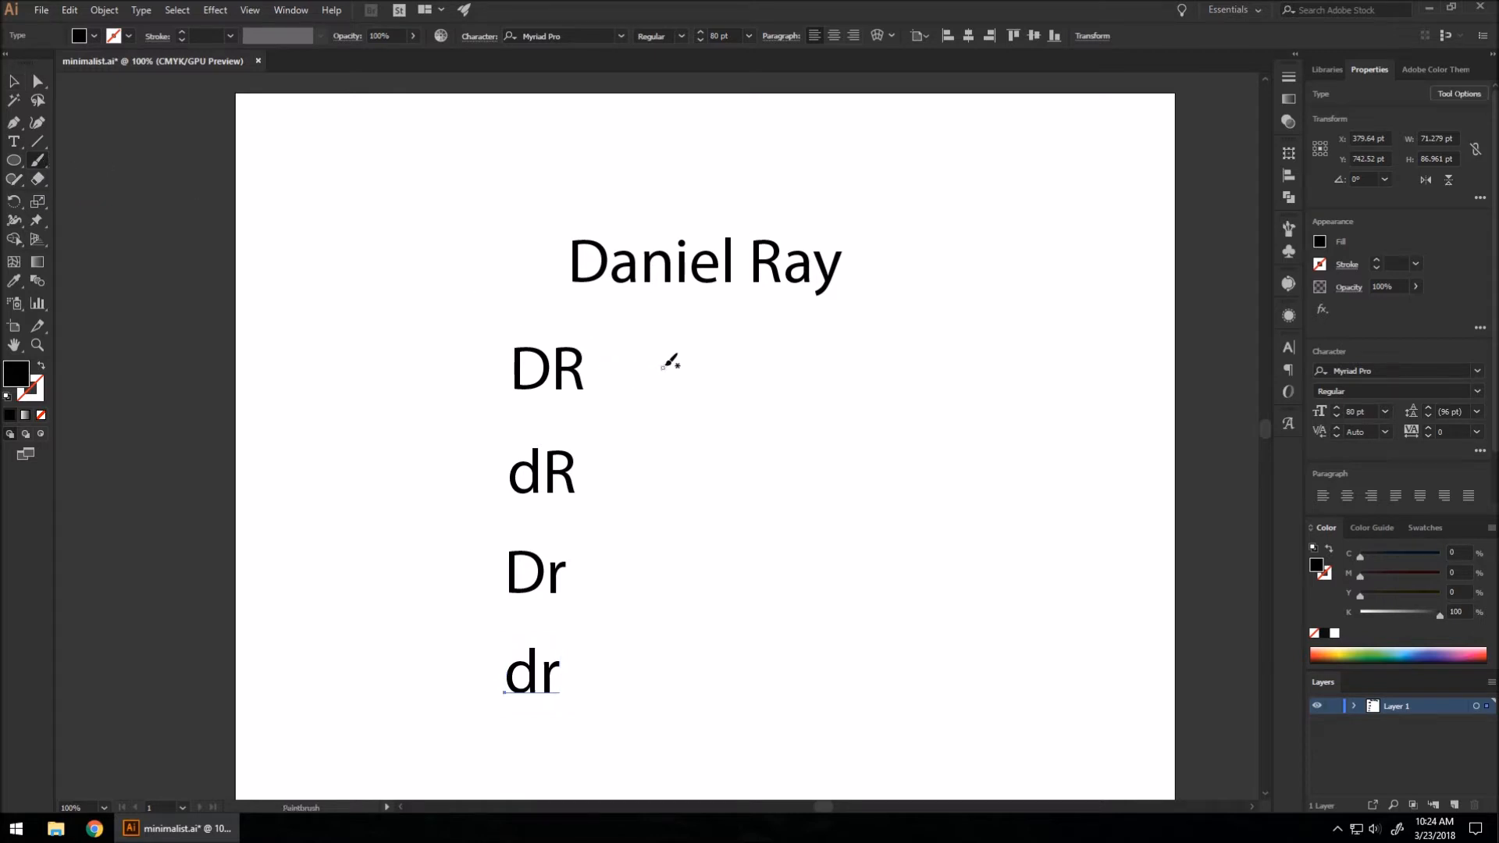
mouse_move(671, 351)
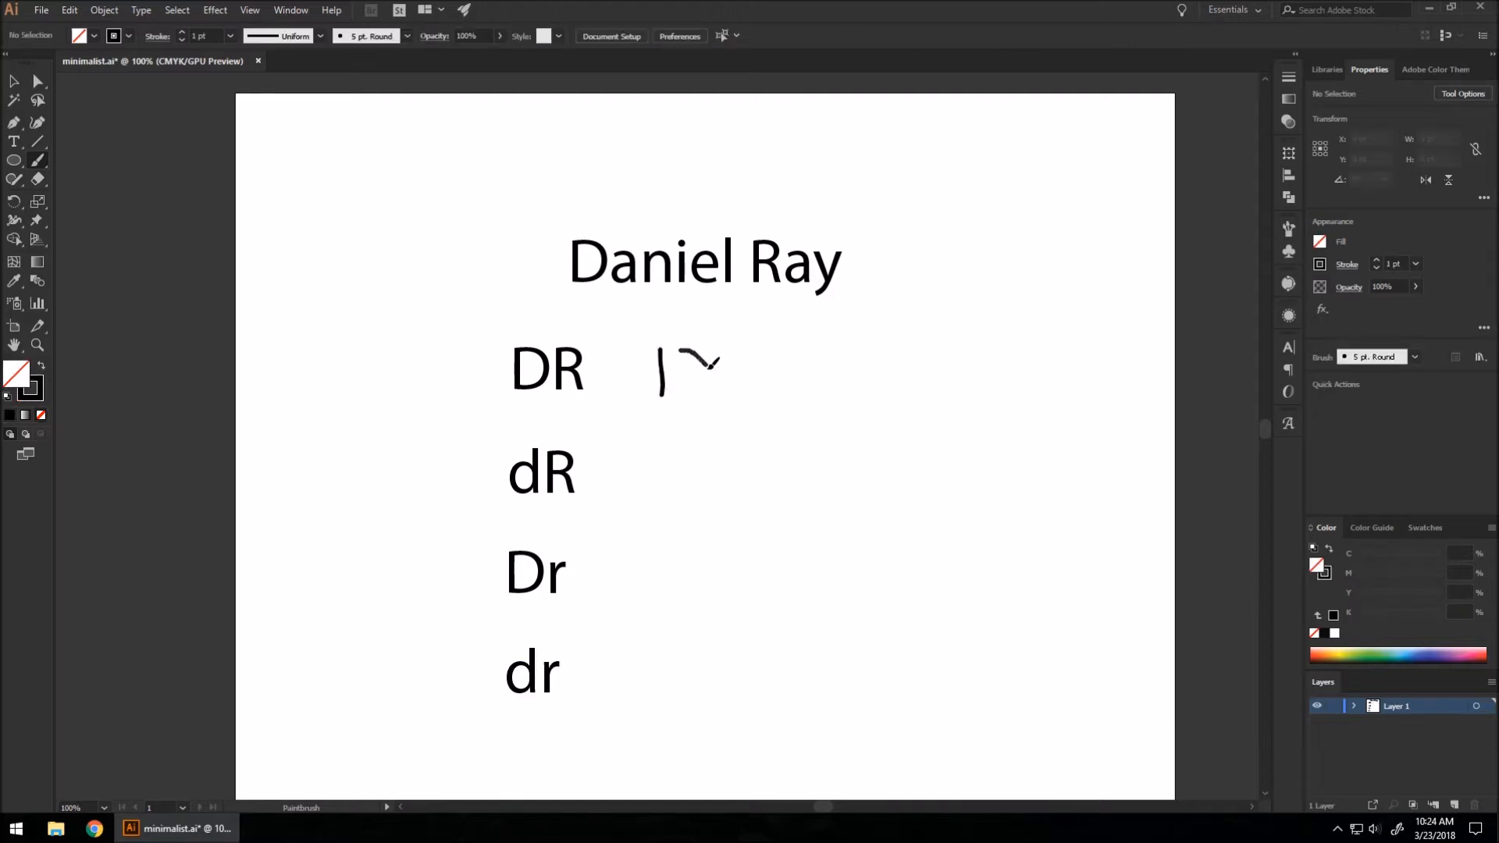
left_click_drag(688, 348, 703, 397)
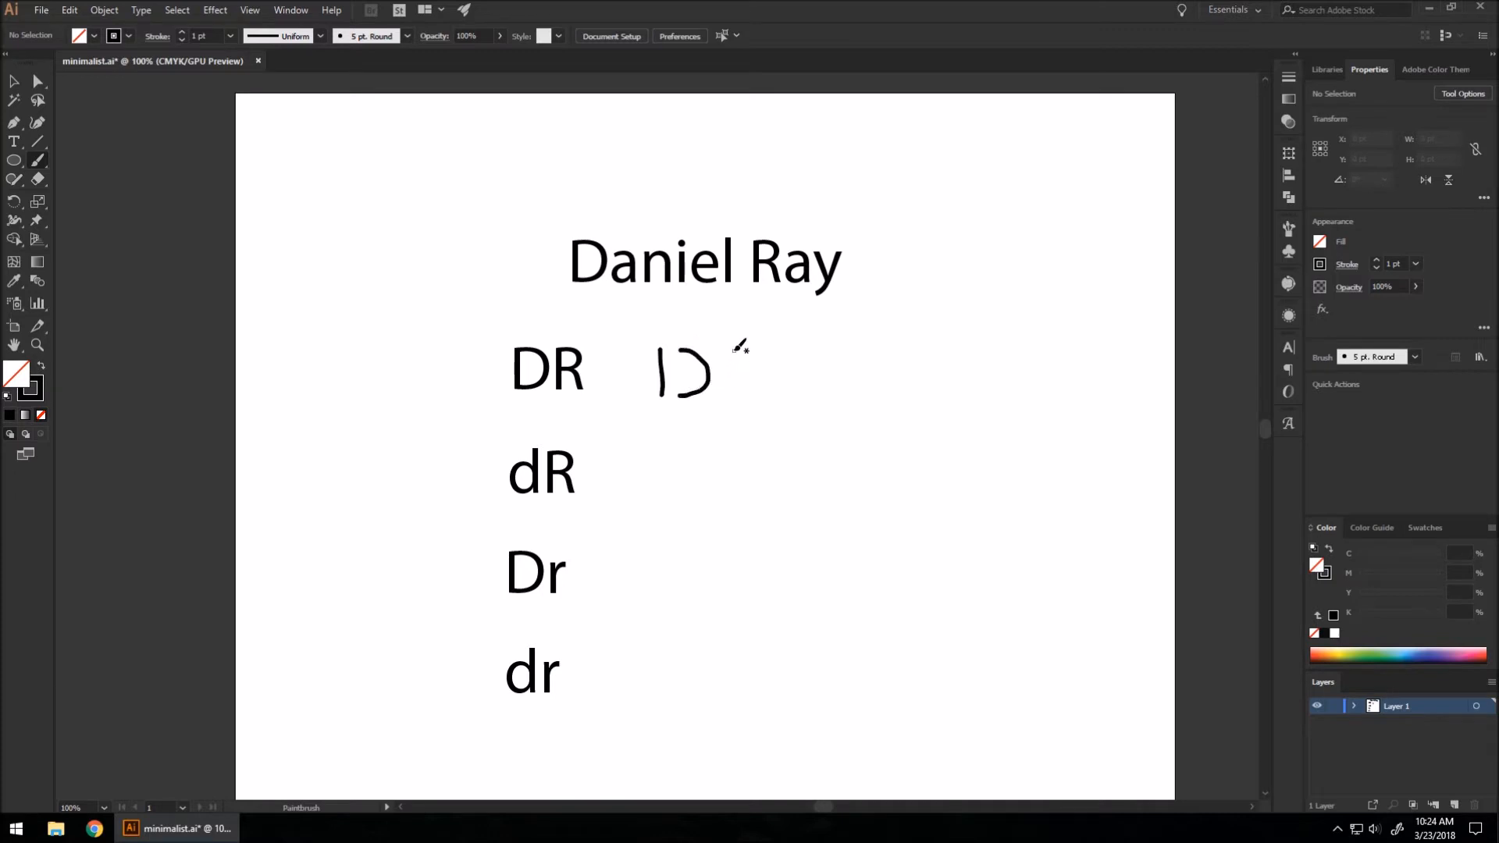
left_click_drag(740, 343, 765, 383)
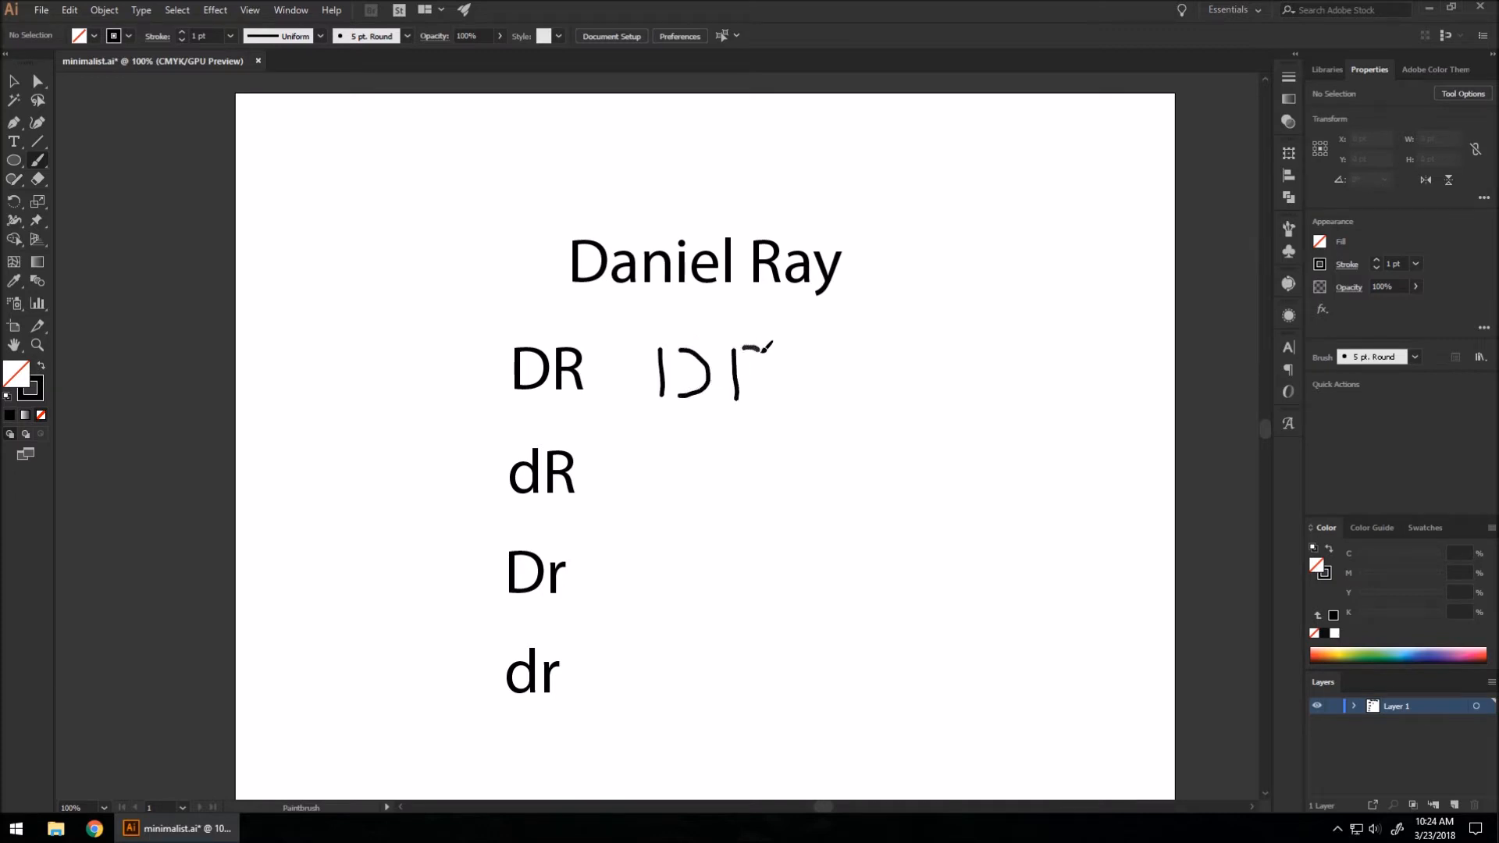
left_click_drag(751, 359, 784, 392)
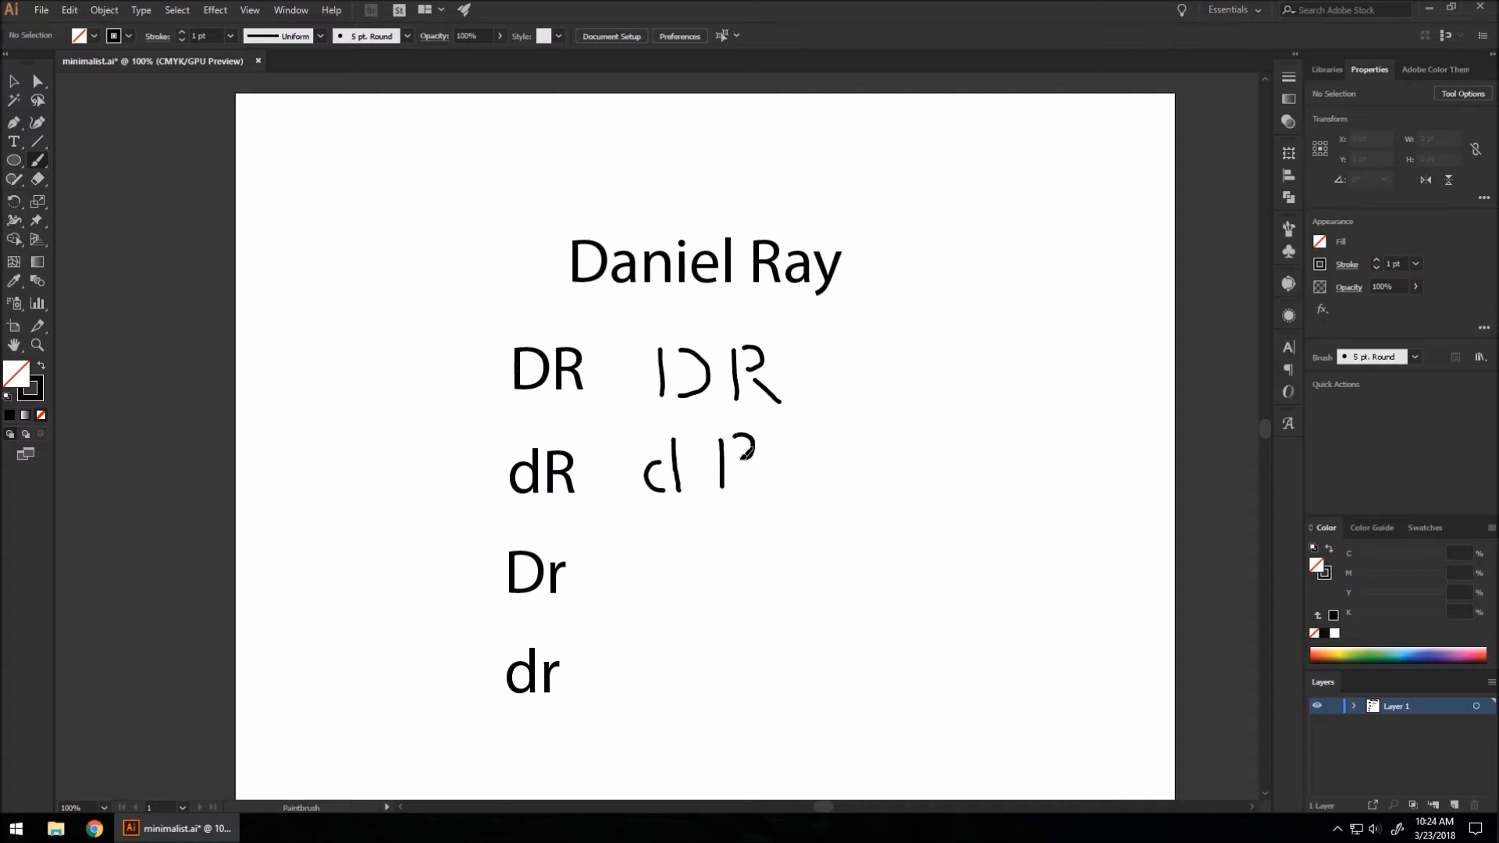
left_click_drag(741, 450, 788, 492)
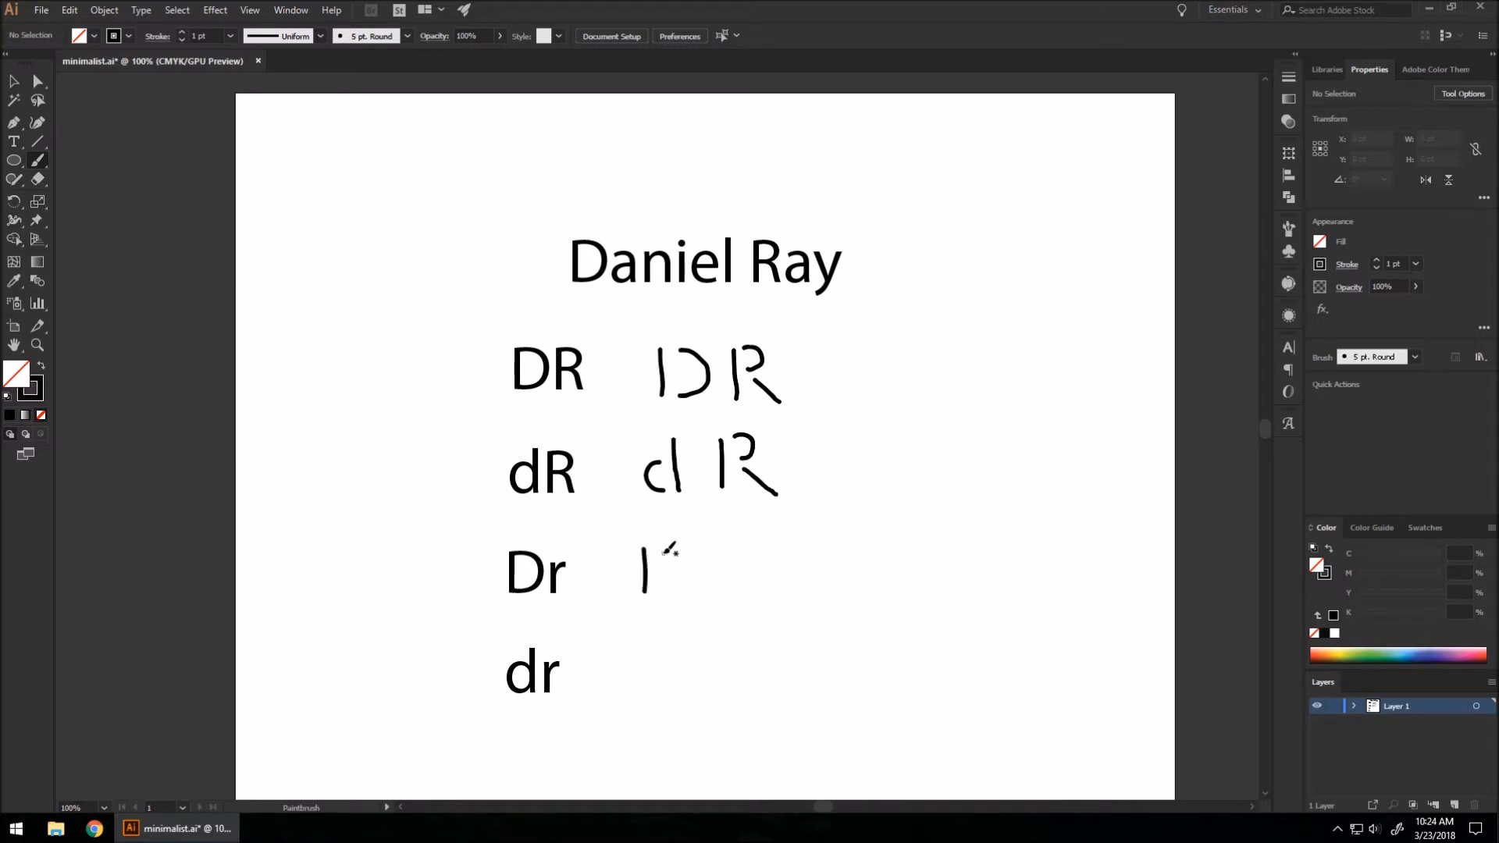
Sketch a D curve and lowercase r forms beside the Dr and dr samples.
left_click_drag(654, 545, 670, 598)
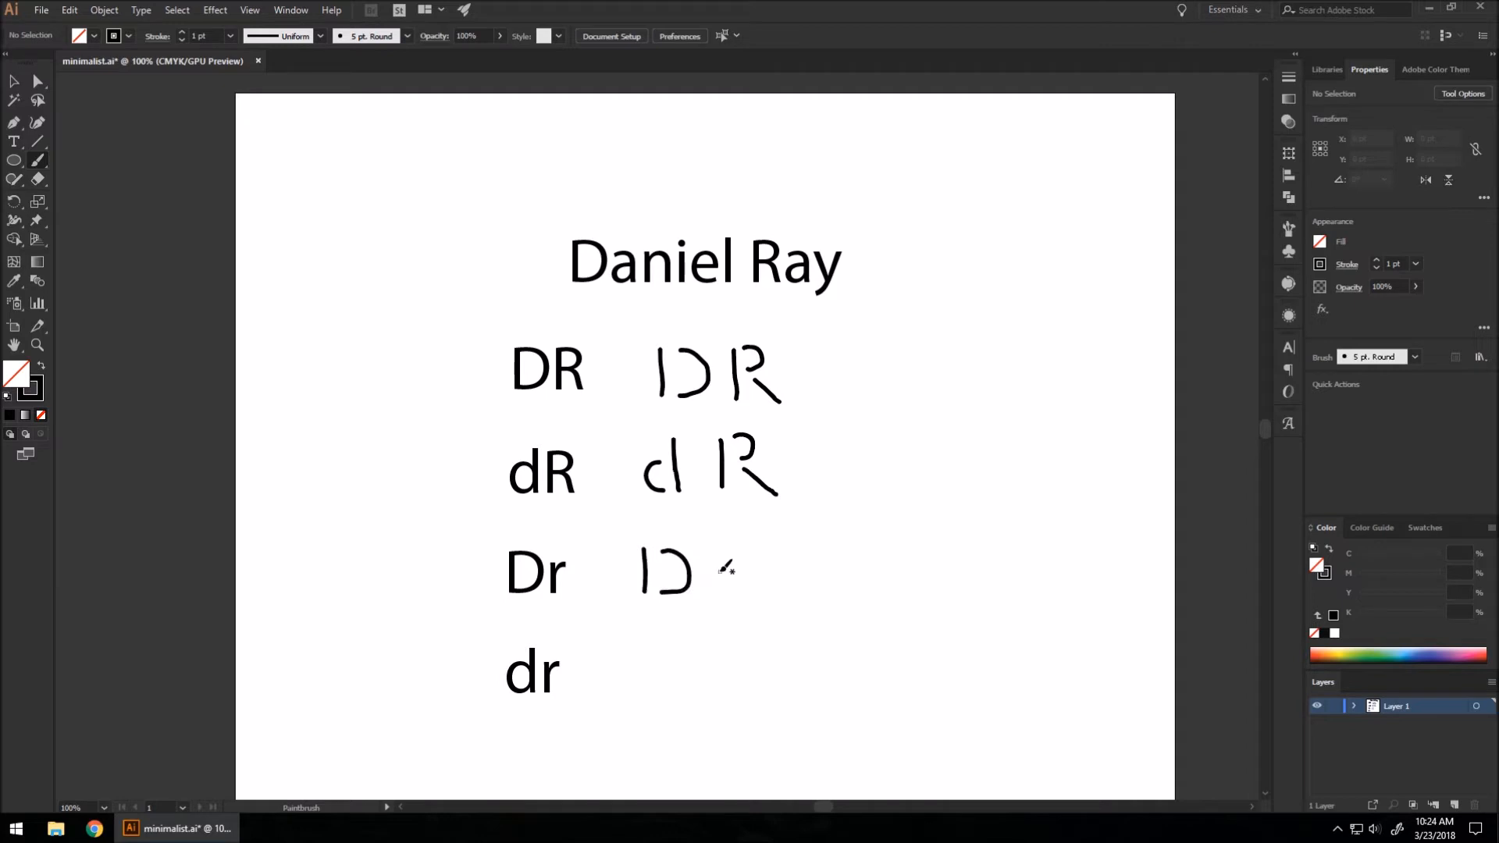
left_click_drag(717, 564, 756, 573)
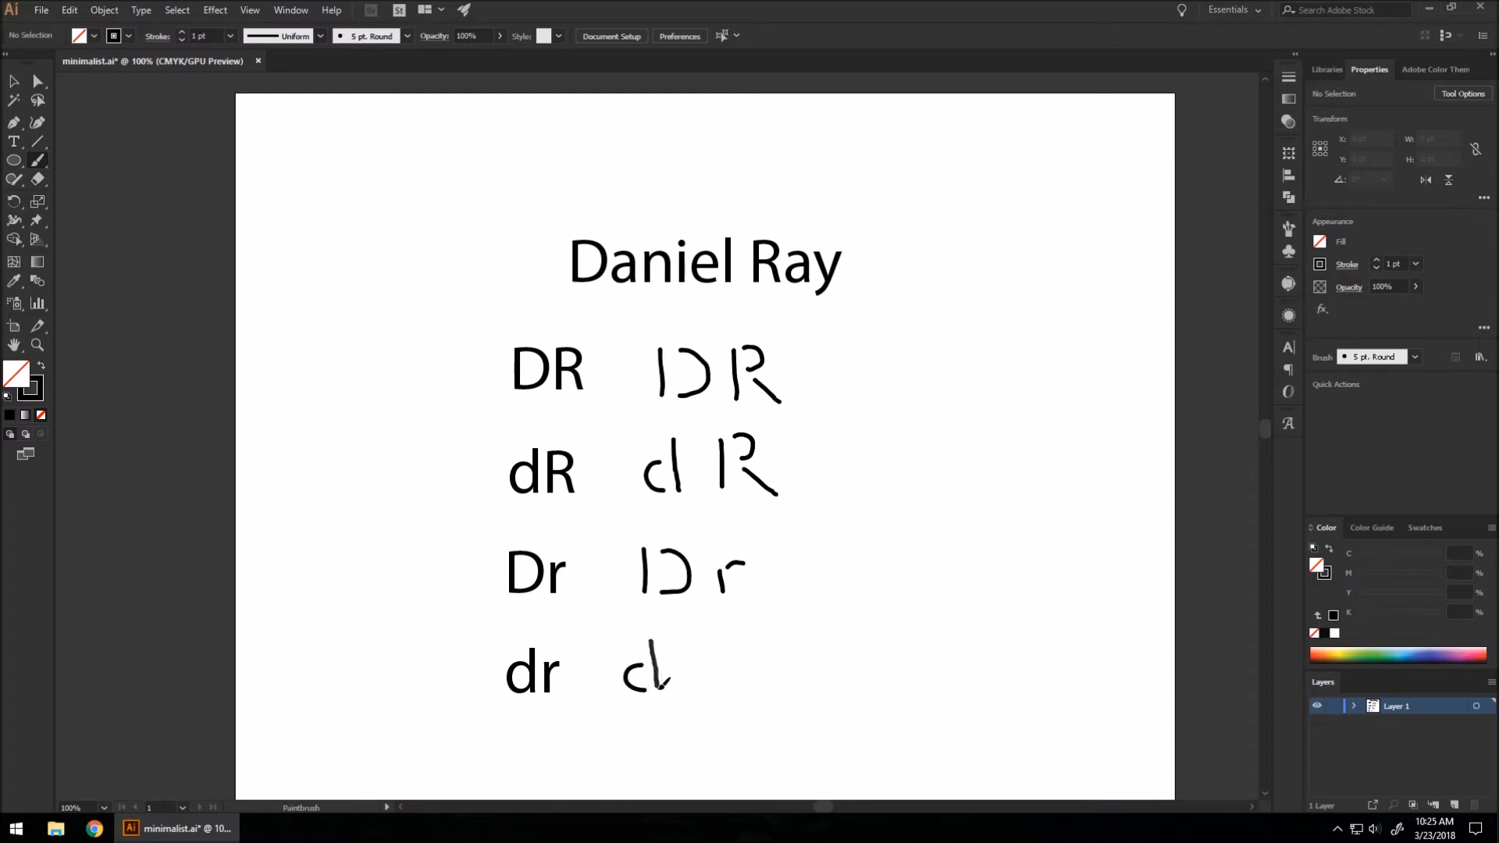
left_click_drag(694, 684, 721, 659)
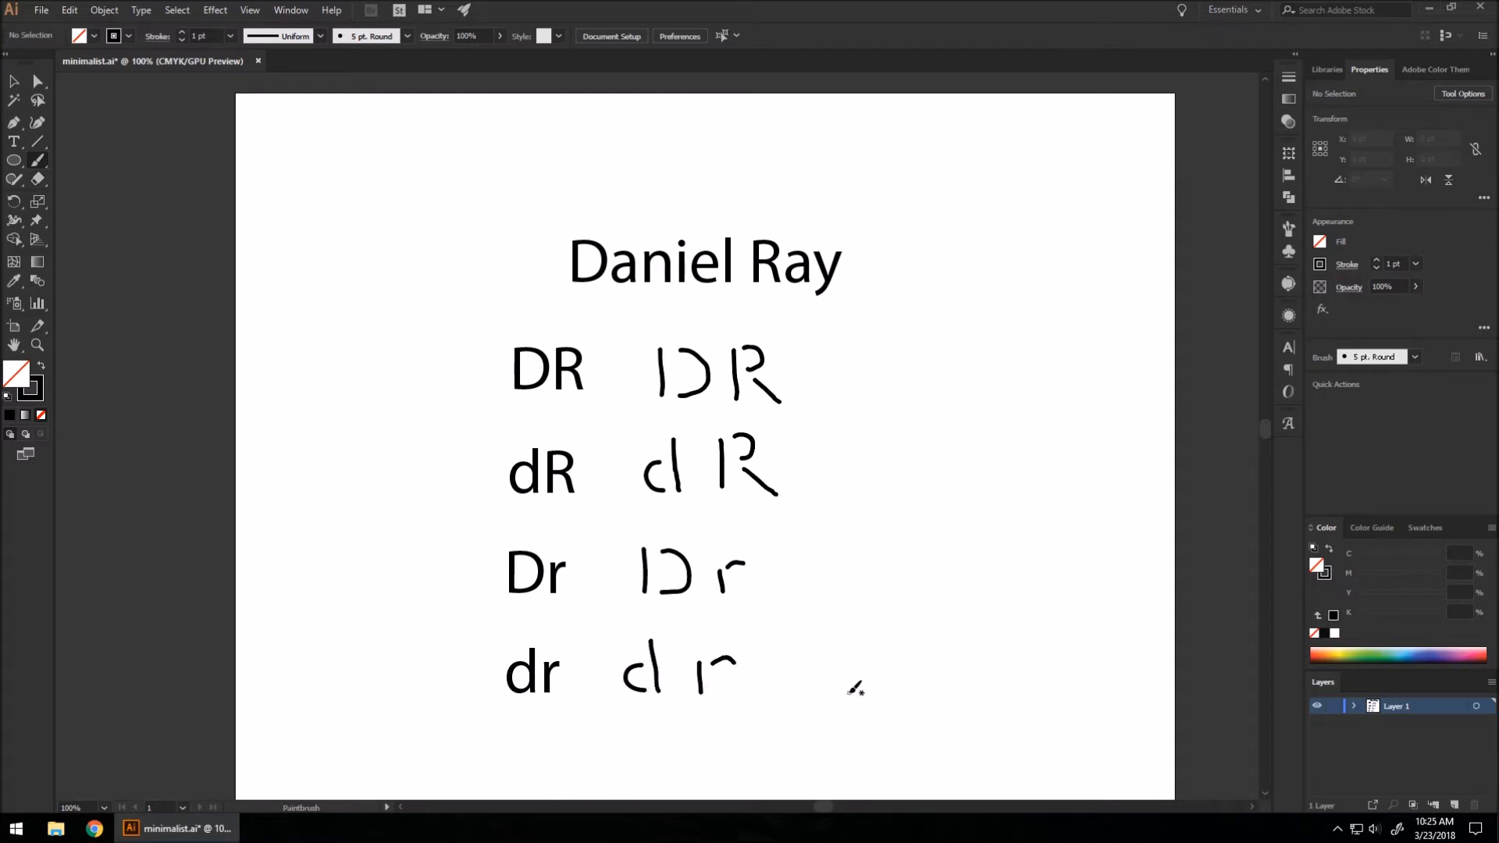
mouse_move(812, 598)
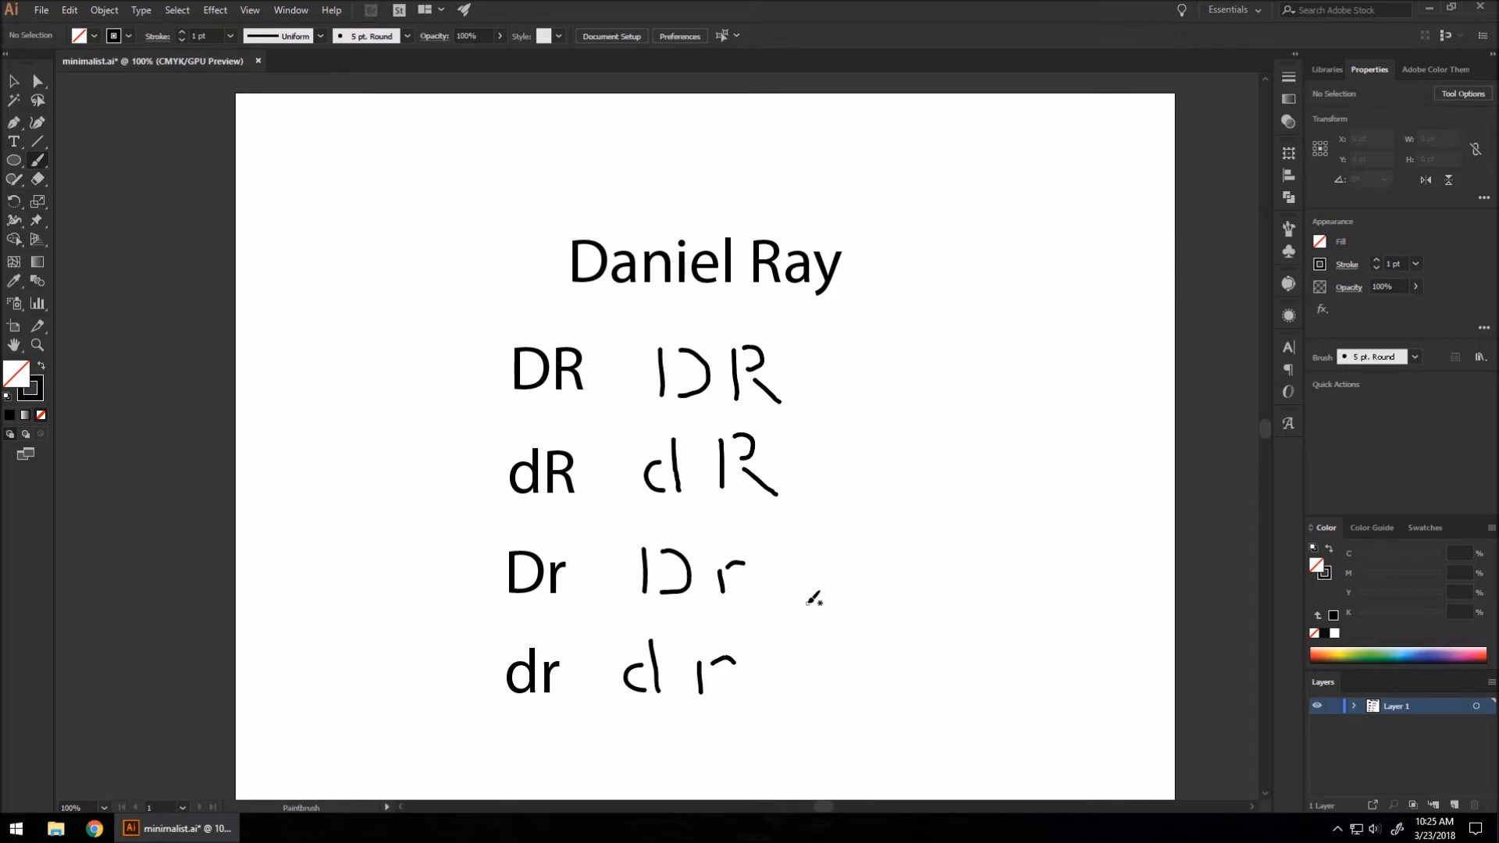
mouse_move(541, 478)
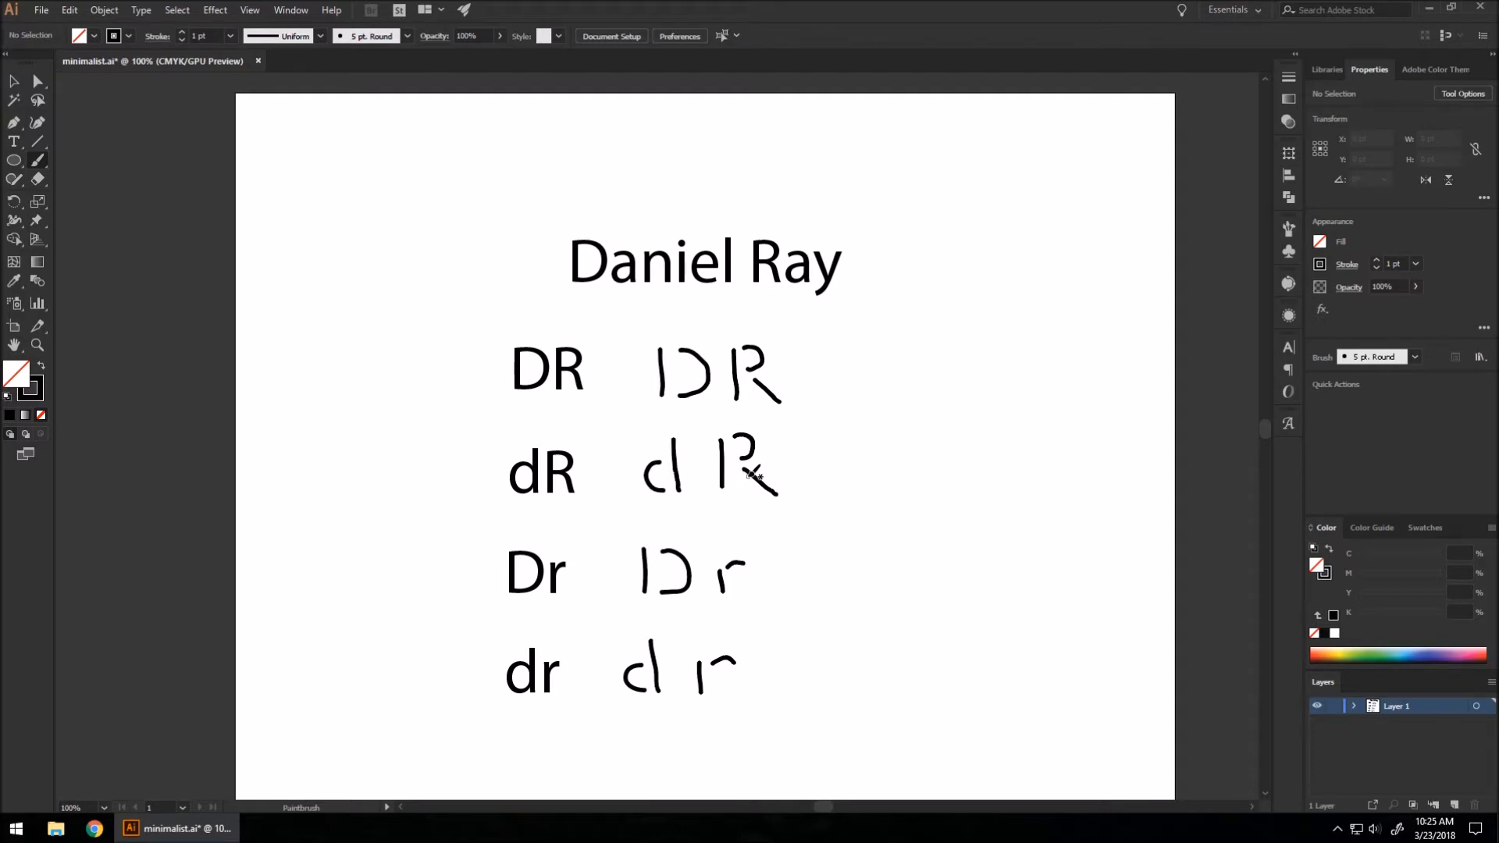
mouse_move(100, 81)
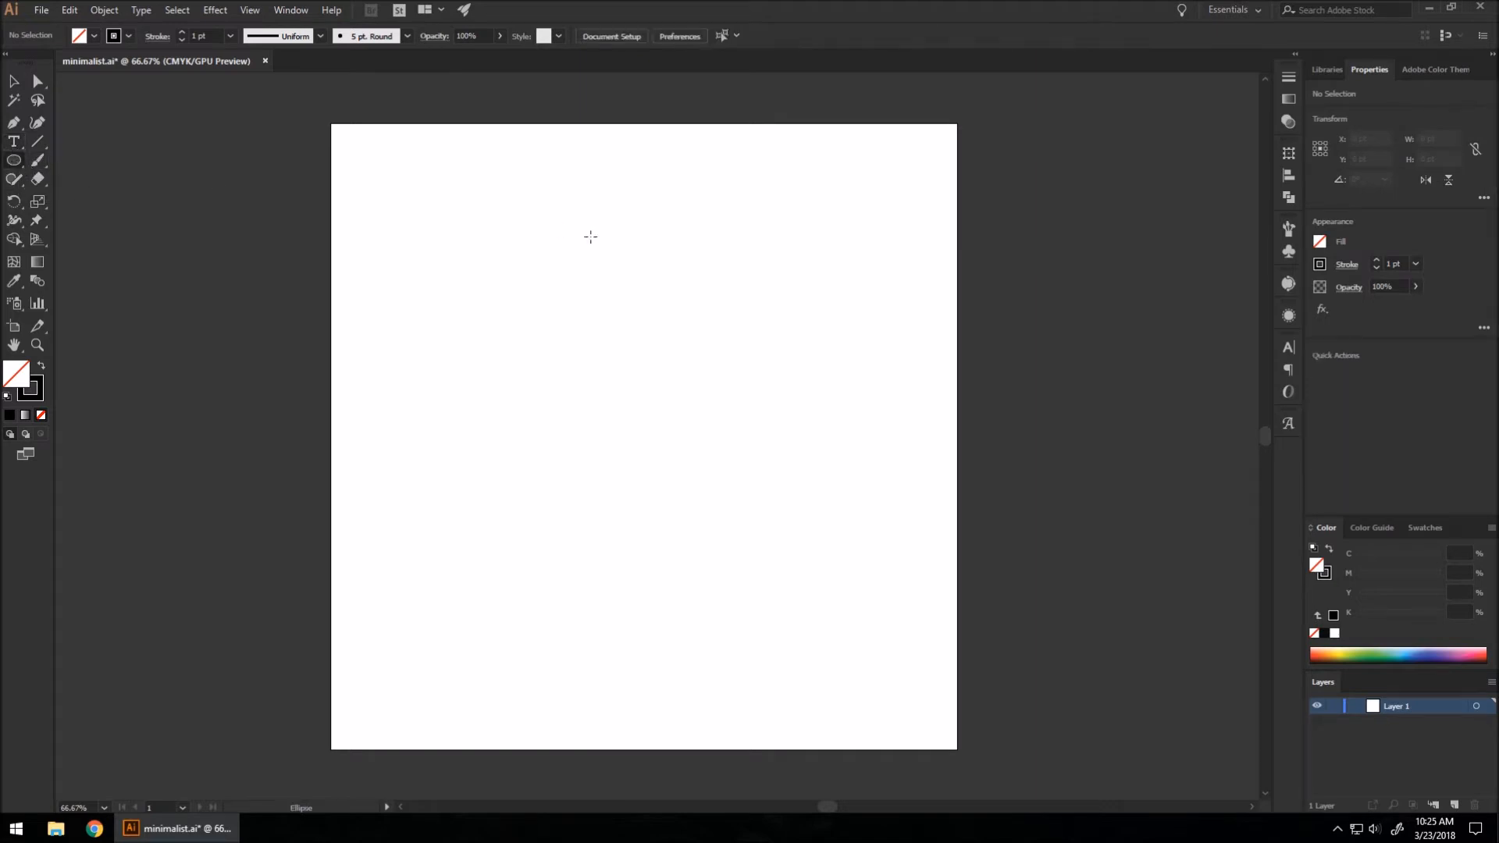
Draw a circle with a 30 pt stroke and outline the stroke into a solid black ring.
left_click_drag(514, 187, 600, 275)
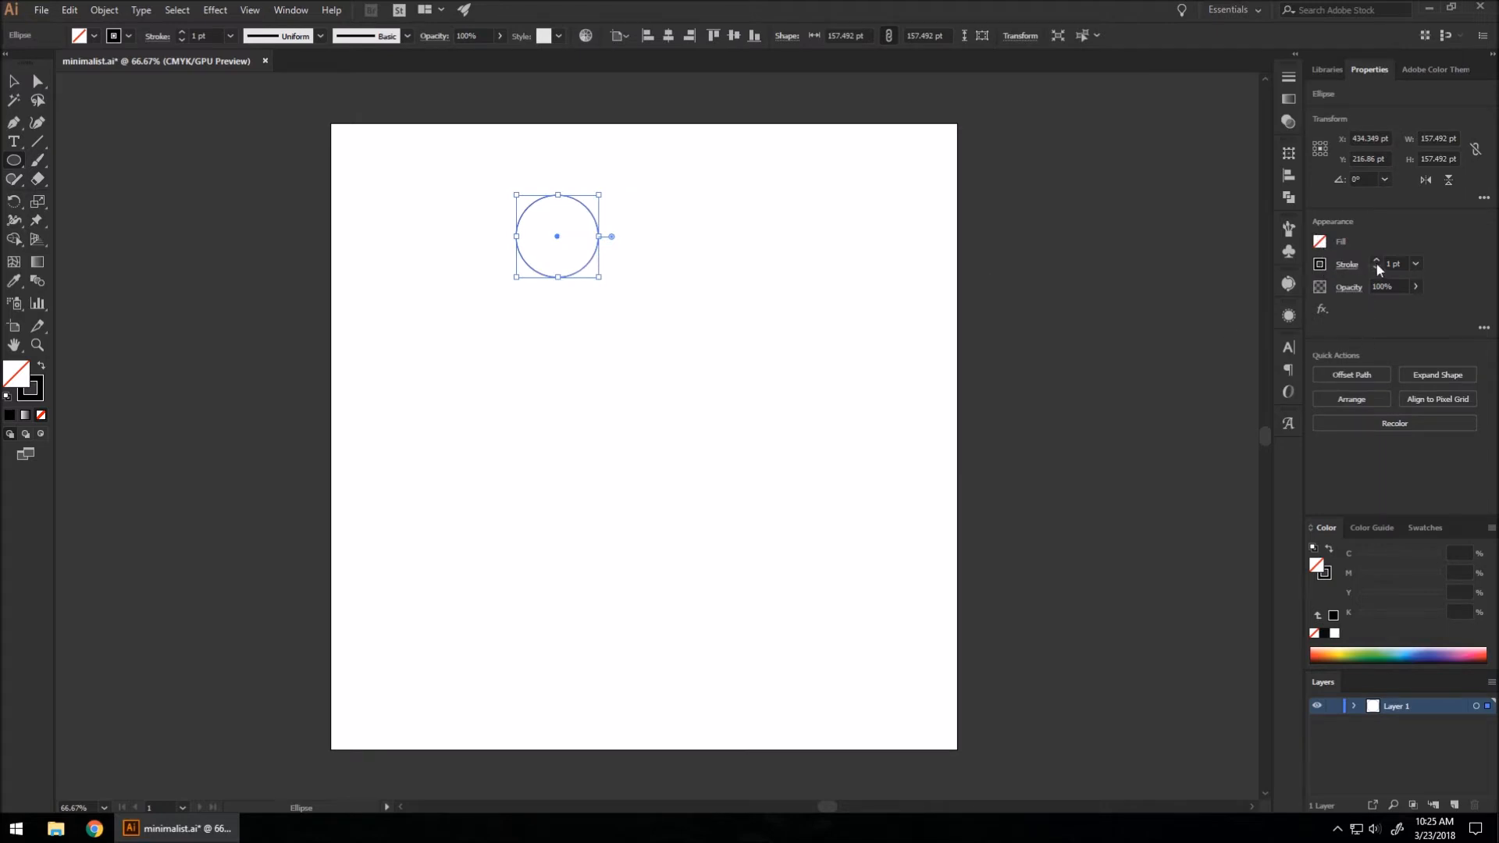
left_click(1377, 261)
type("30")
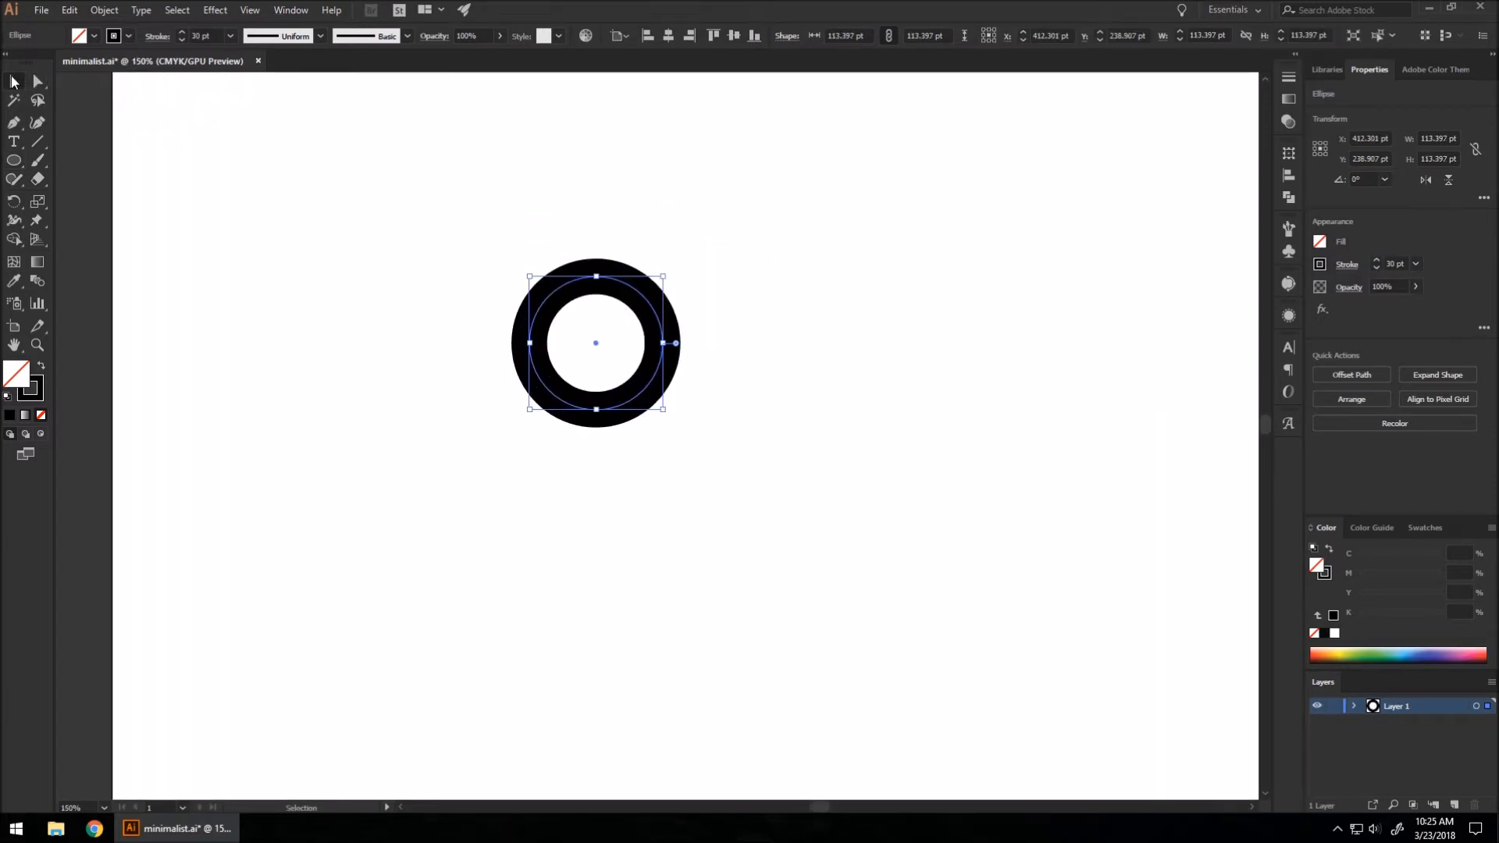
left_click_drag(595, 344, 653, 352)
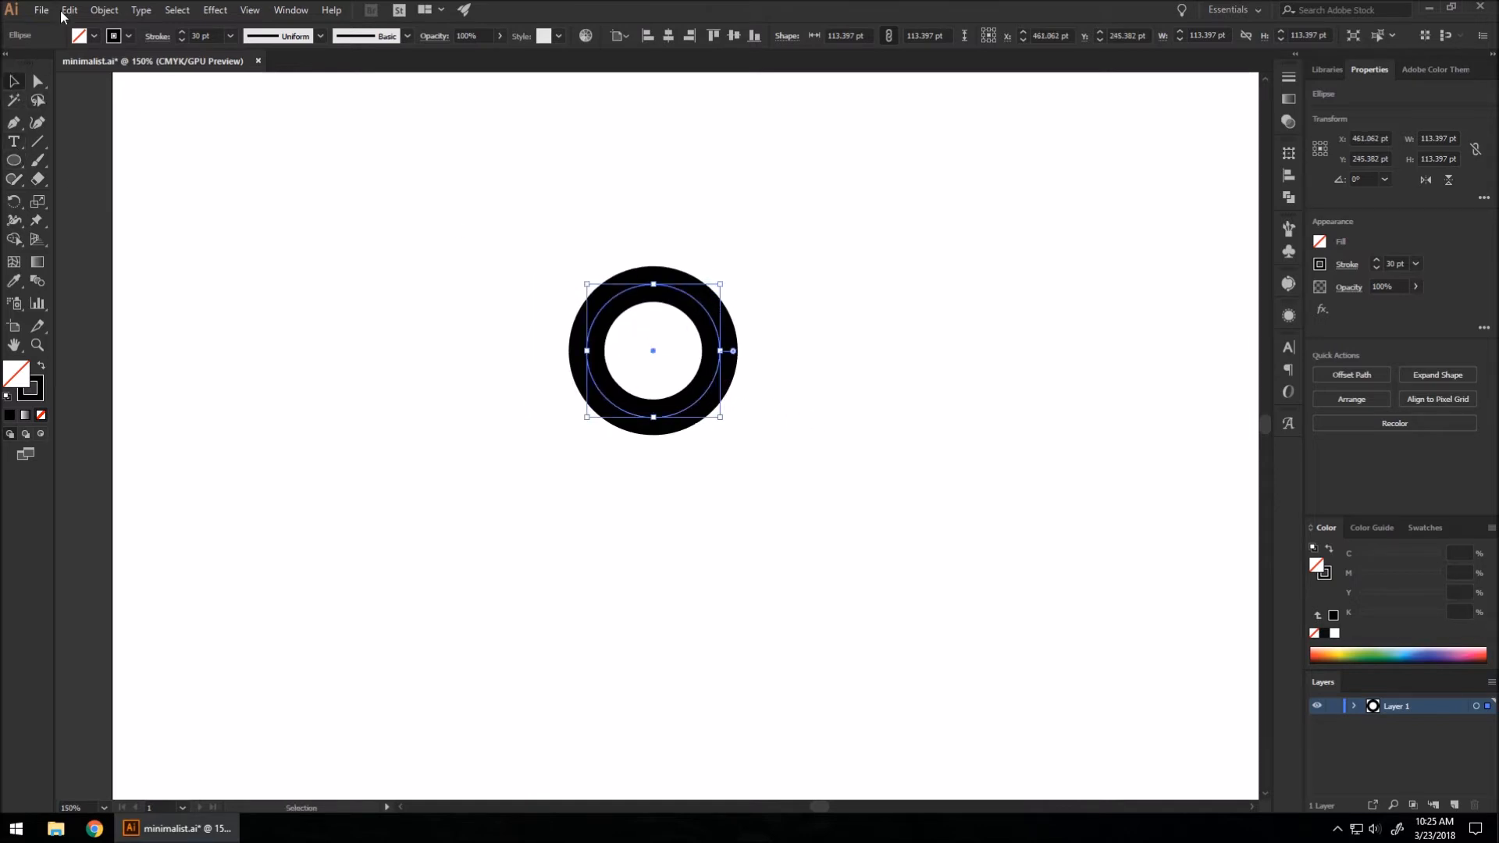
left_click(103, 9)
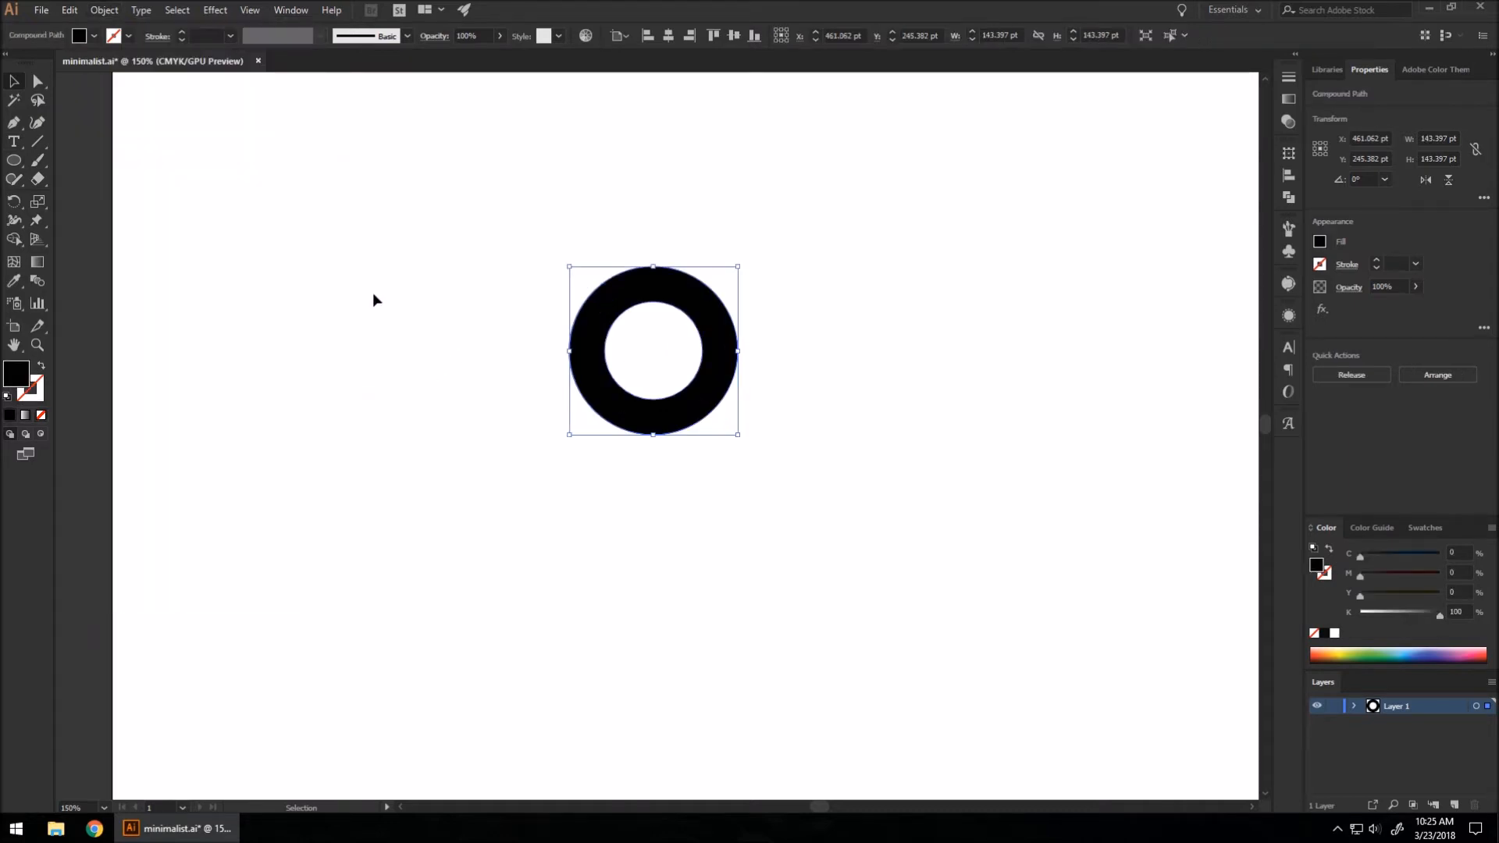
left_click(14, 159)
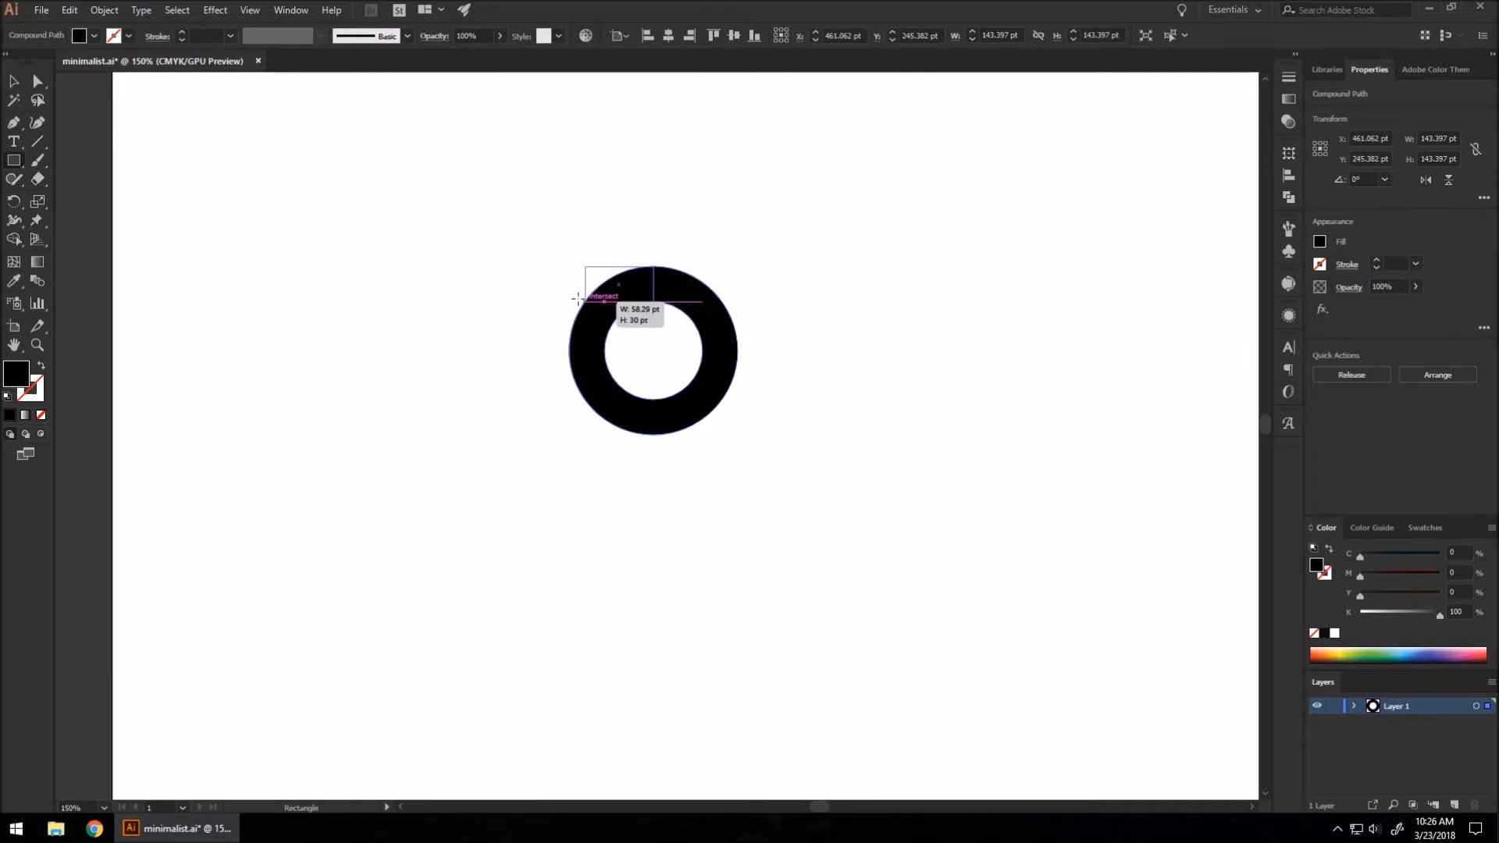
Draw a bar extending left from the ring's top, then place a 315° rotated copy as the diagonal leg.
left_click_drag(578, 300, 456, 306)
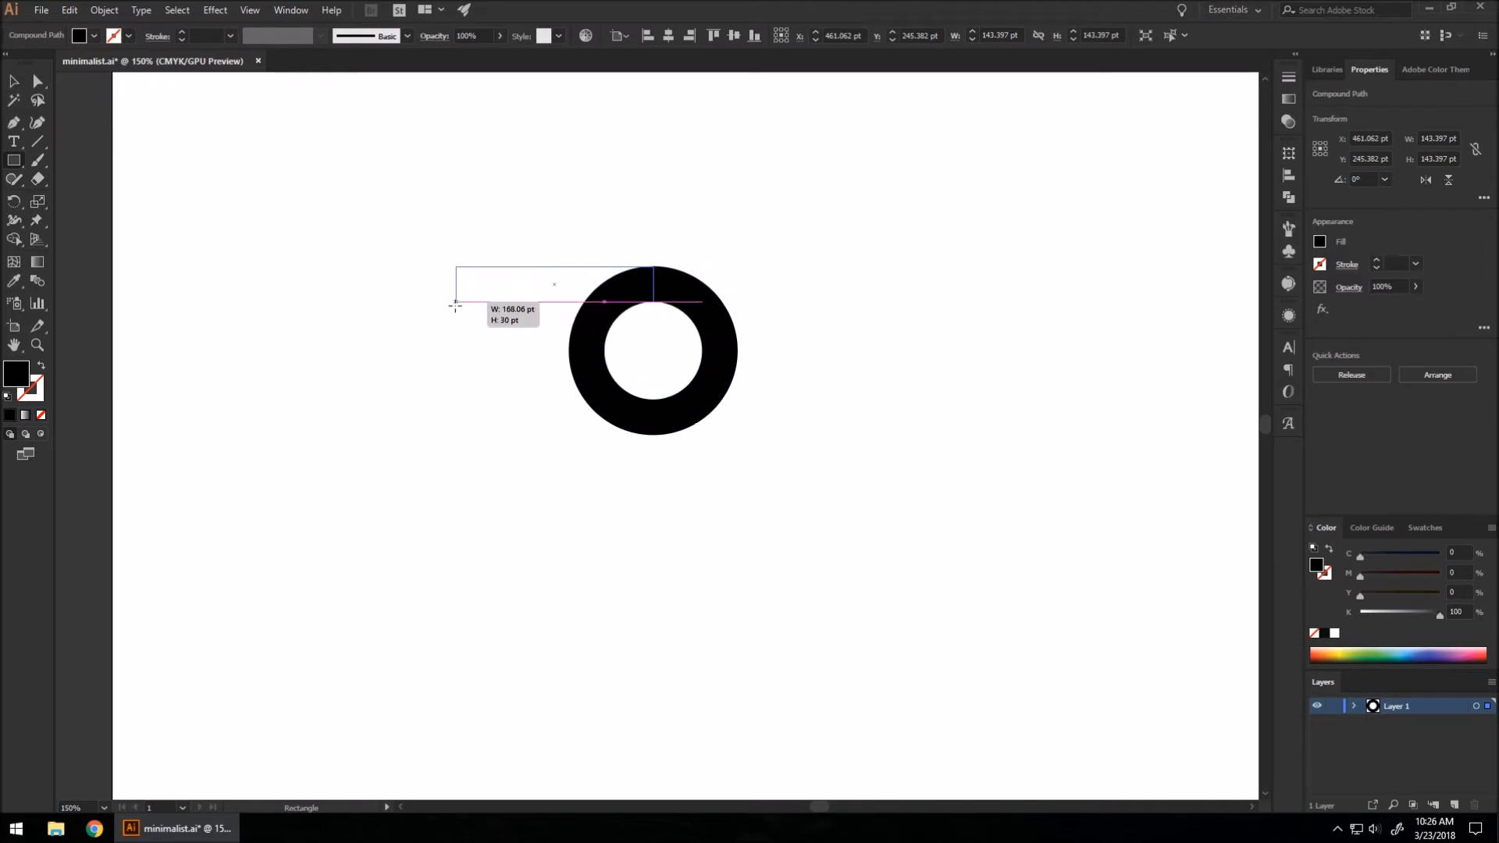
left_click_drag(455, 266, 672, 305)
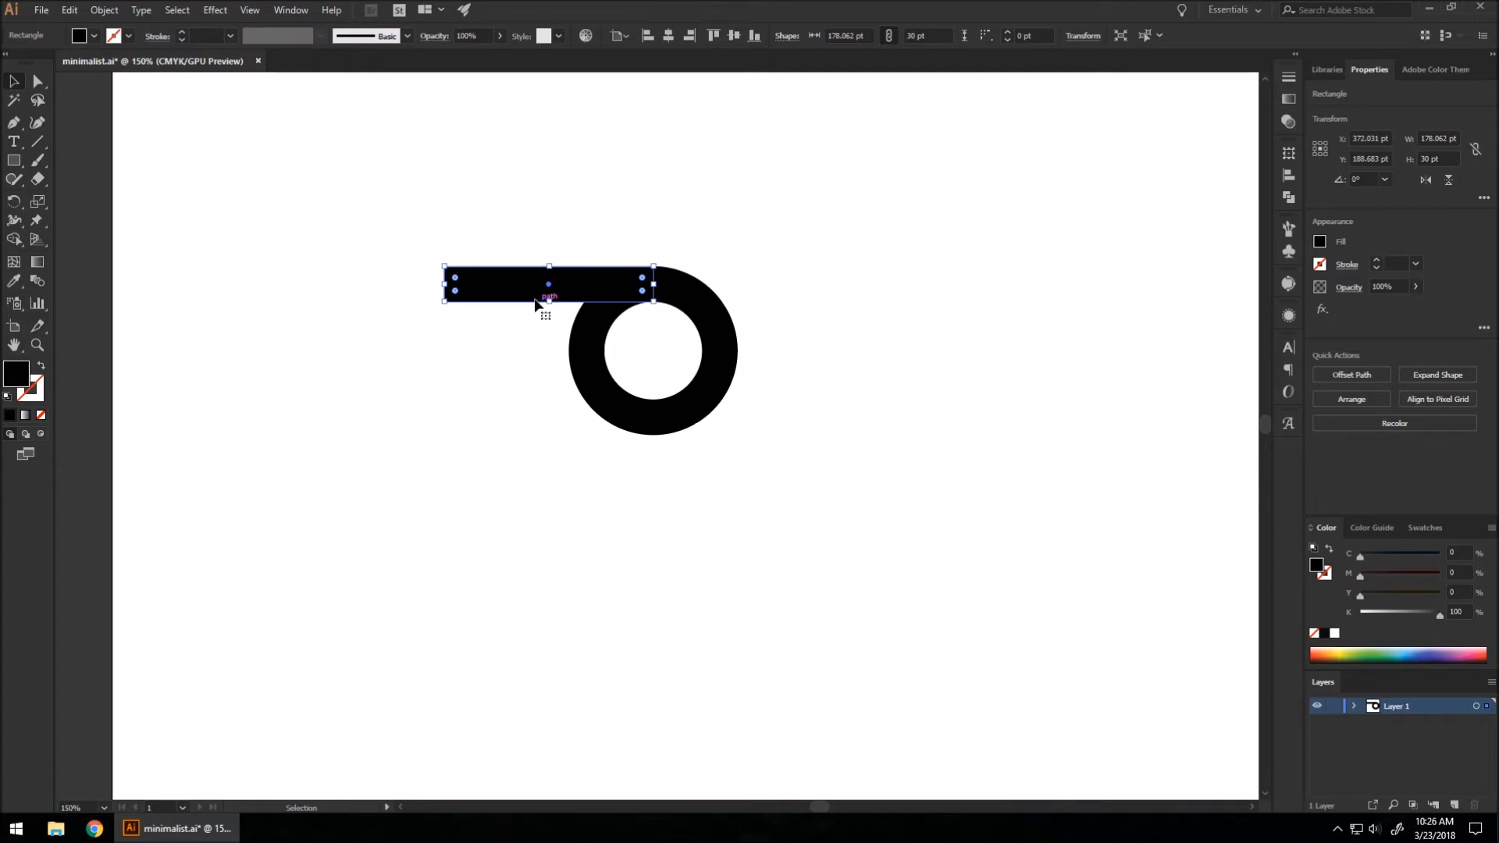
left_click_drag(548, 283, 815, 456)
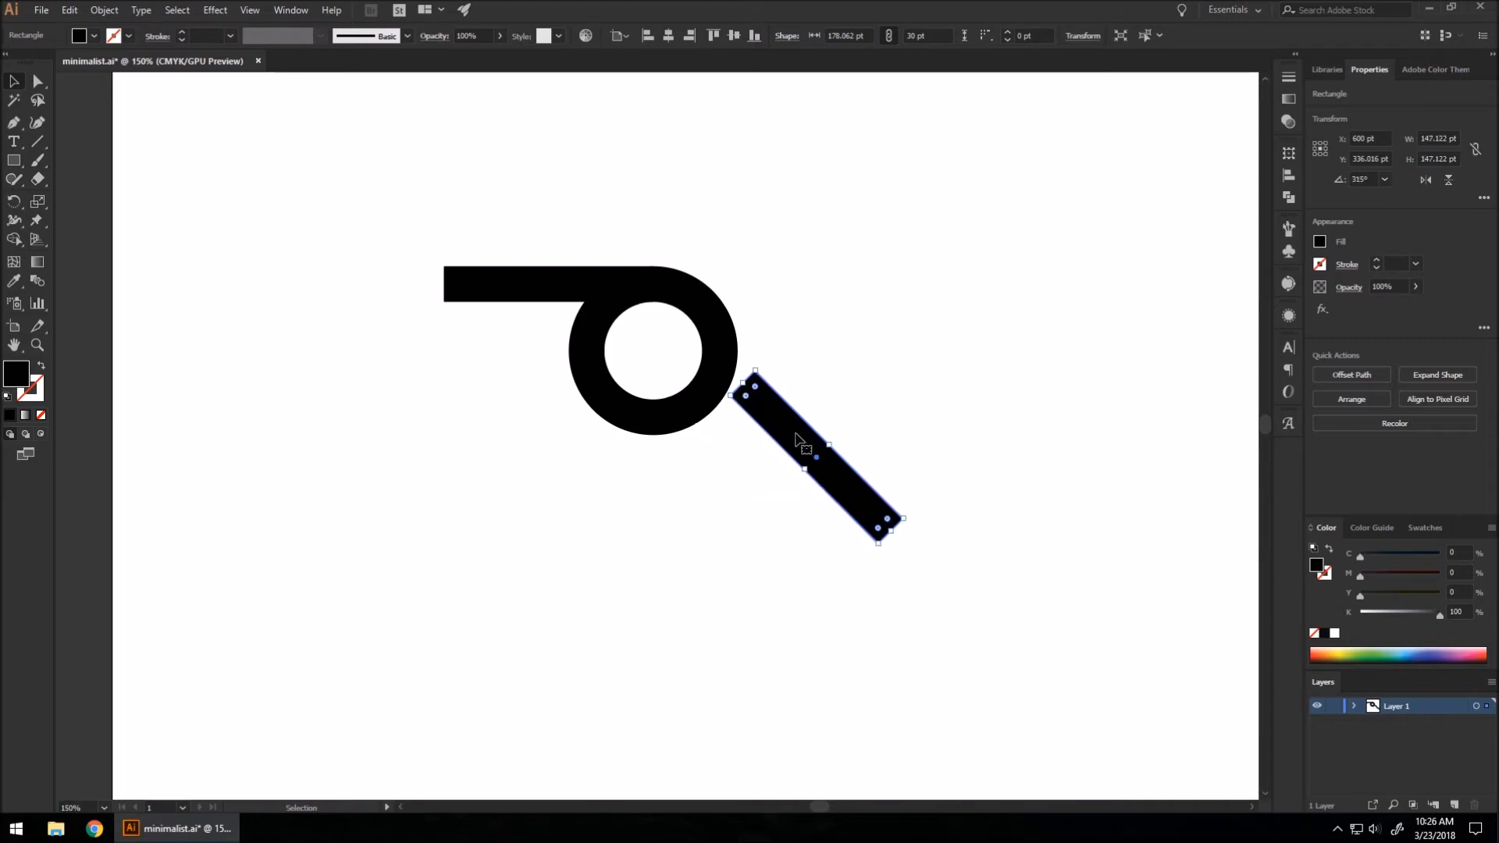
left_click_drag(798, 441, 695, 436)
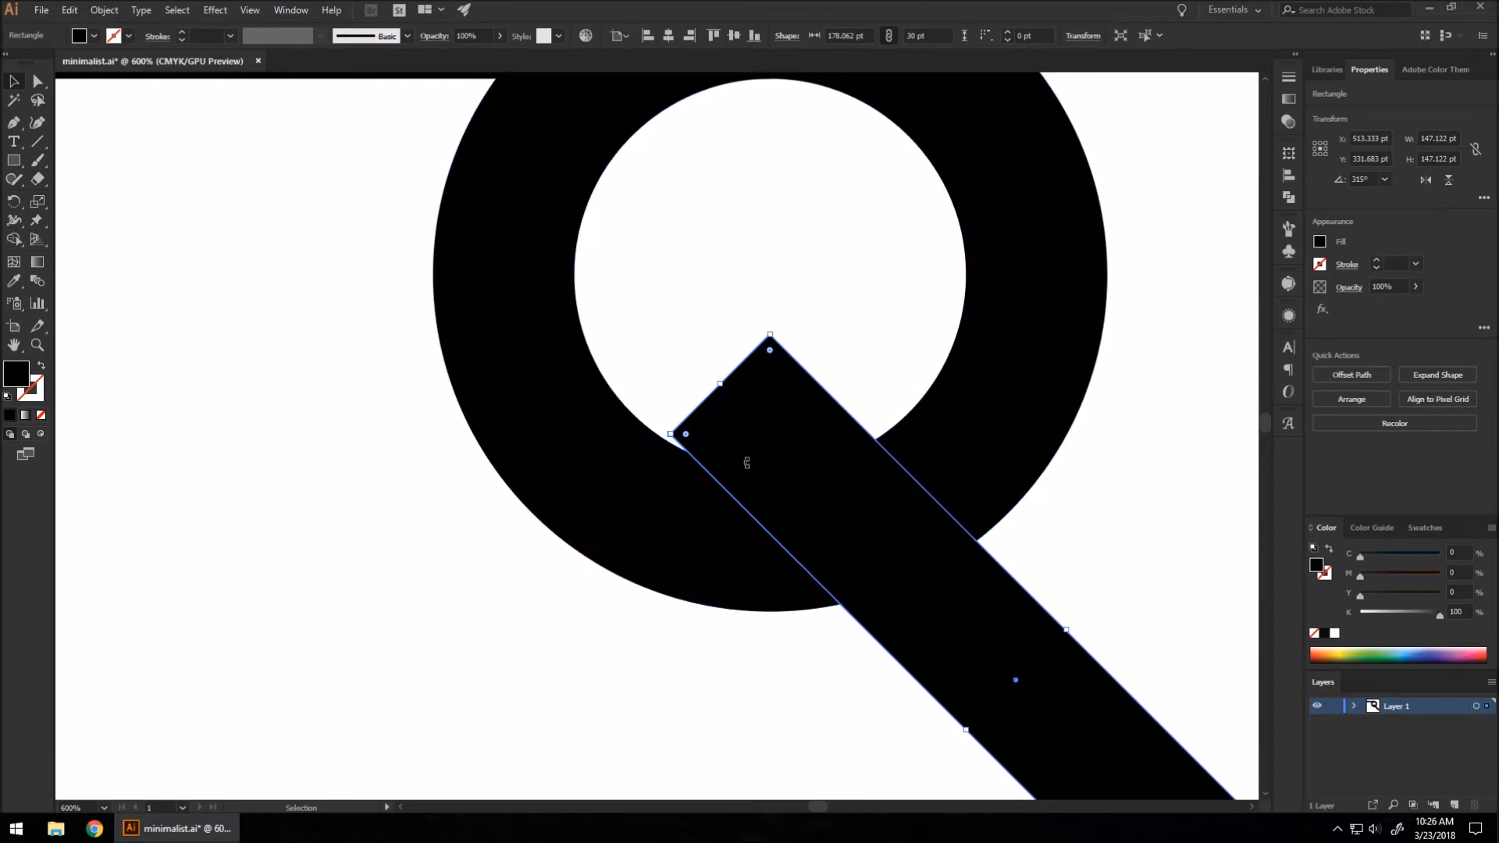
mouse_move(812, 476)
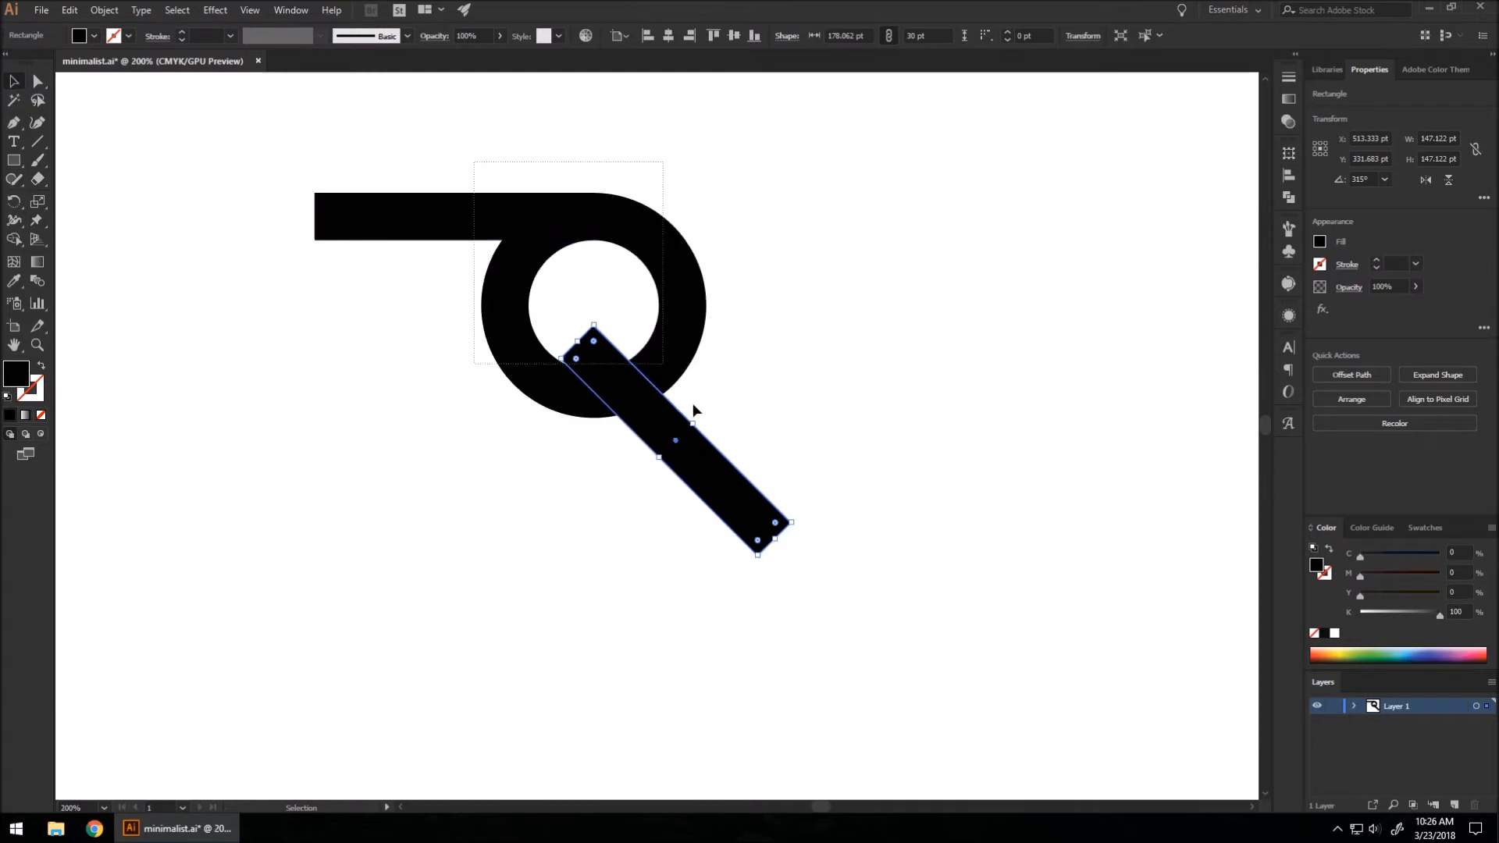
left_click(14, 239)
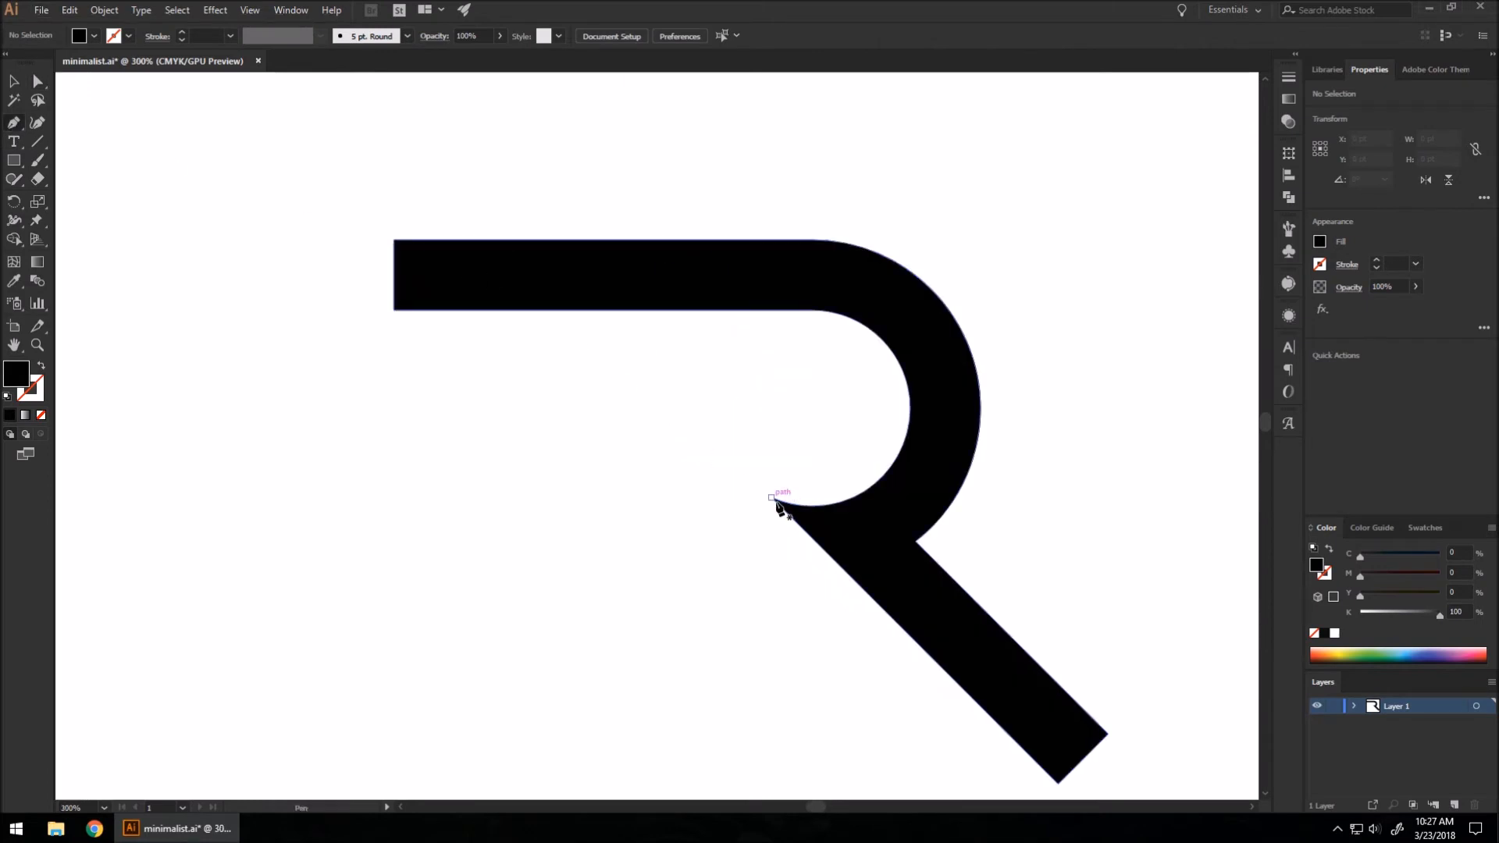
Draw a cutting line at the leg's angle and divide away the bar's left end along it.
left_click_drag(773, 496, 677, 417)
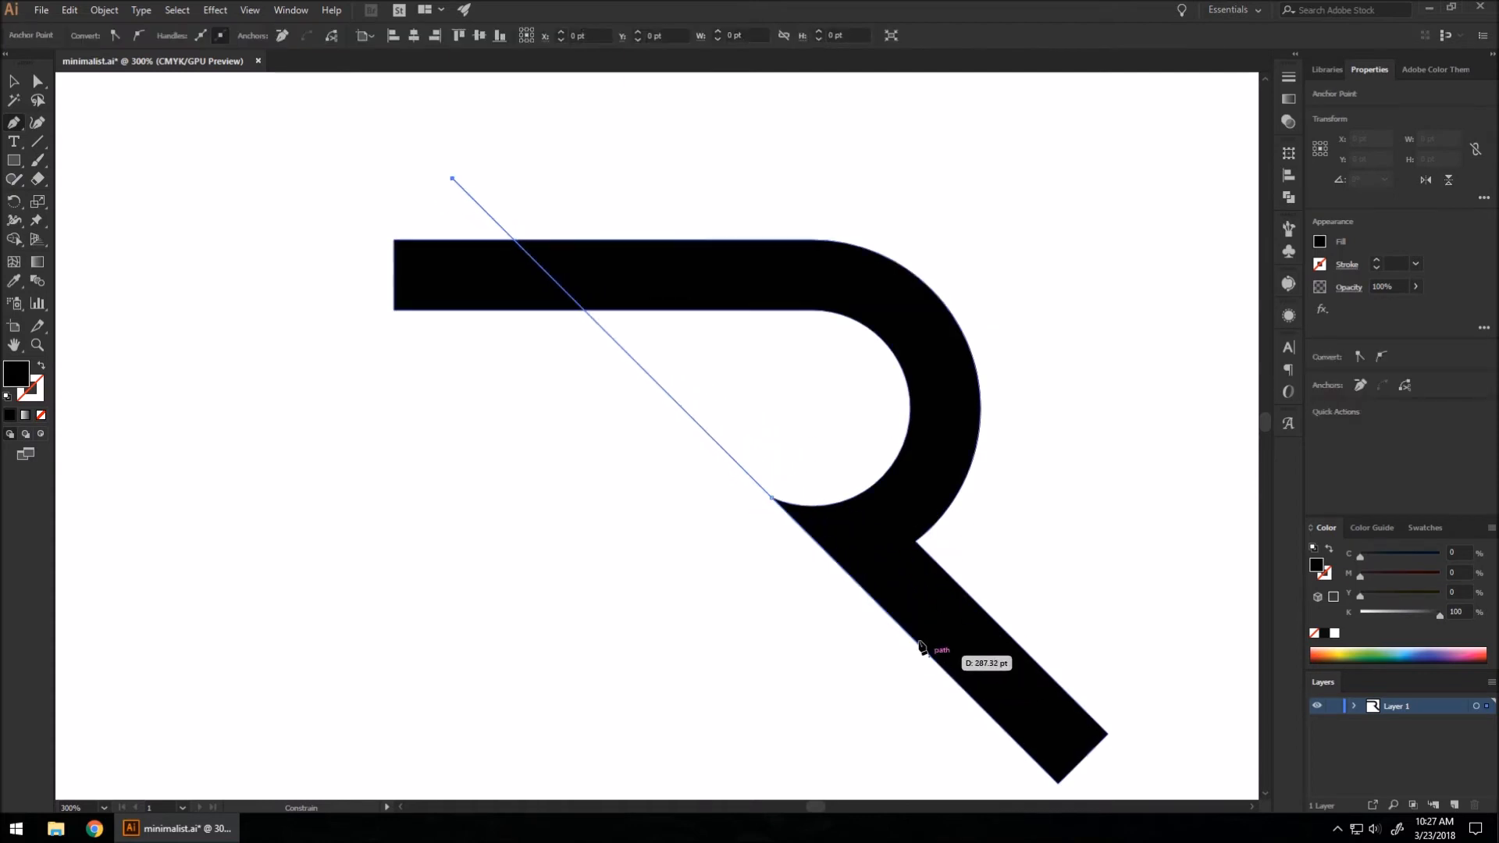
left_click_drag(769, 497, 751, 512)
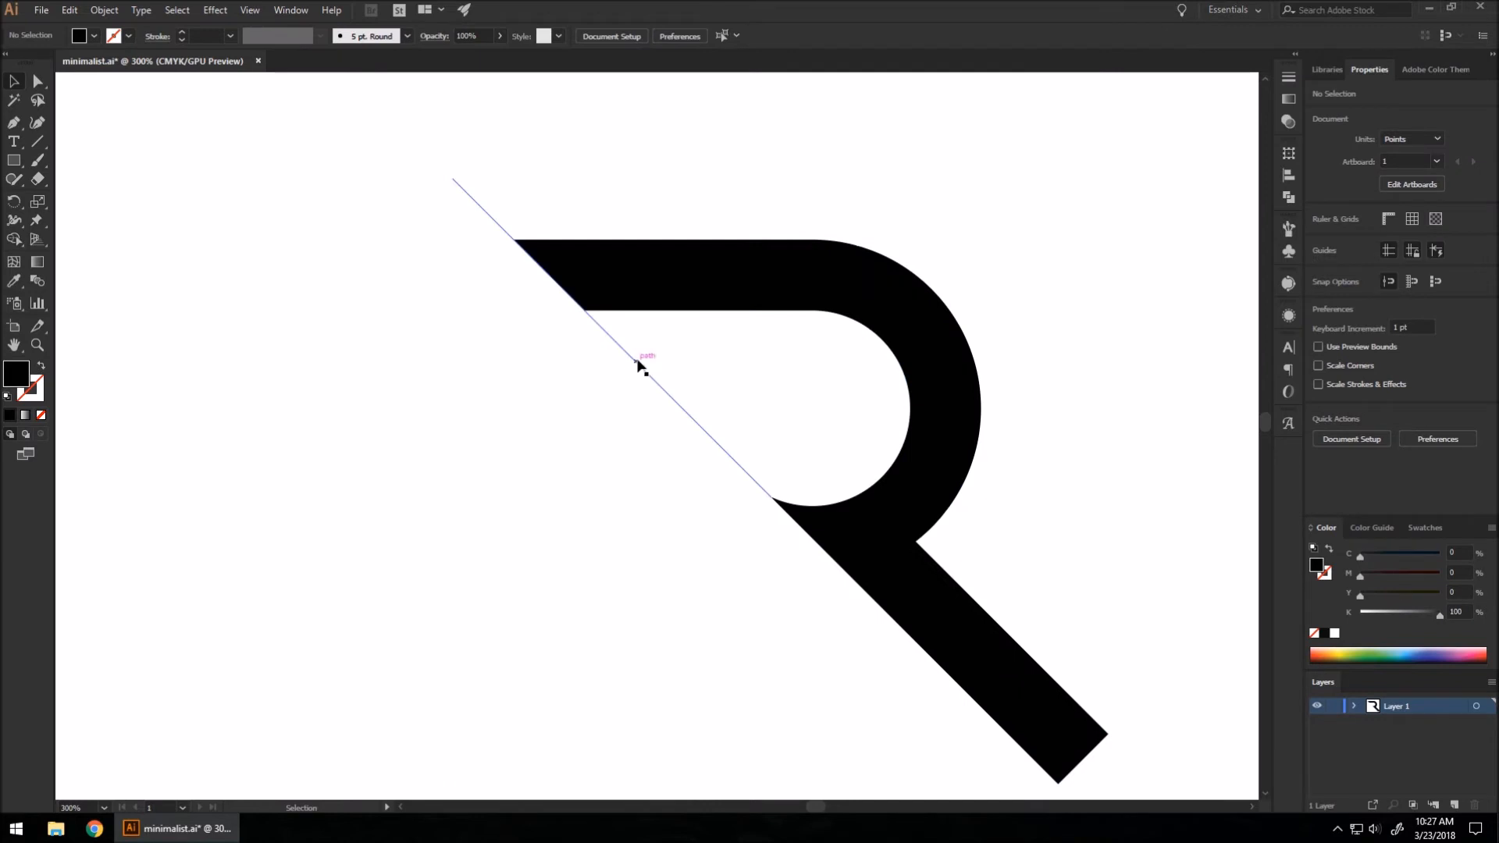
left_click(373, 320)
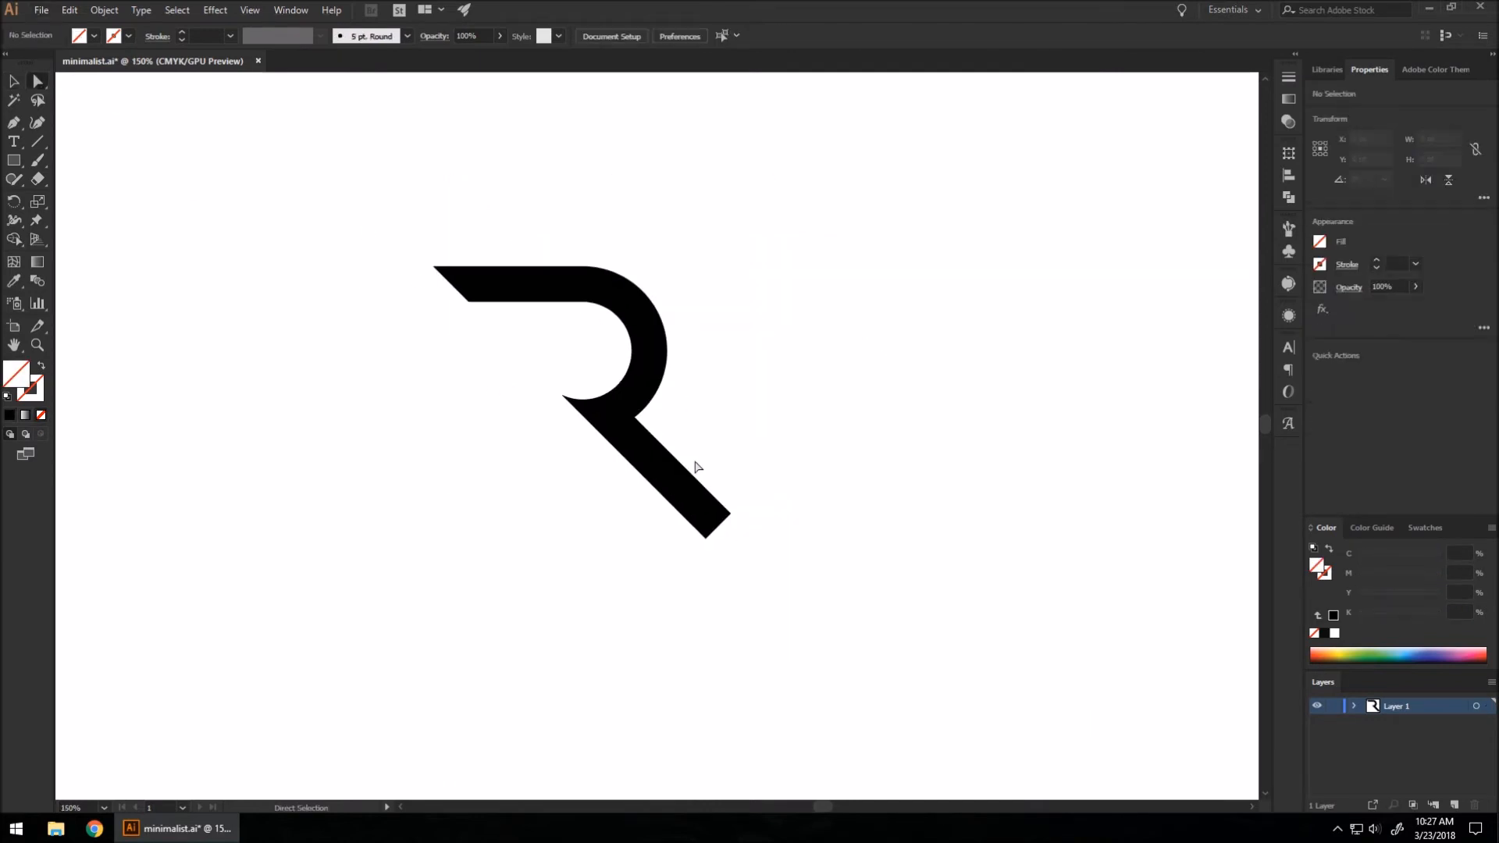
Select the leg's end anchors and stretch the diagonal leg further down and right.
left_click(707, 532)
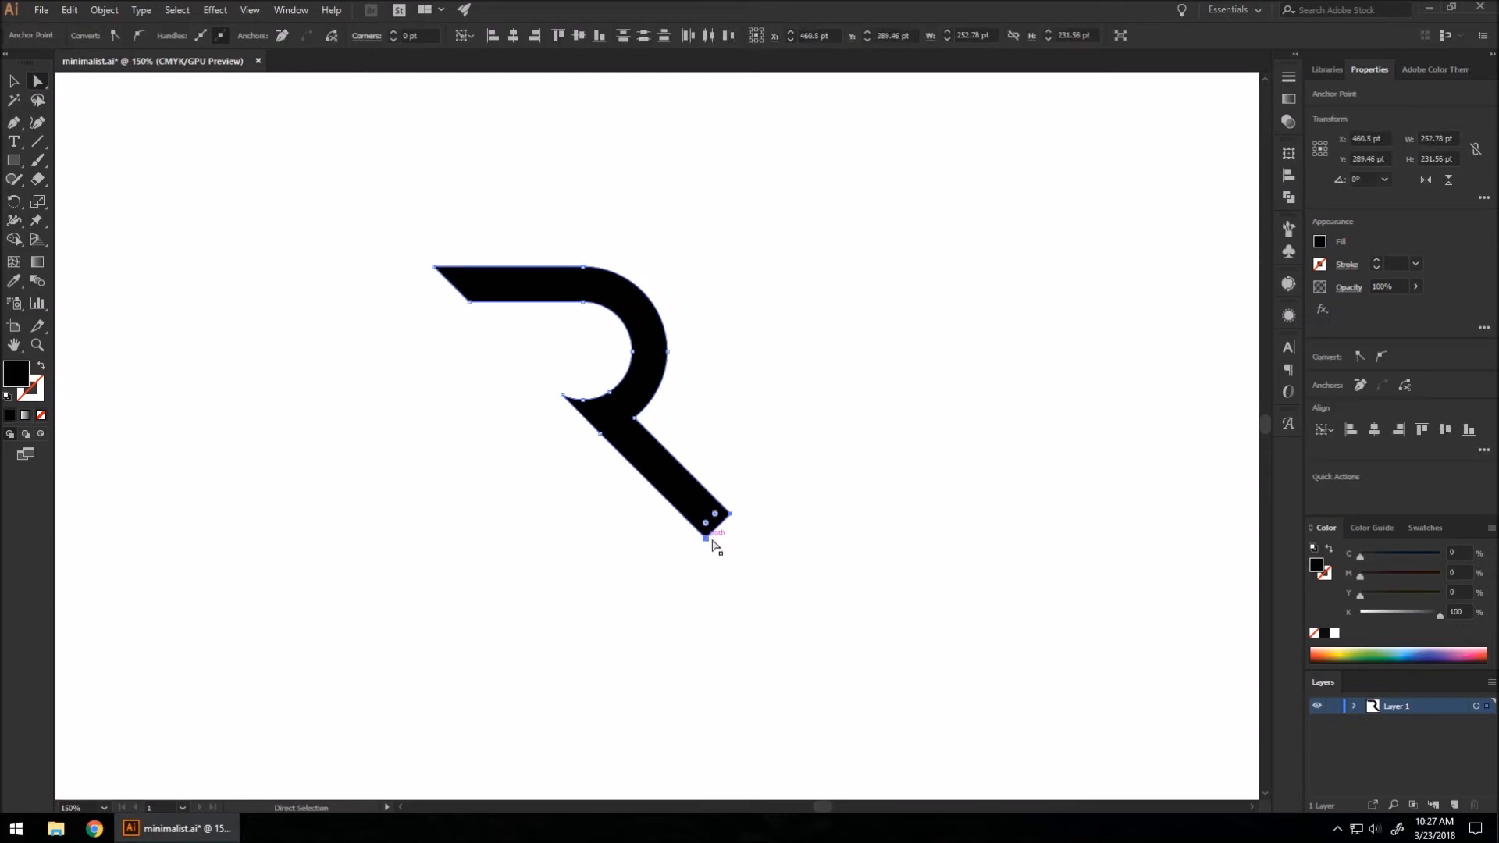
left_click_drag(707, 536, 707, 530)
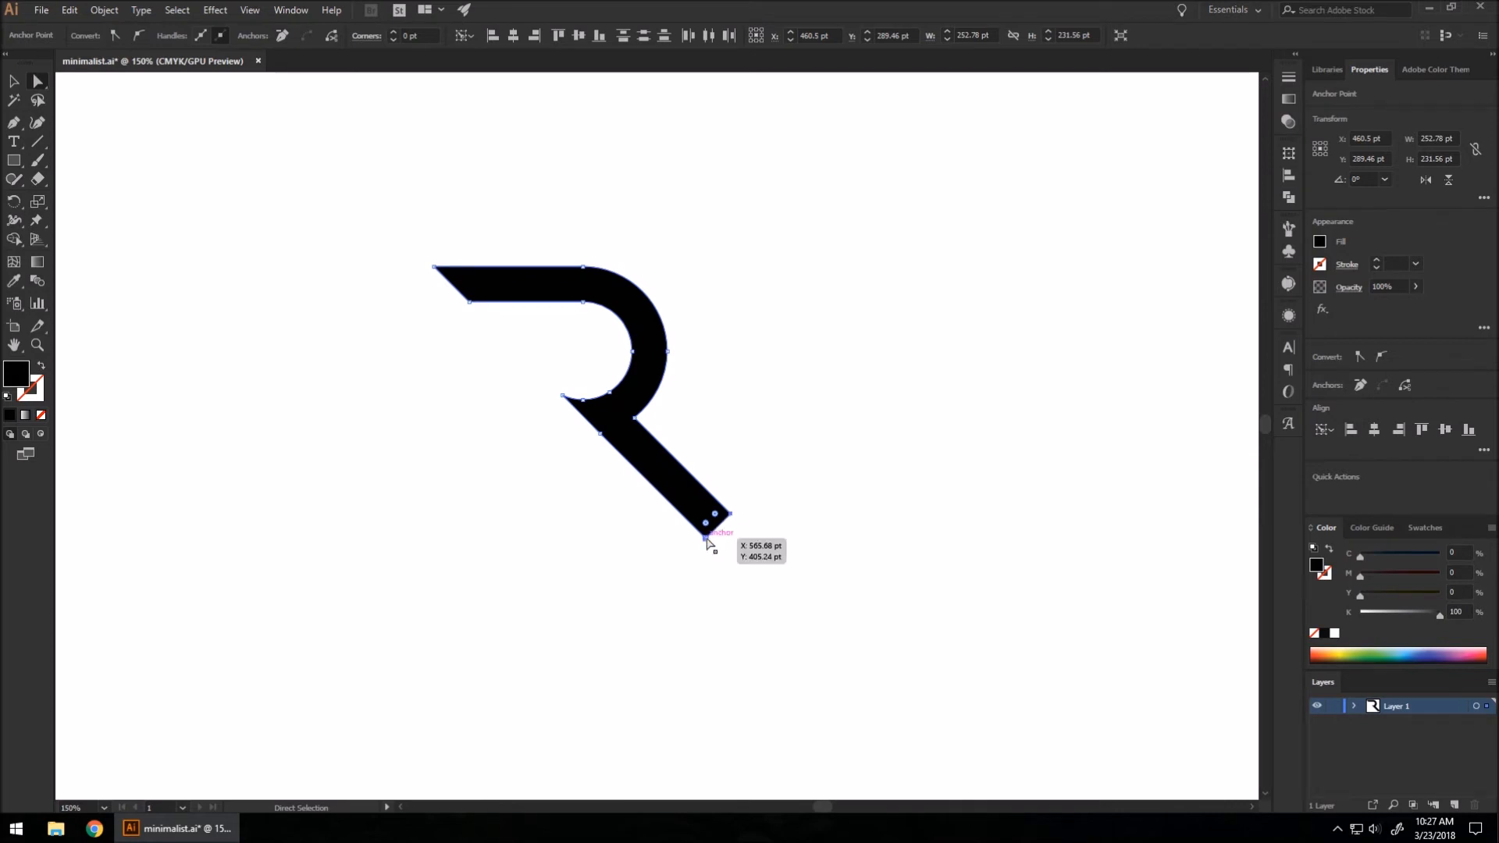
left_click_drag(709, 540, 802, 654)
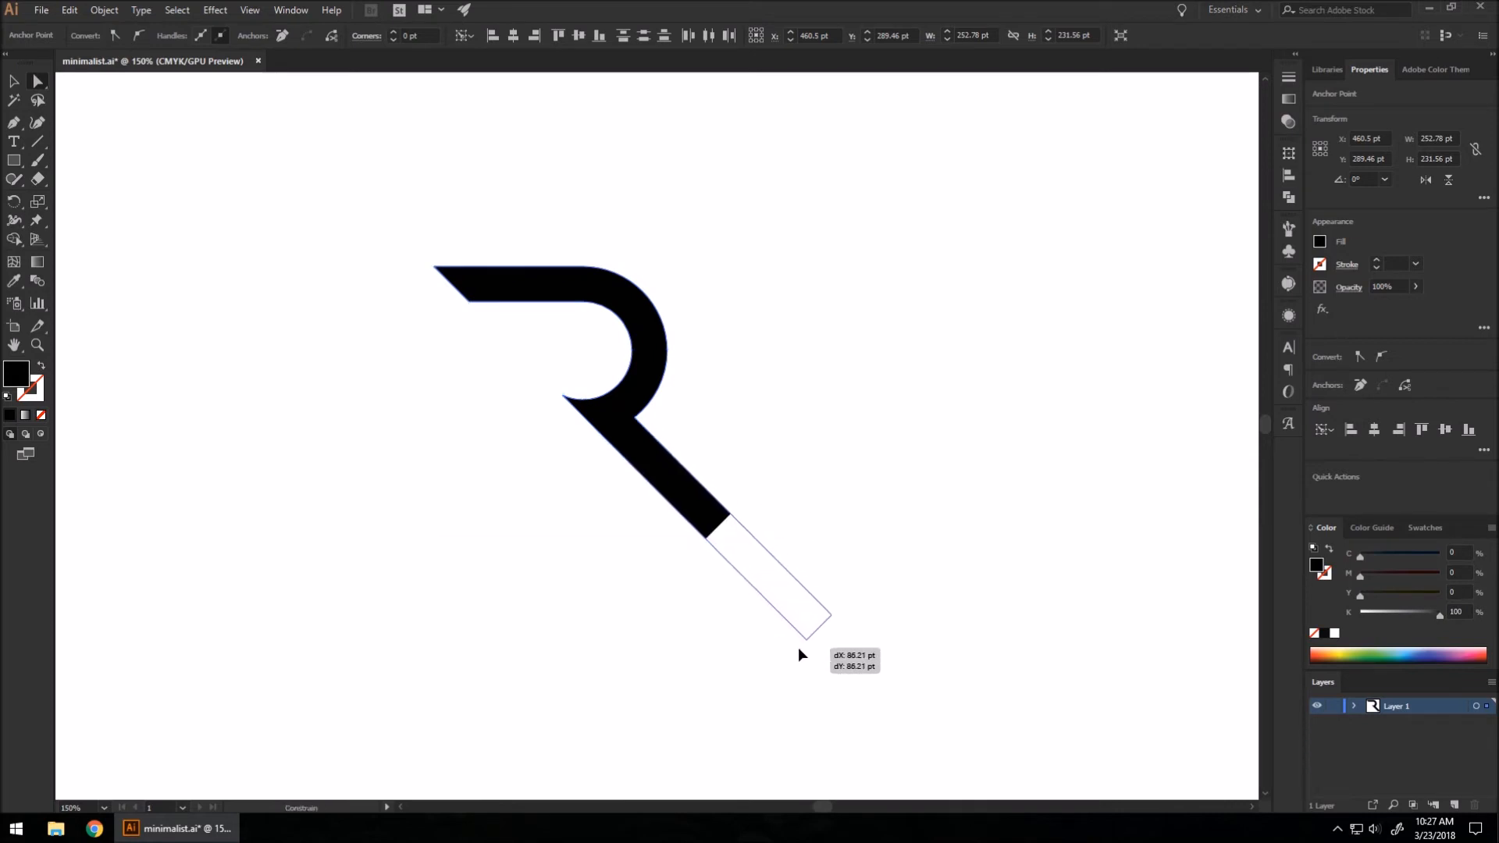
left_click_drag(803, 612, 834, 657)
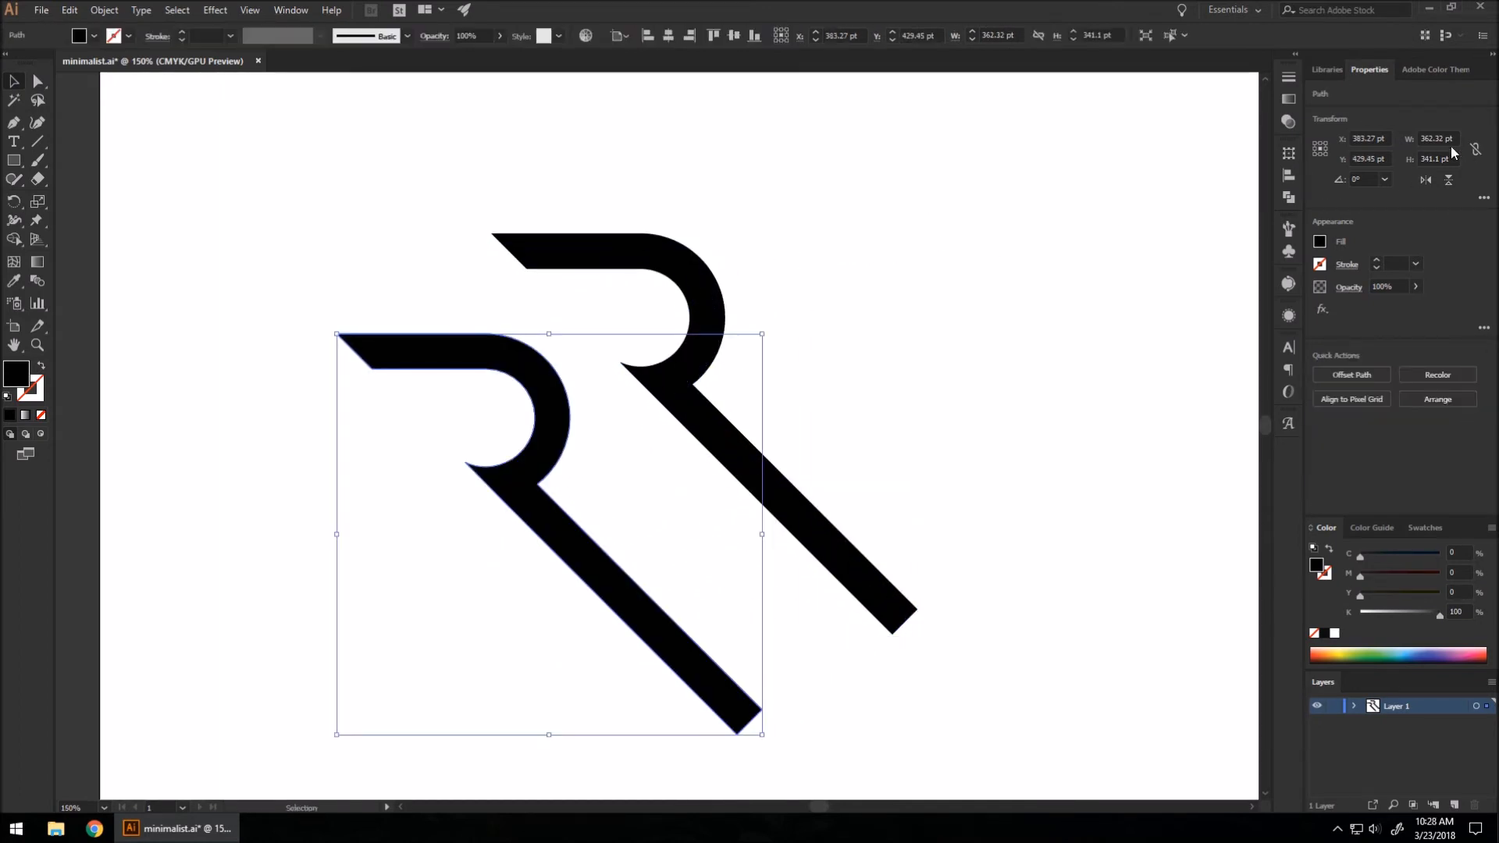
Rotate the copied R 180° and slide it so both Rs share one diagonal leg.
left_click(1424, 180)
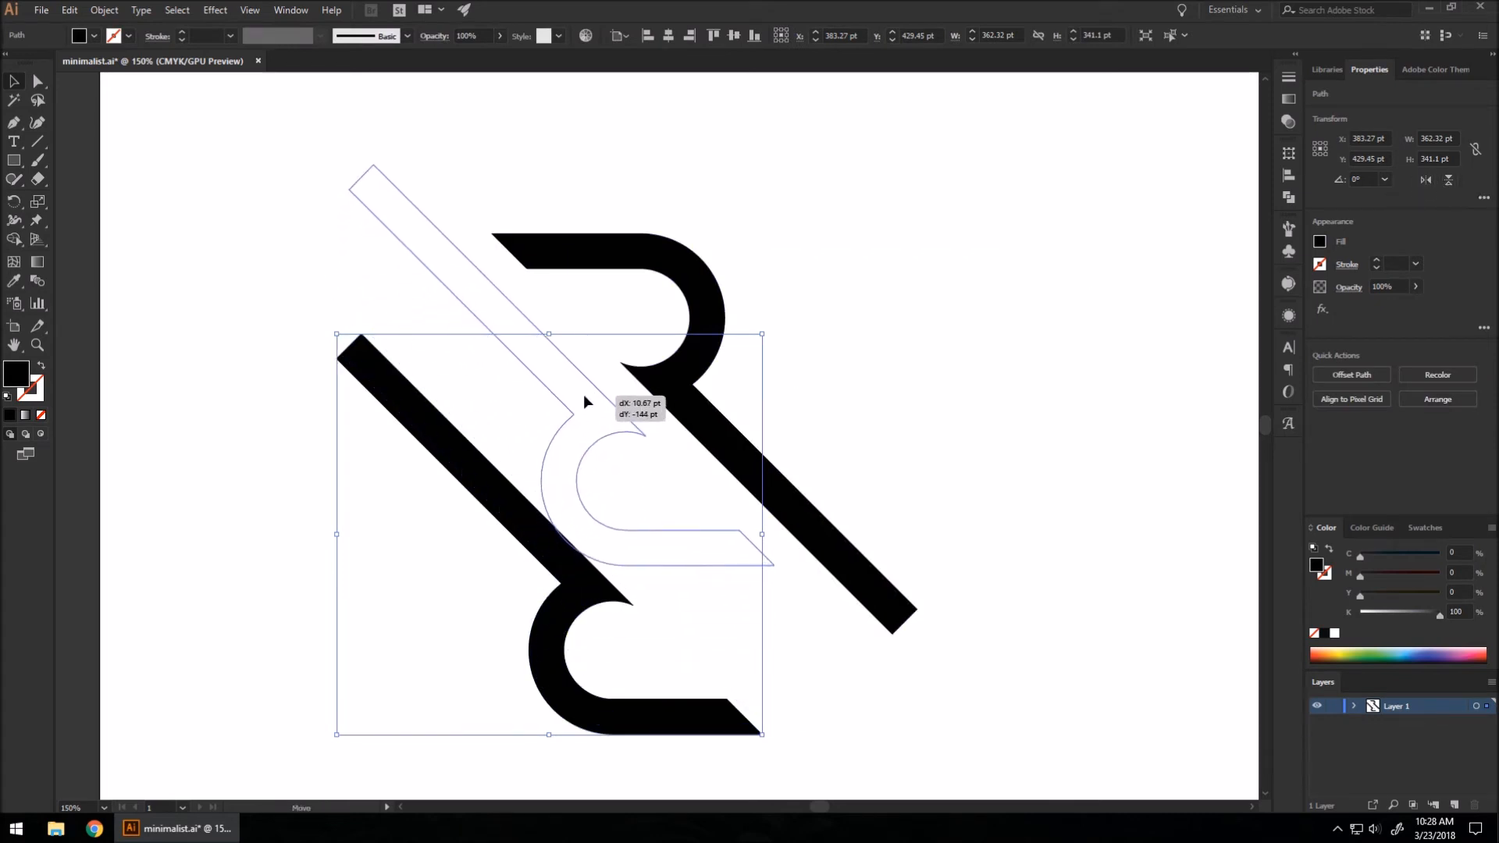
left_click_drag(586, 401, 581, 271)
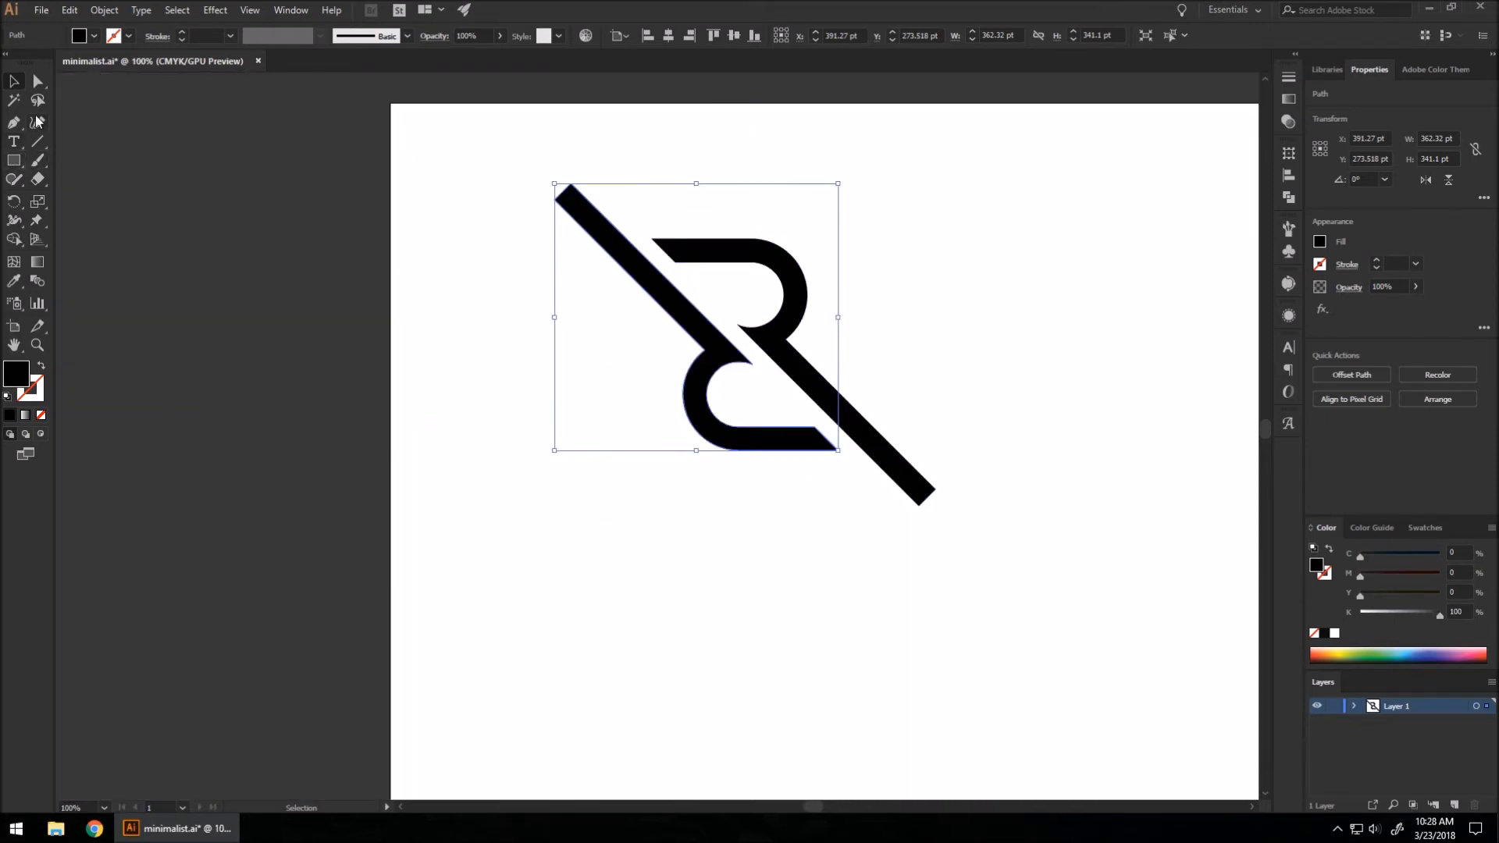
Draw a large circle and send it behind the interlocking R monogram.
left_click(14, 159)
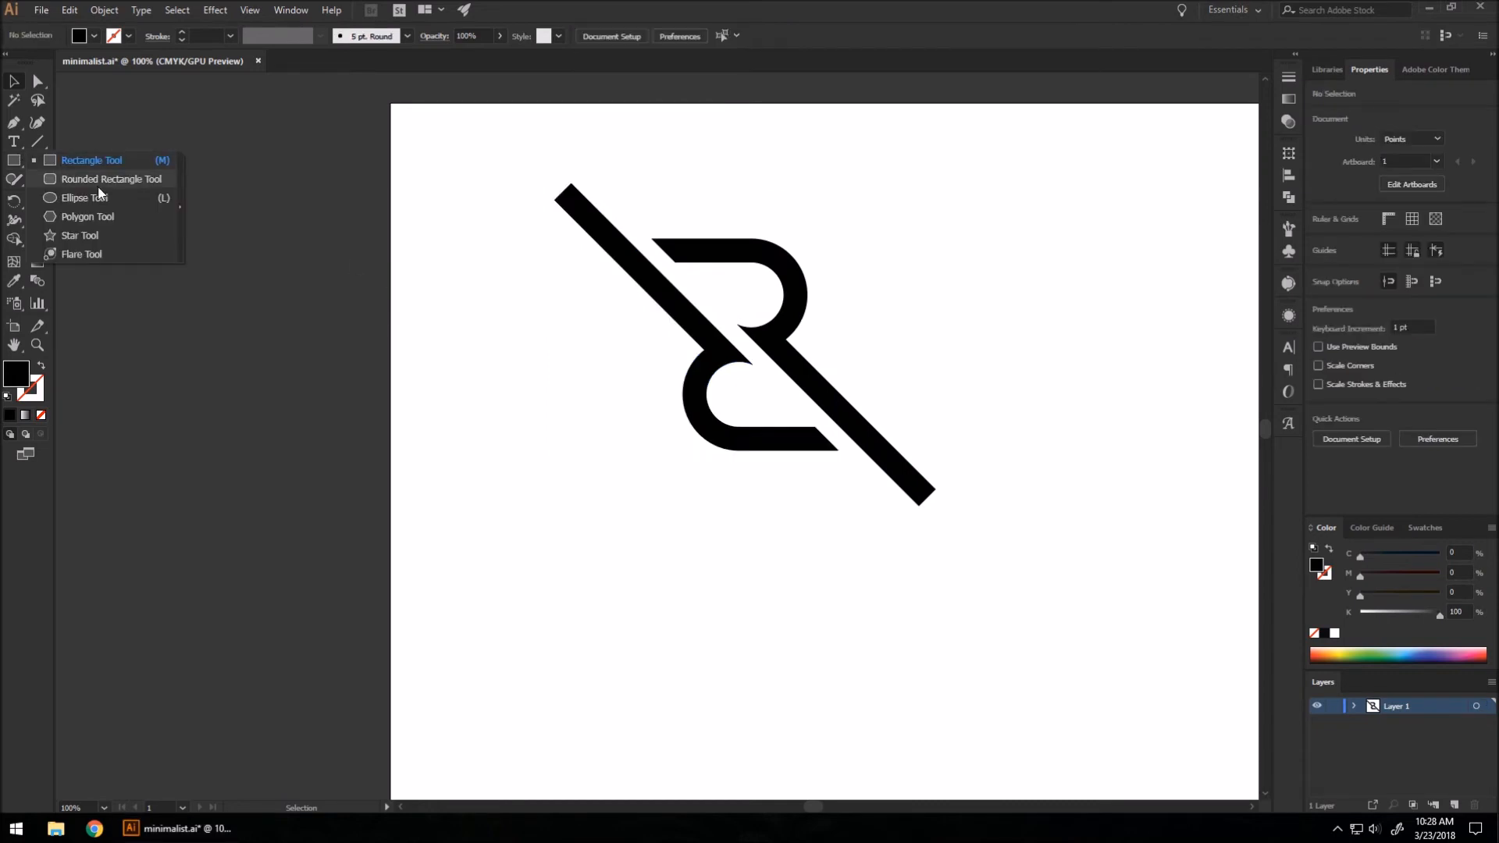
left_click_drag(462, 392, 707, 642)
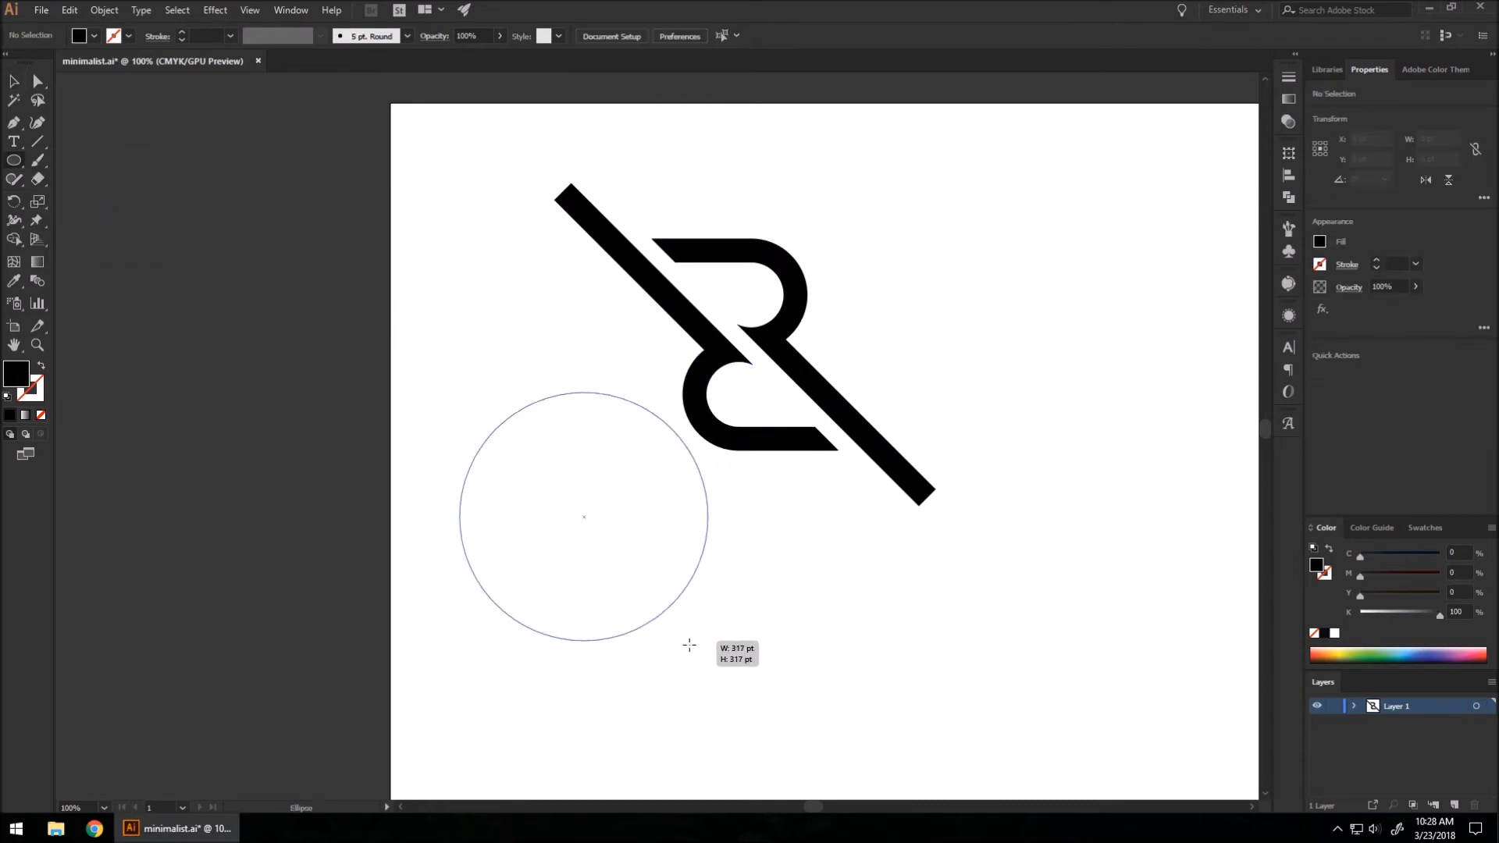
left_click(103, 9)
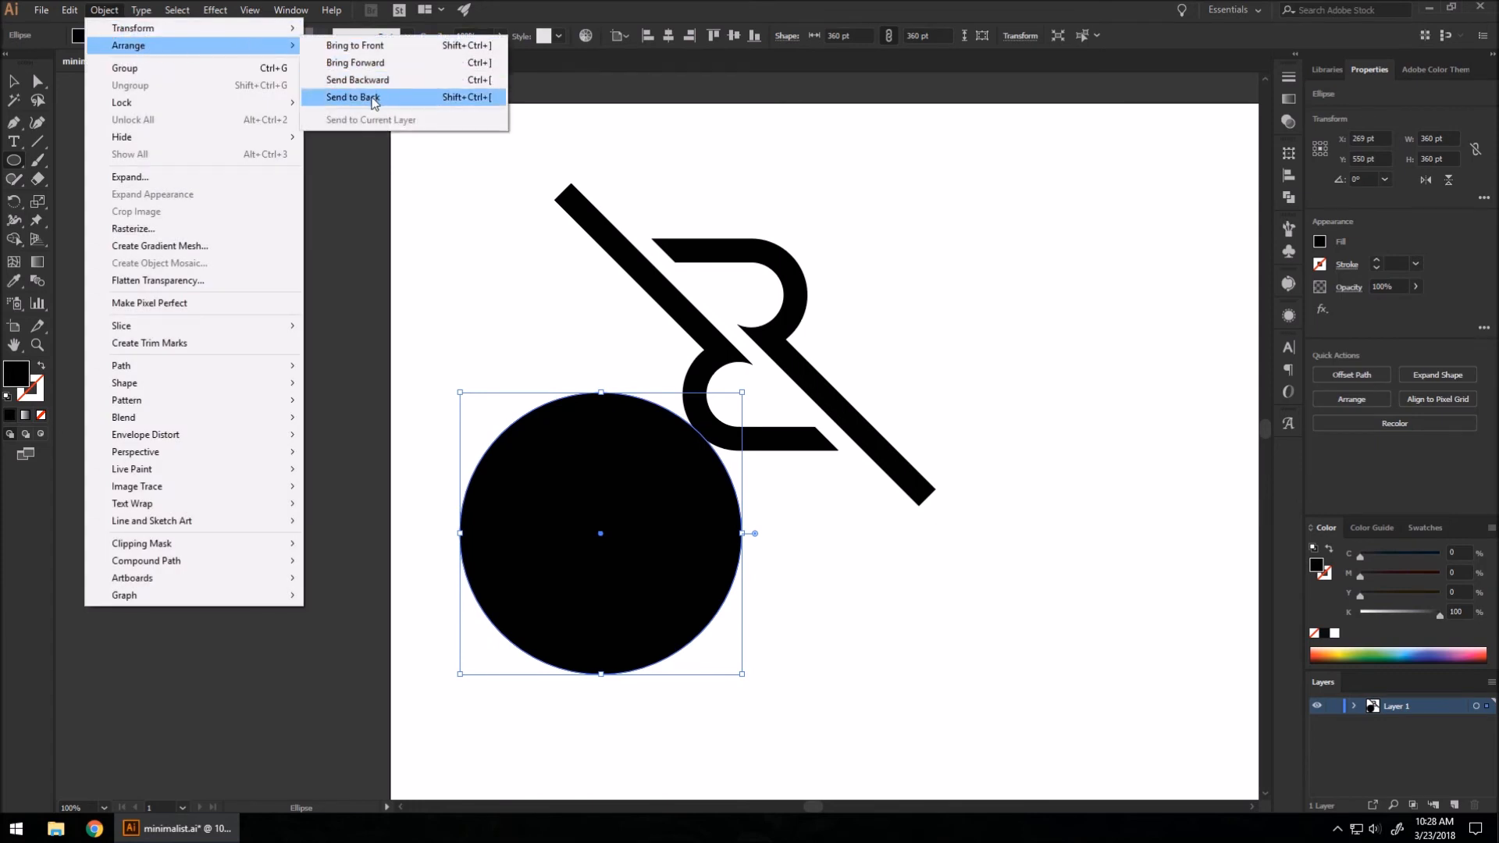
left_click(351, 97)
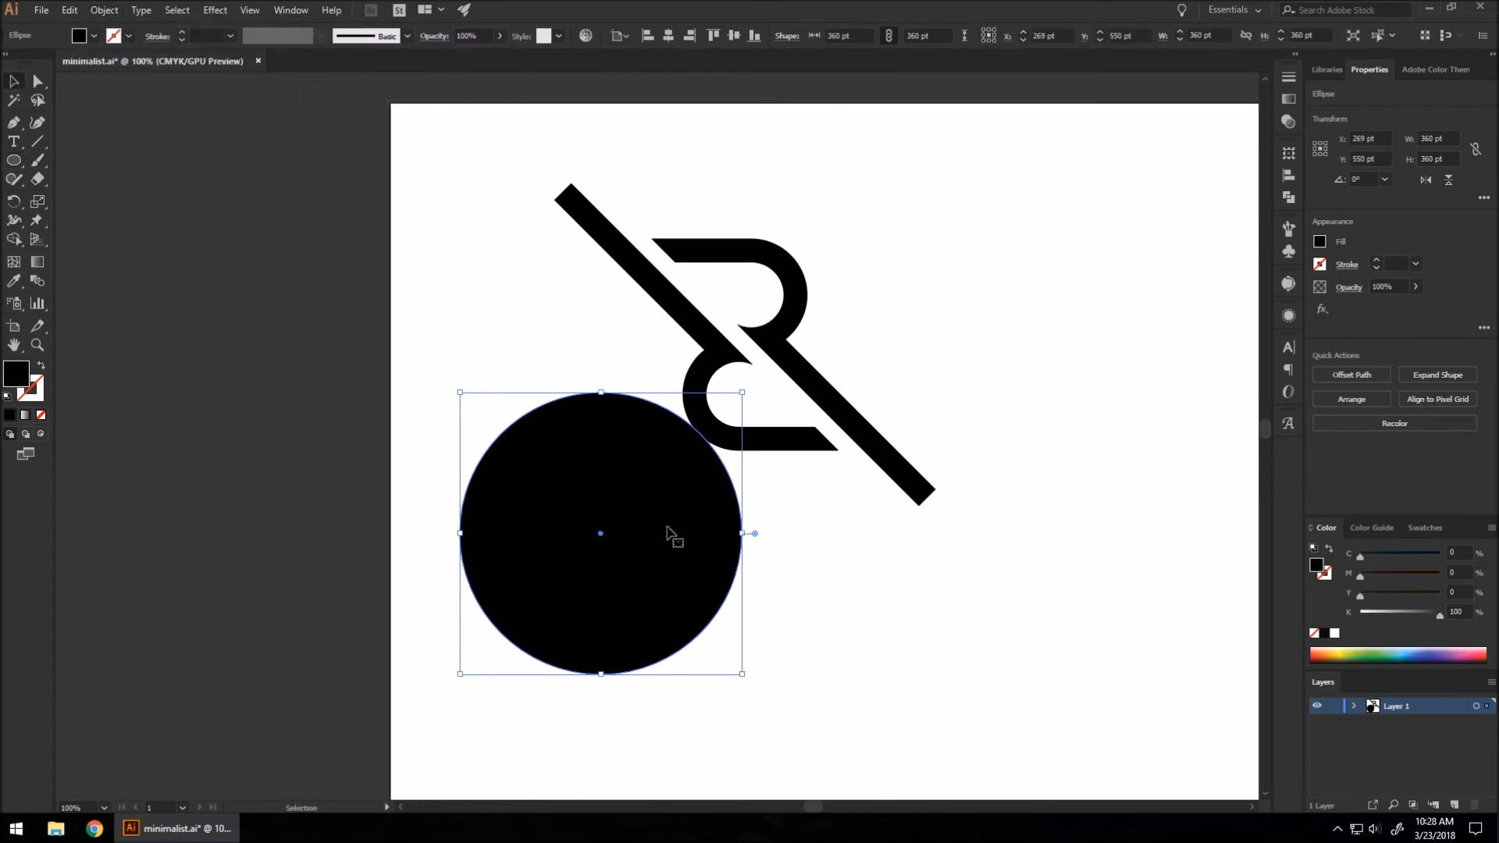
Select the monogram shapes and enlarge the circle so it centres behind the mark.
left_click_drag(600, 533, 775, 342)
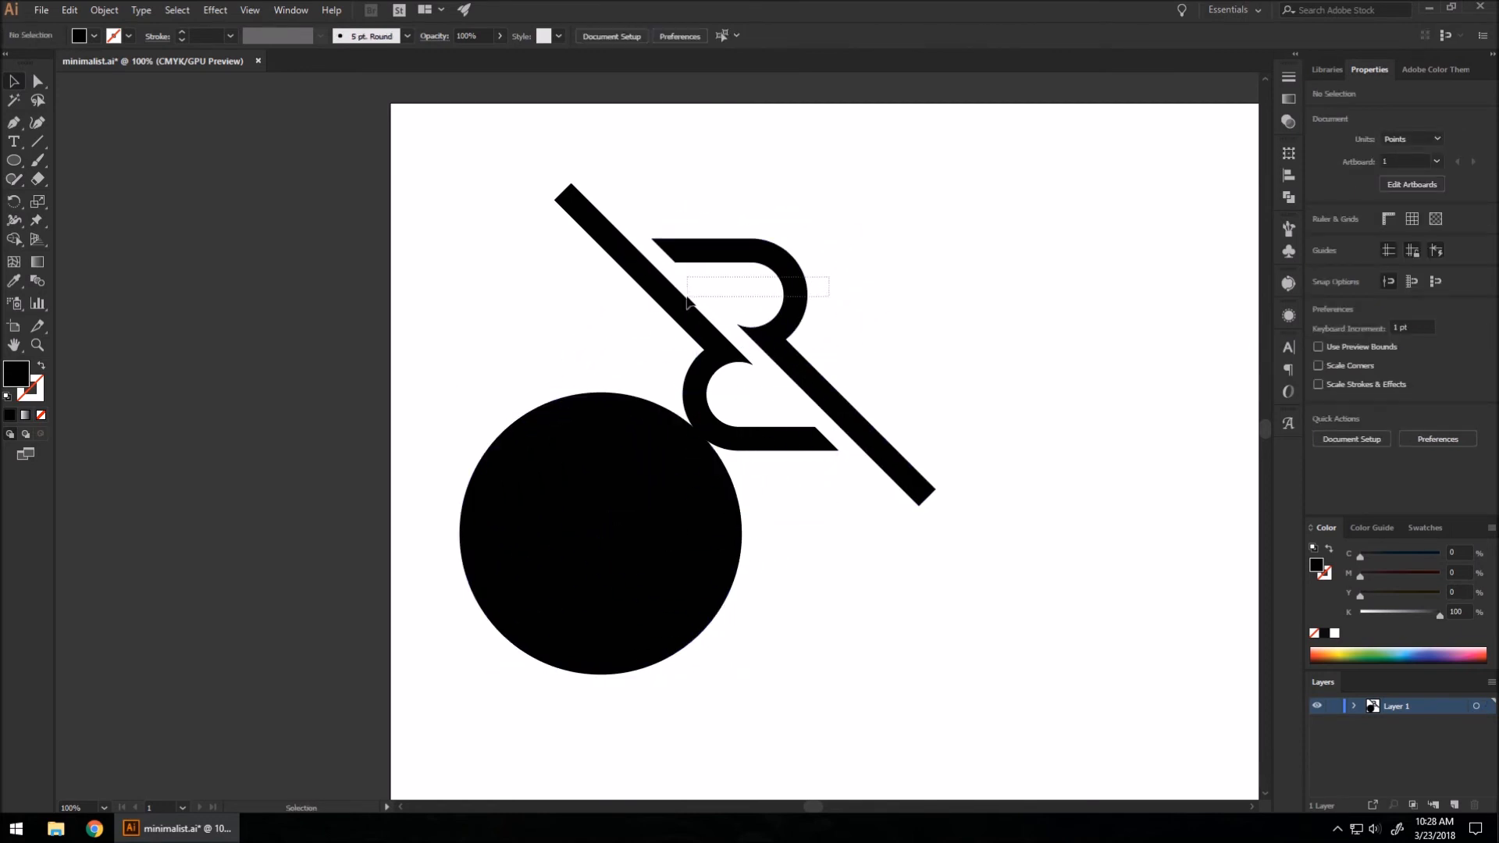
left_click(751, 295)
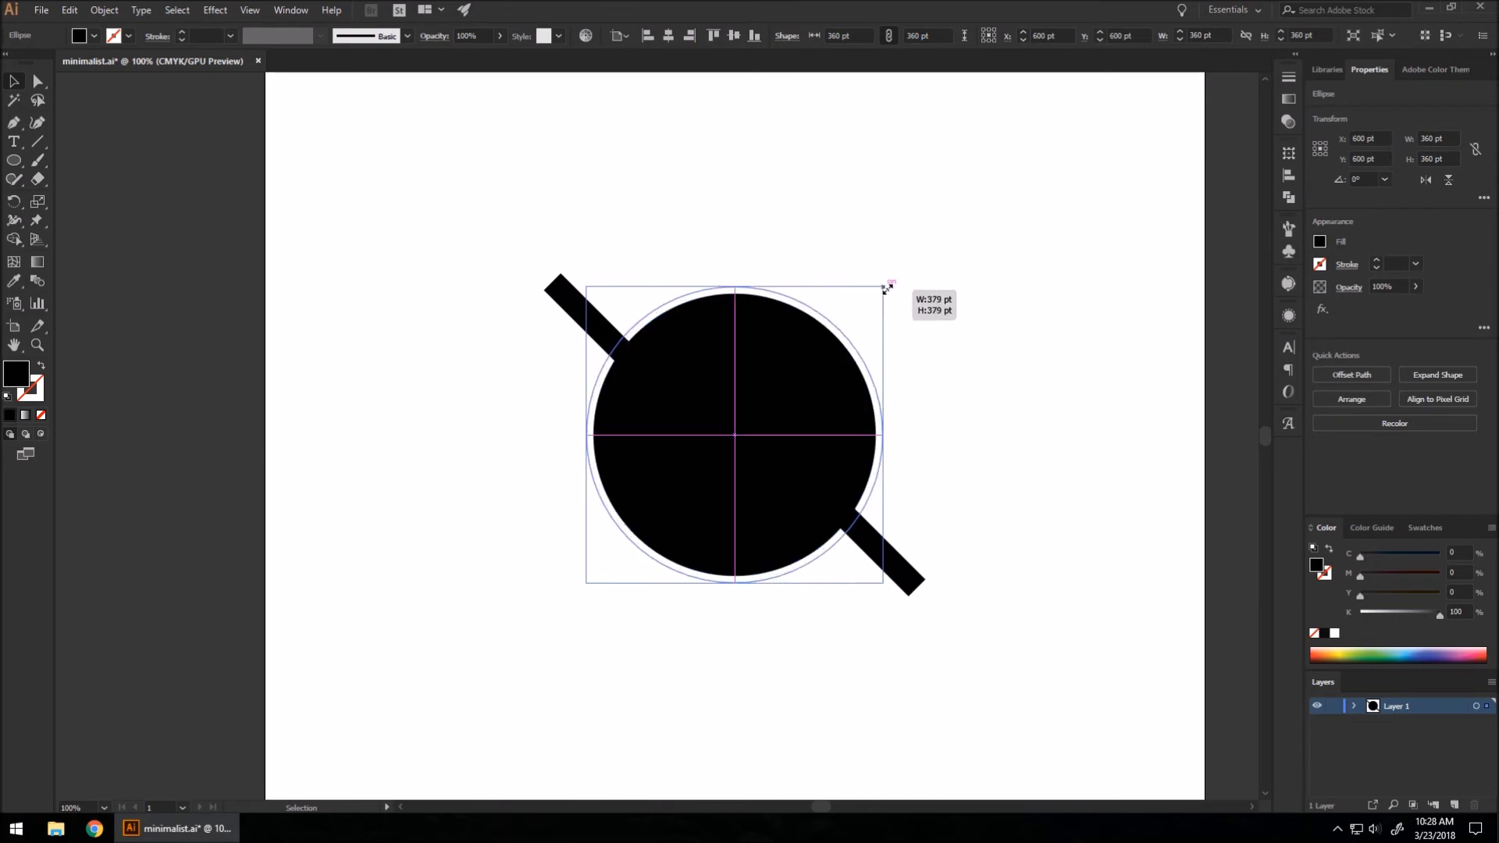
left_click_drag(887, 288, 894, 278)
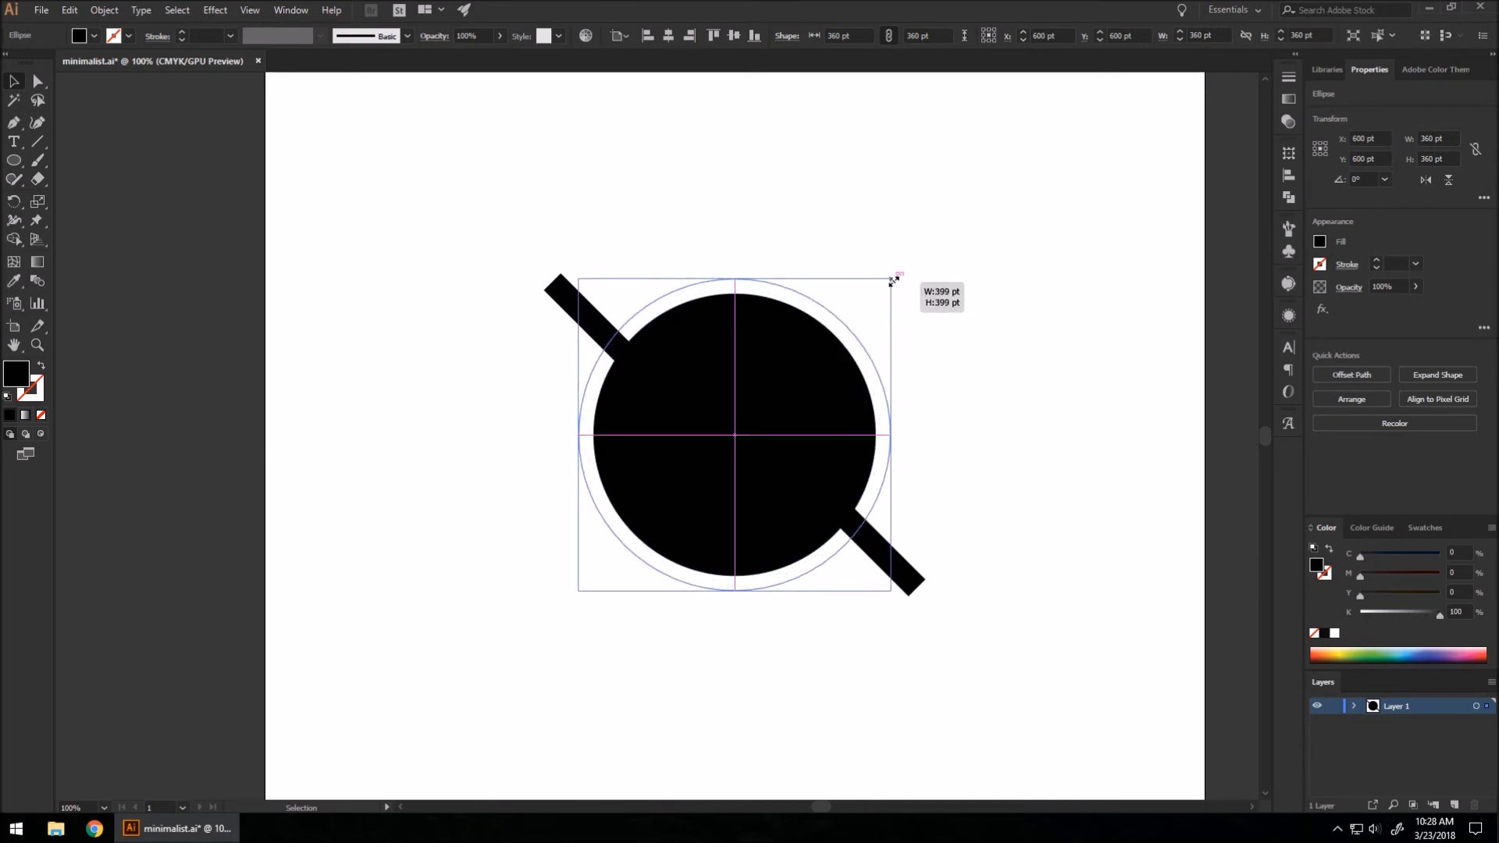
left_click(947, 397)
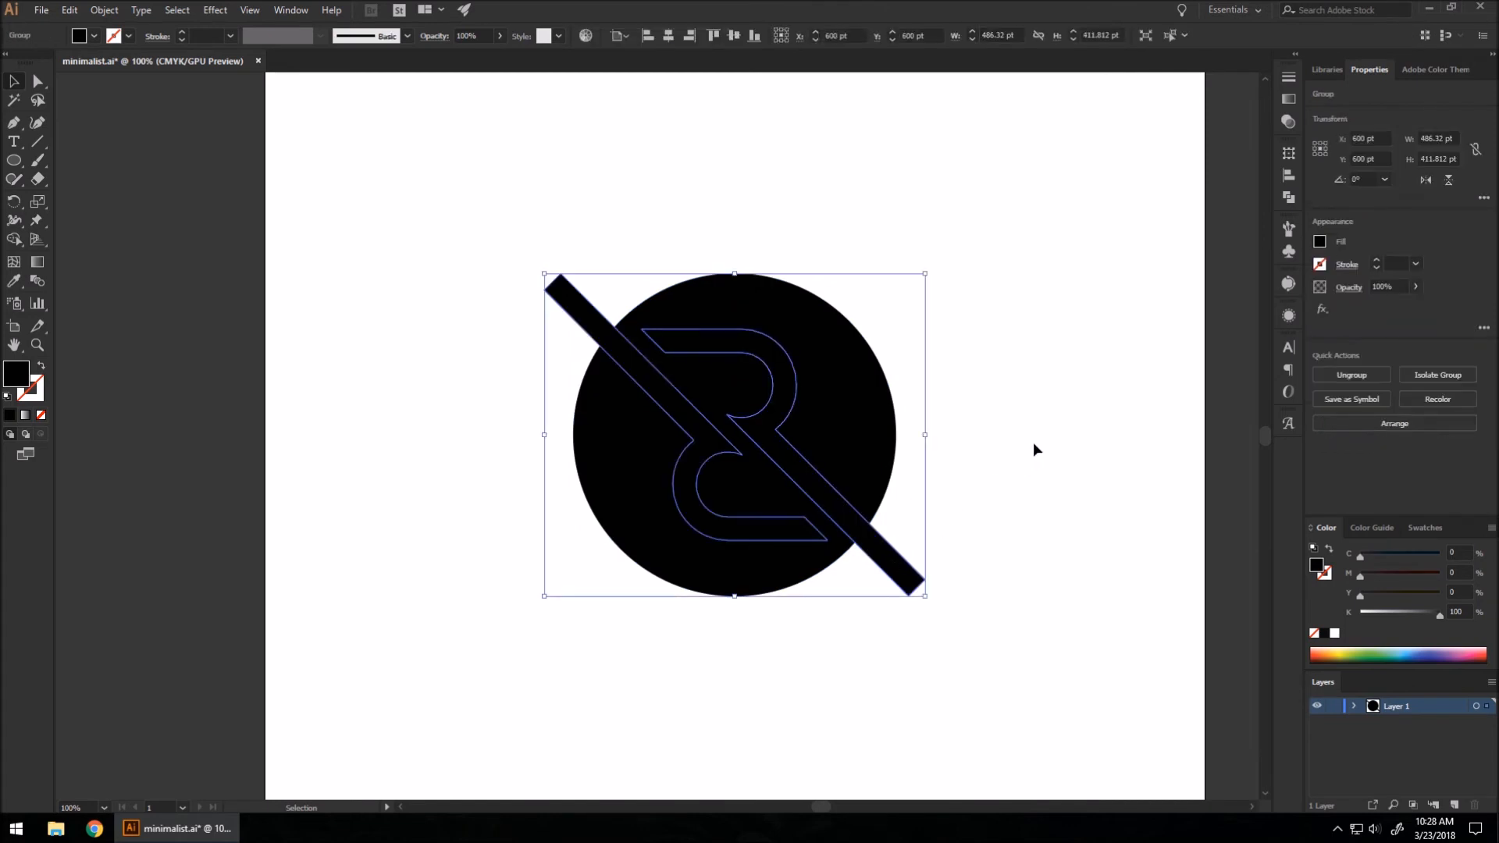
mouse_move(876, 291)
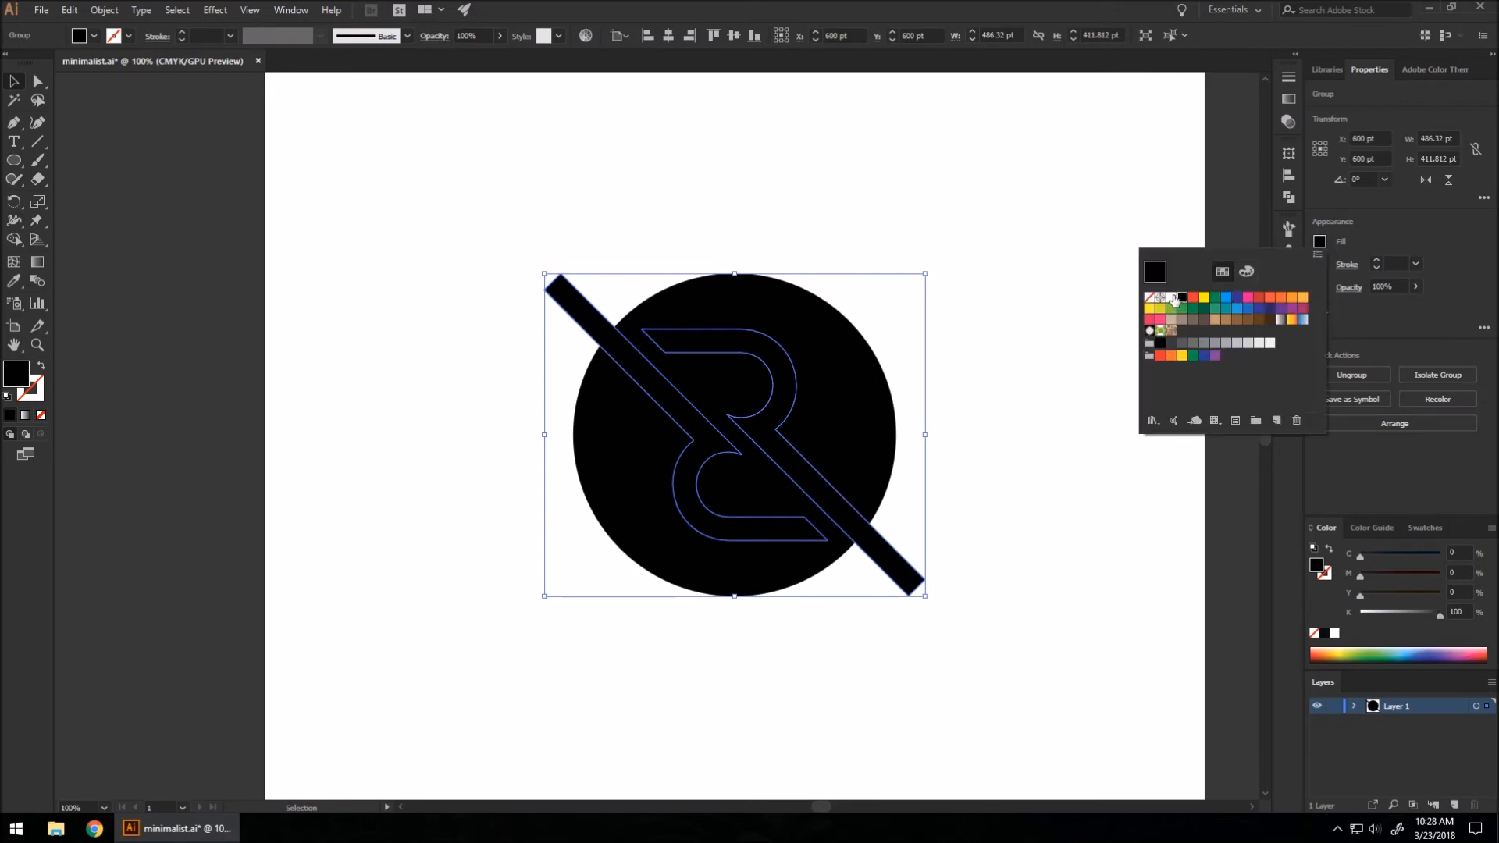
Knock the R and bar out of the circle with Pathfinder, then scale the badge to about a quarter of the artboard.
left_click(1156, 297)
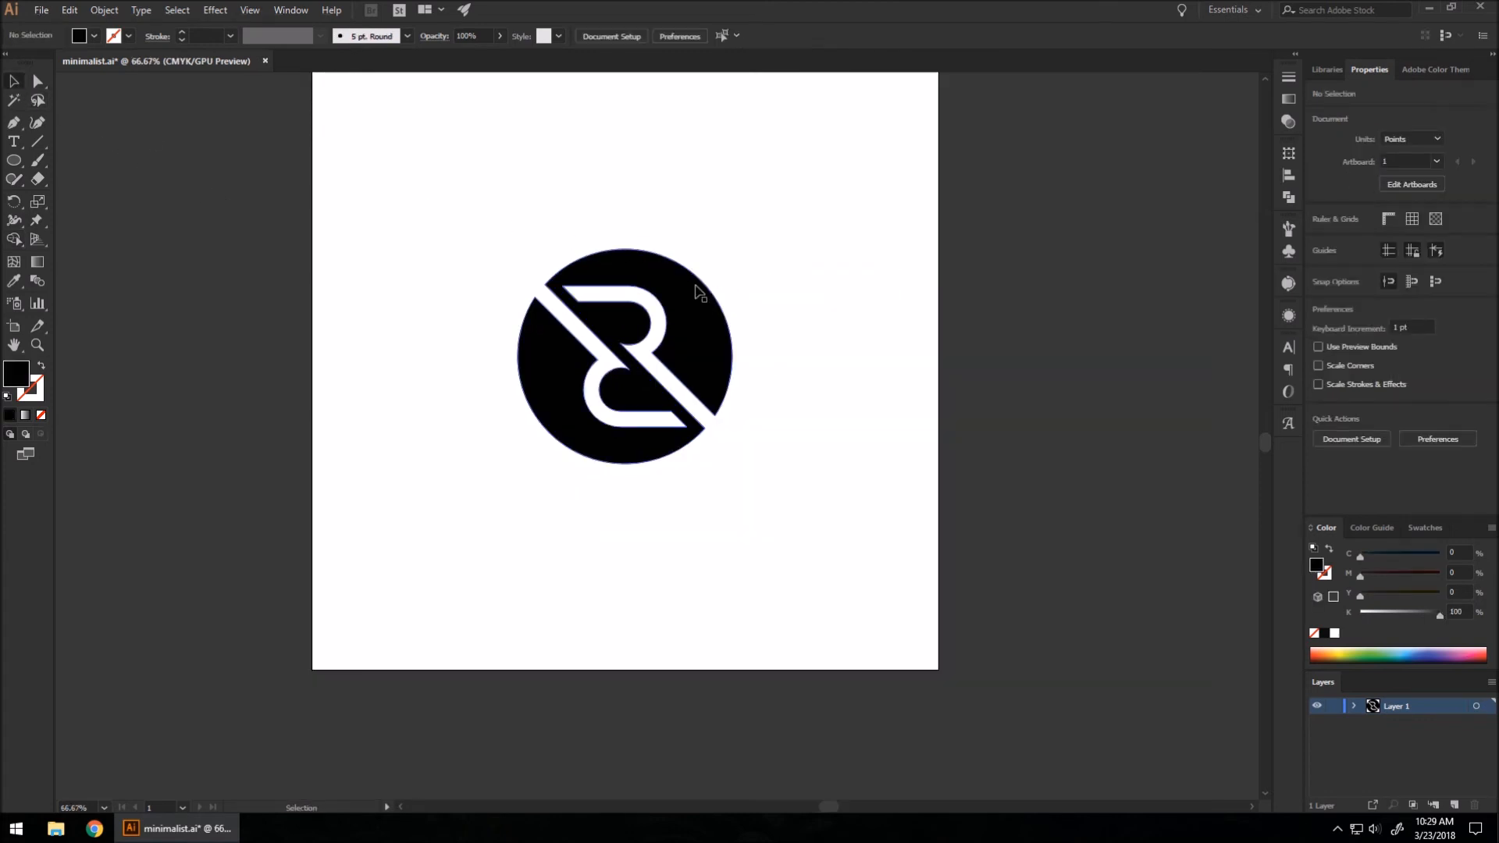
mouse_move(709, 297)
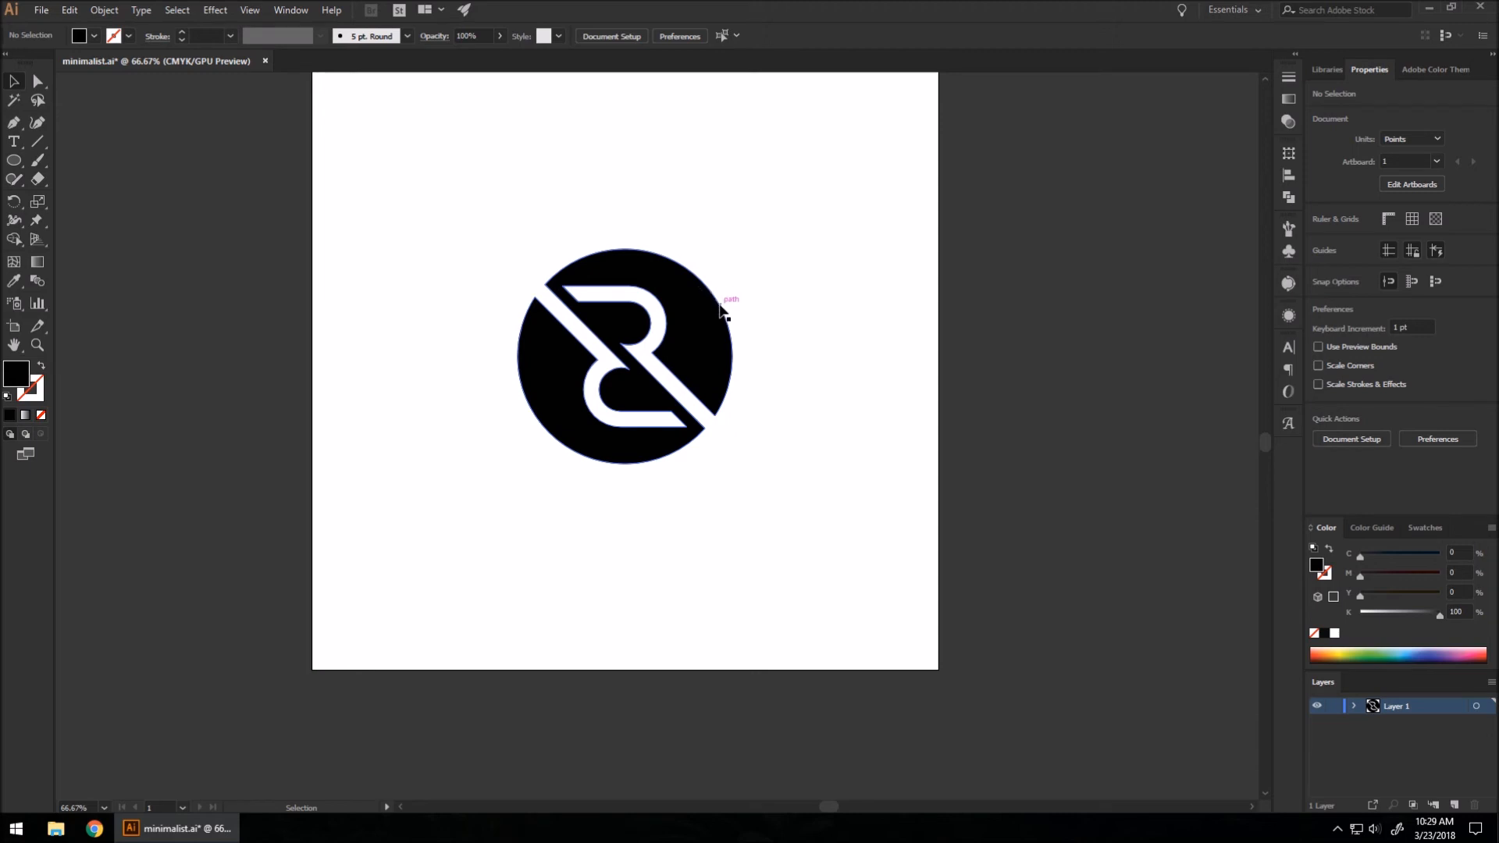
mouse_move(442, 284)
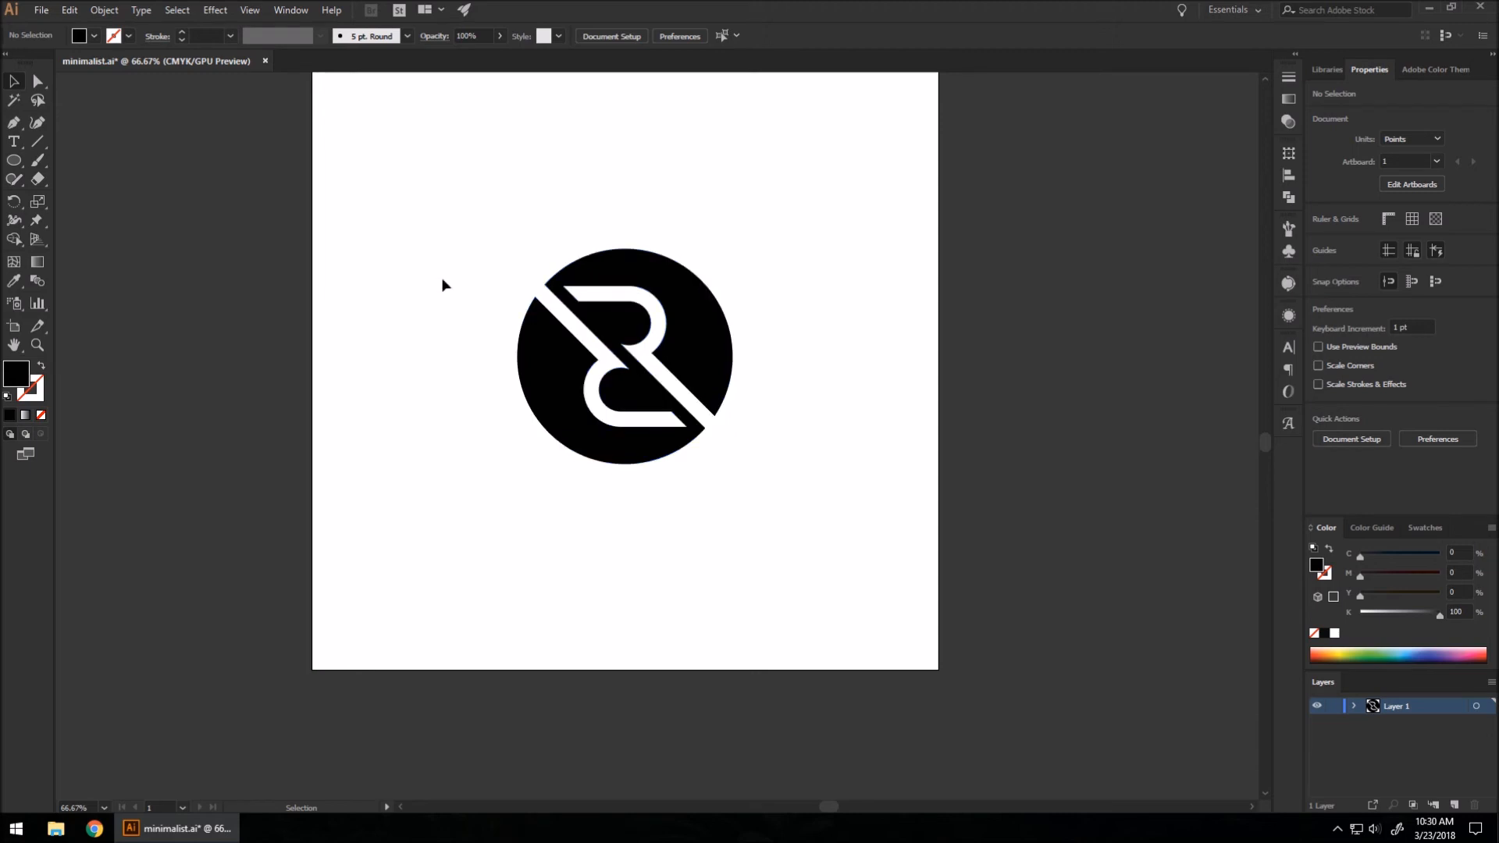
mouse_move(495, 261)
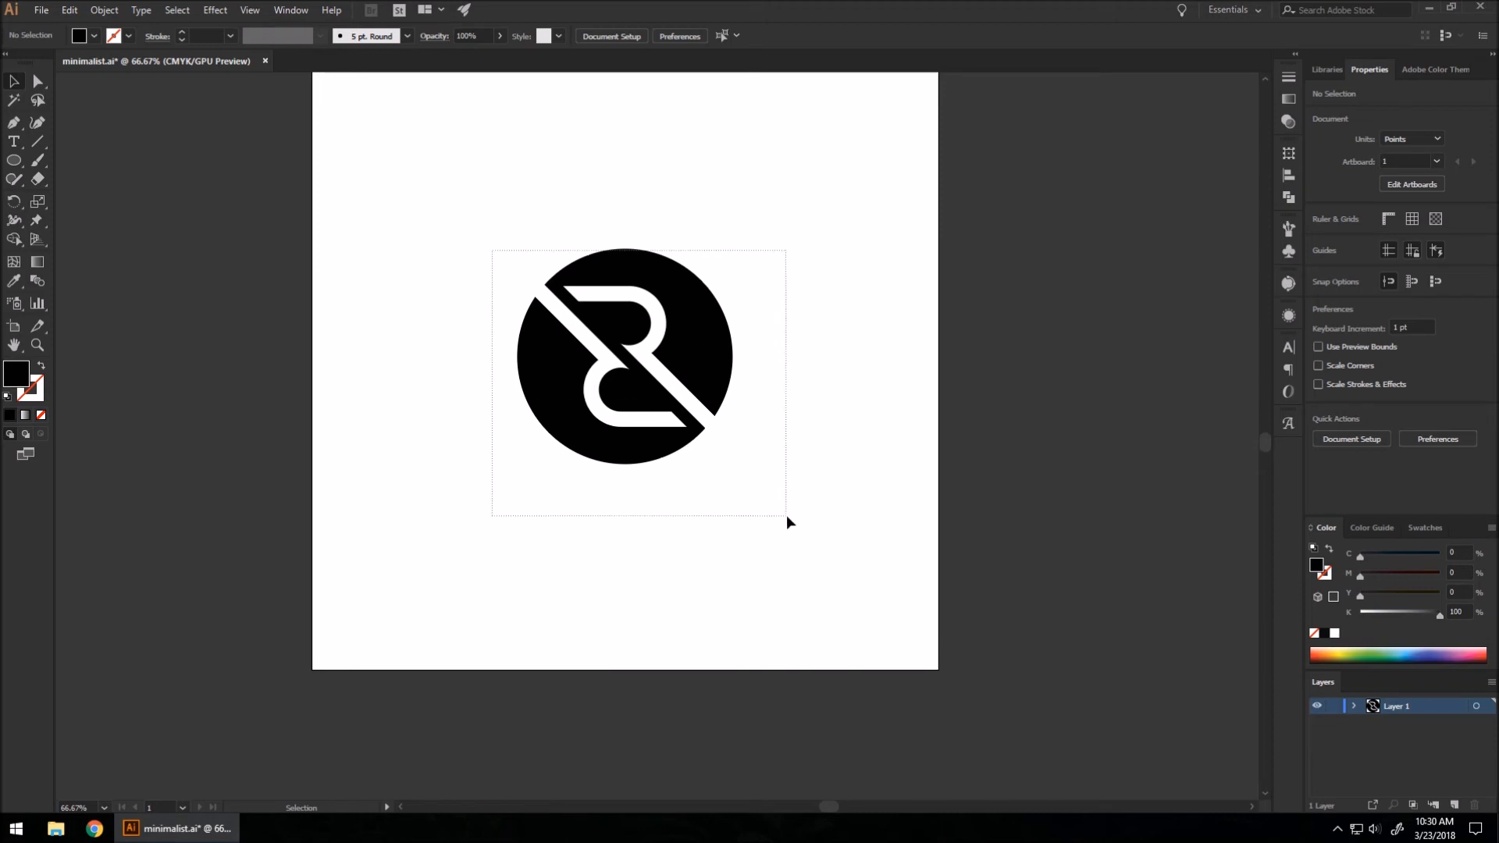
left_click(626, 359)
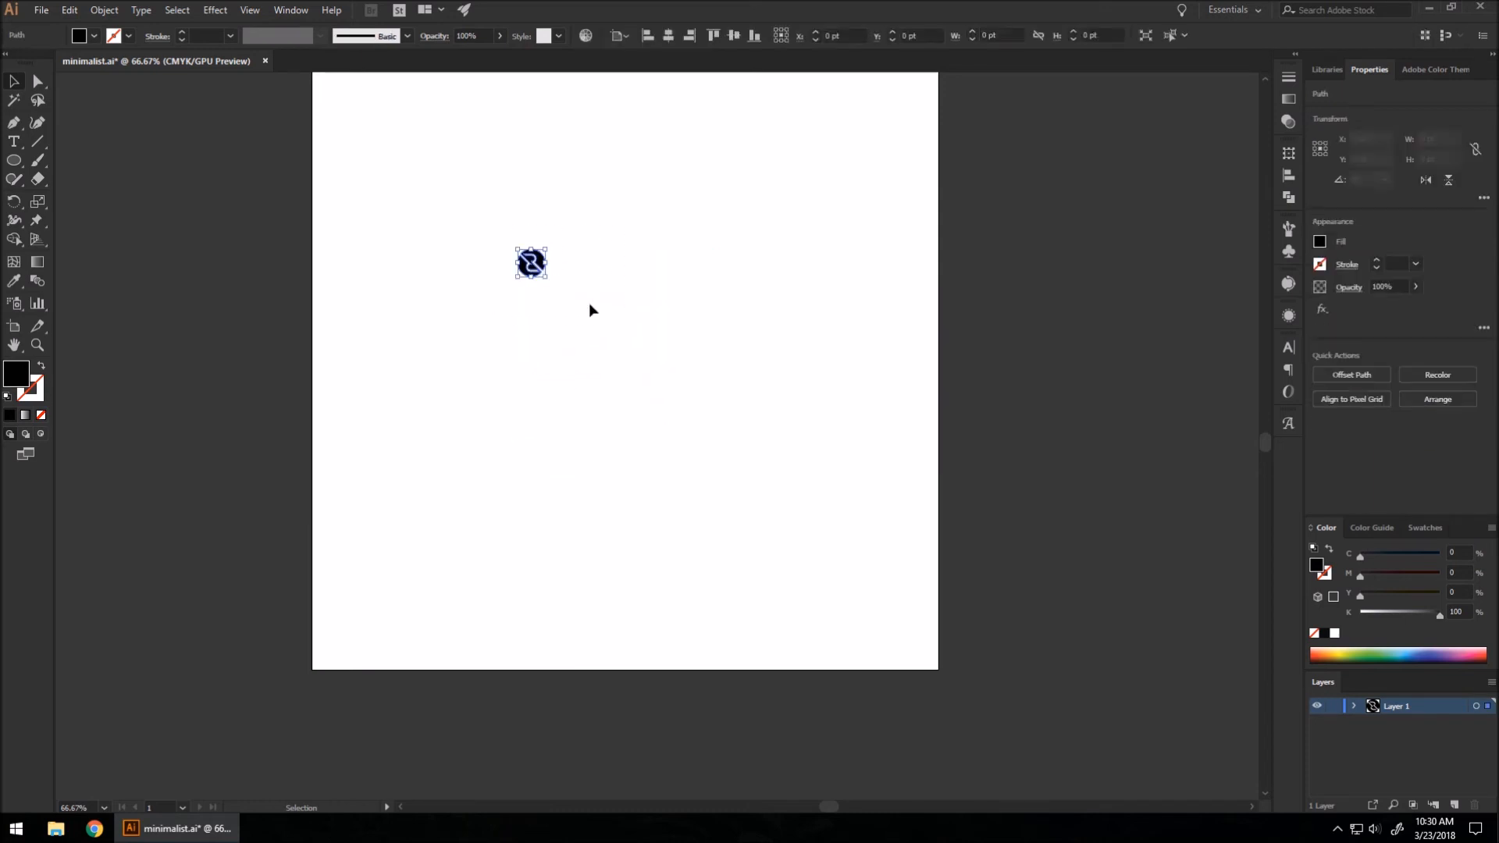
left_click_drag(531, 263, 862, 573)
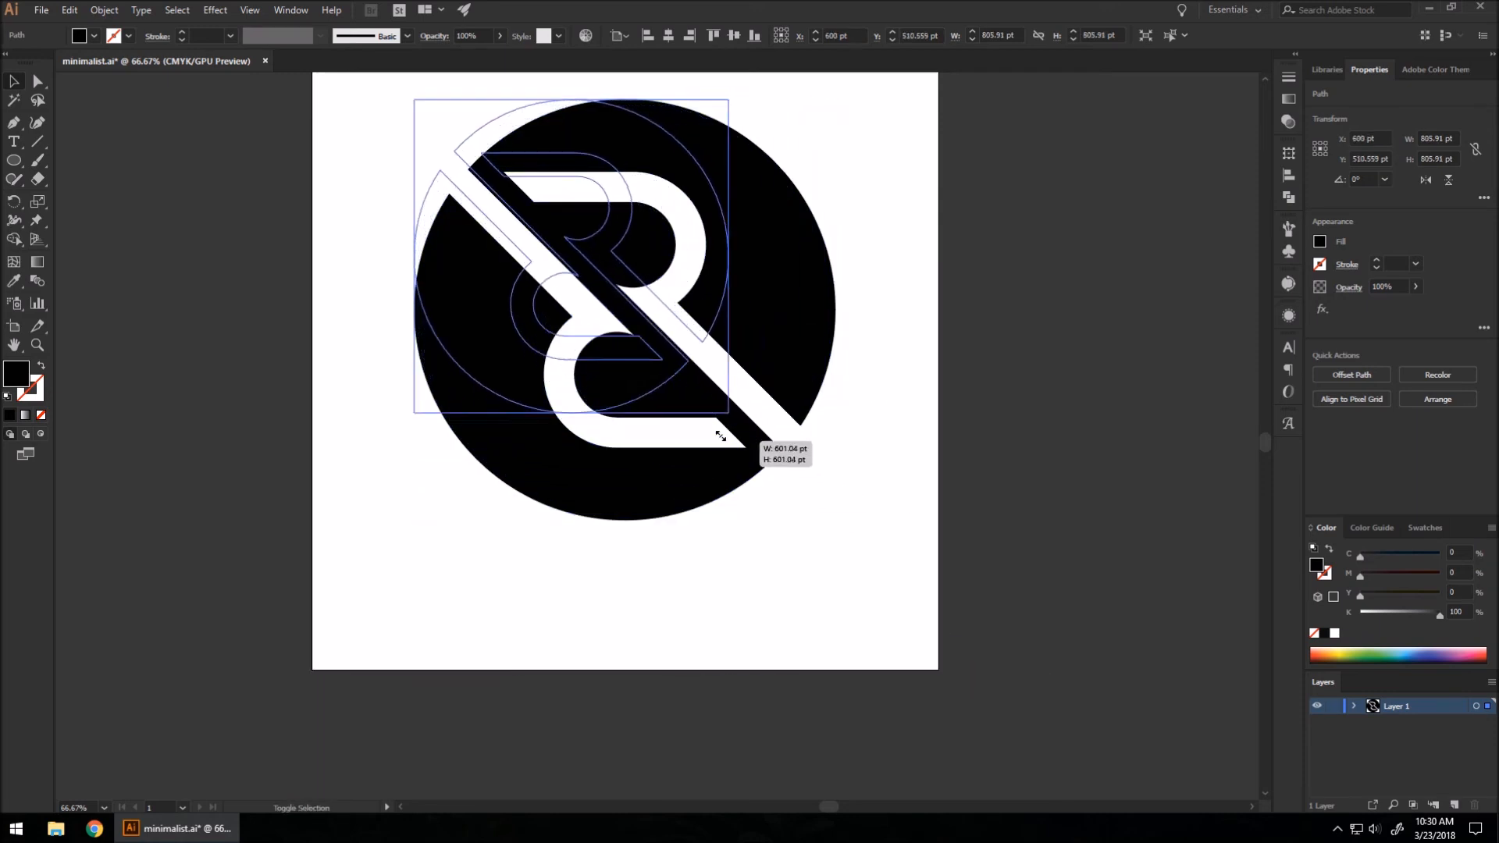
left_click_drag(725, 436, 696, 387)
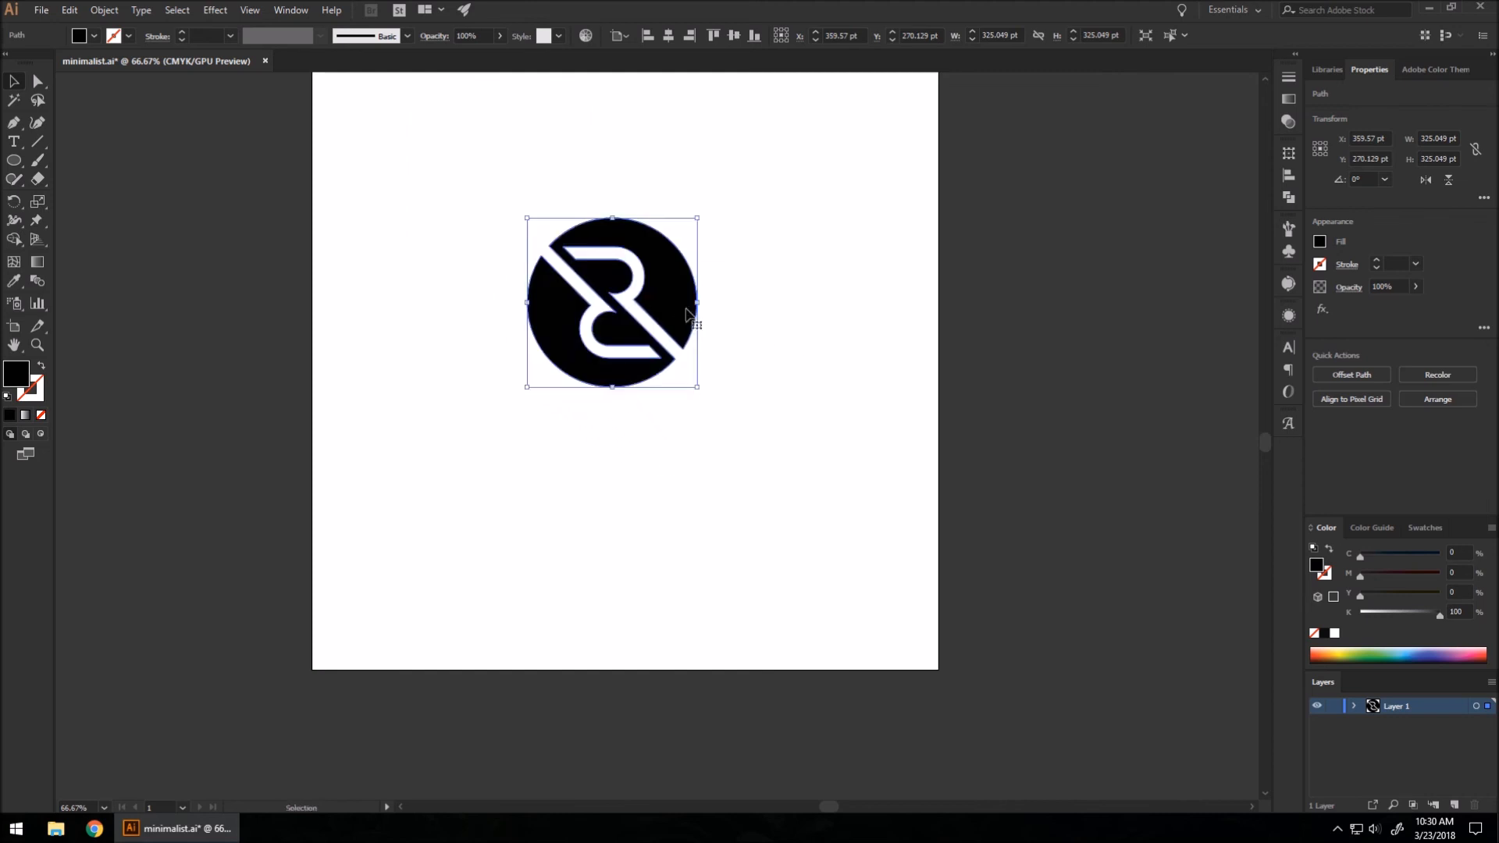
left_click(14, 140)
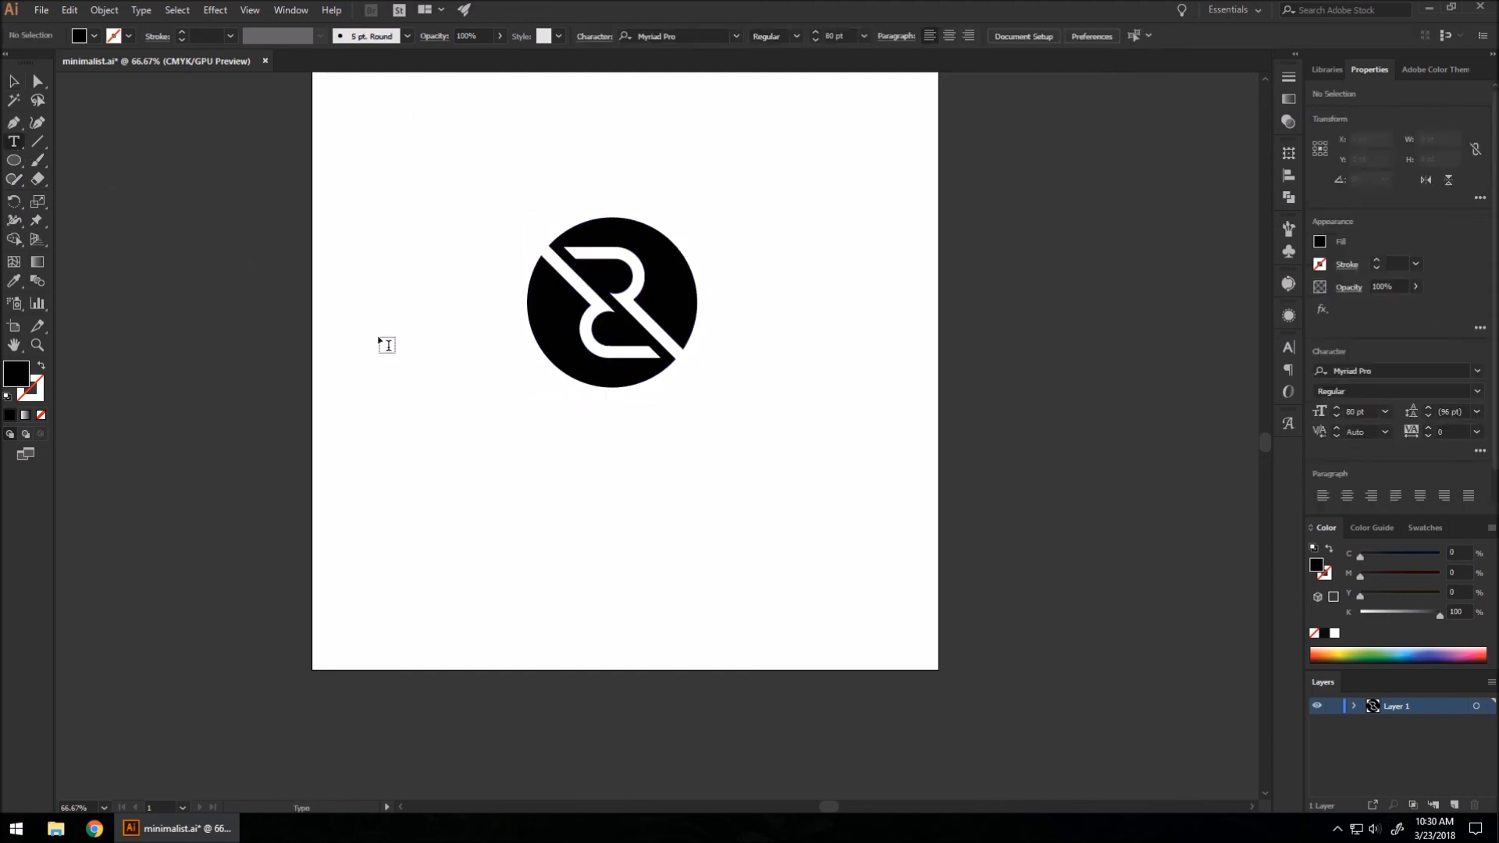
type("D")
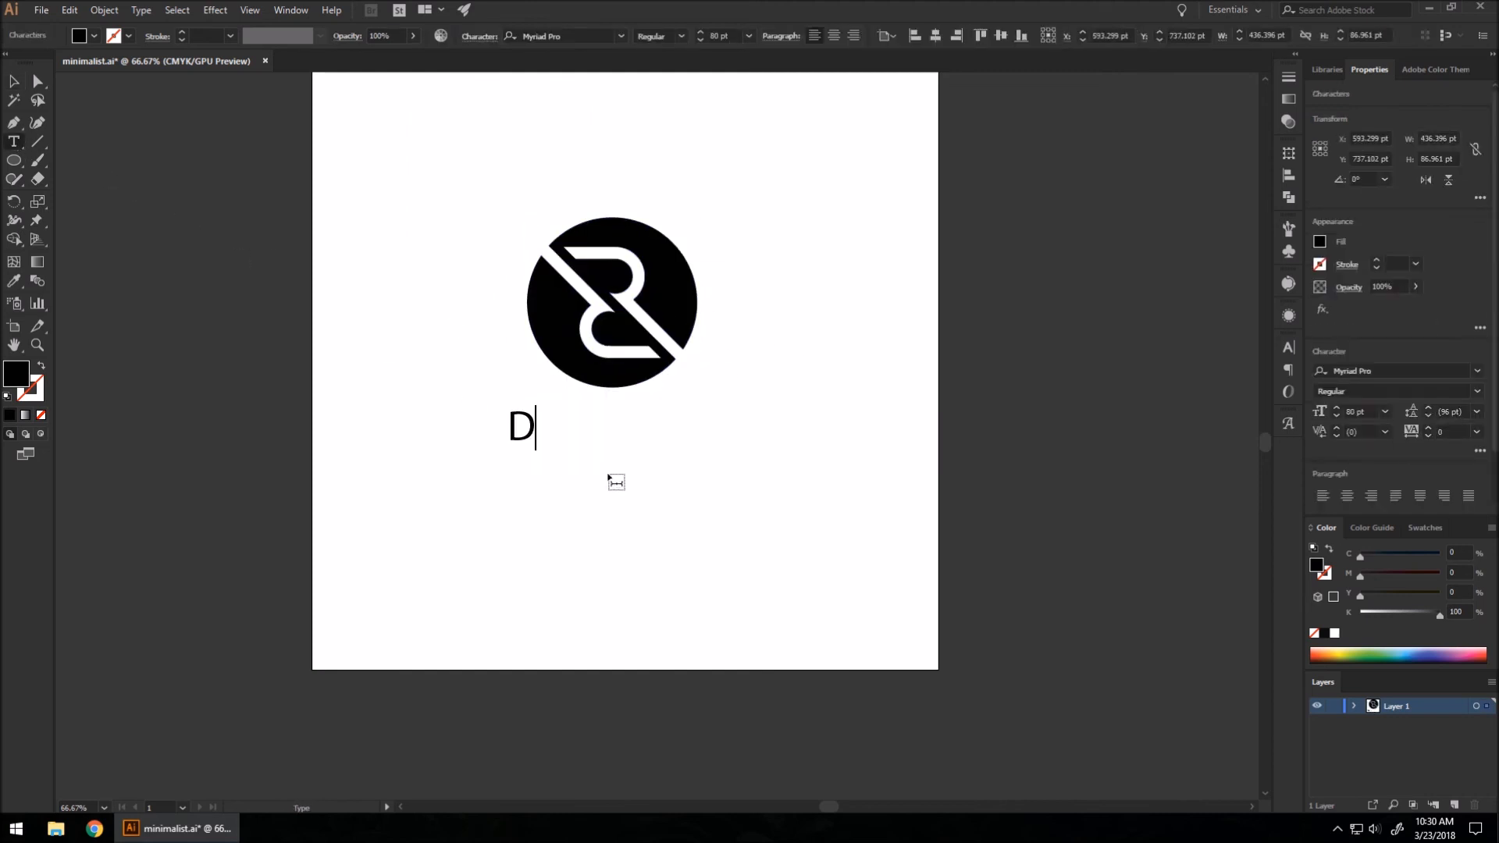
type("ANIEL")
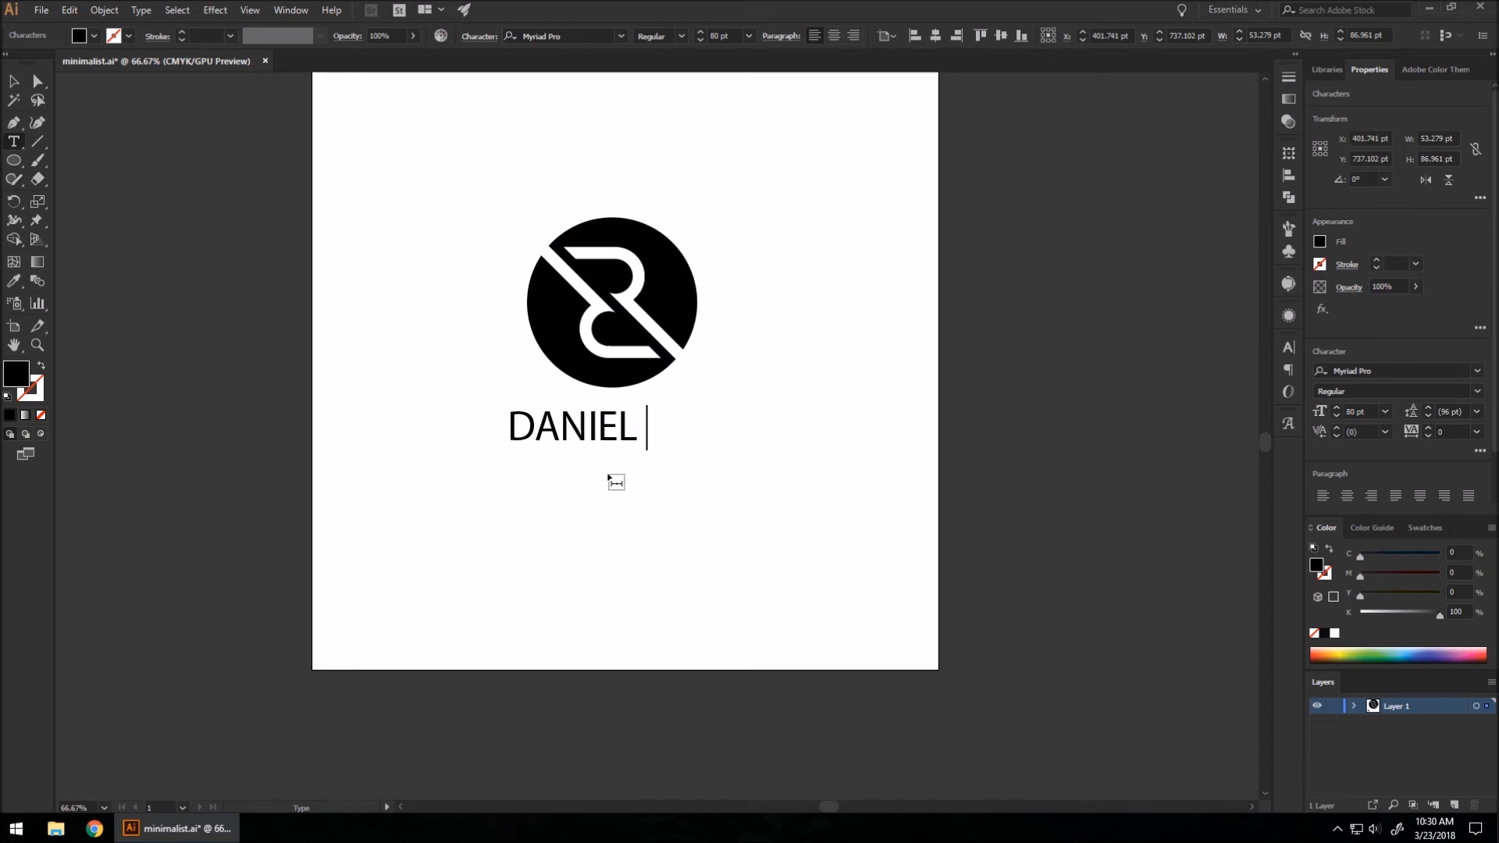
type("RAY")
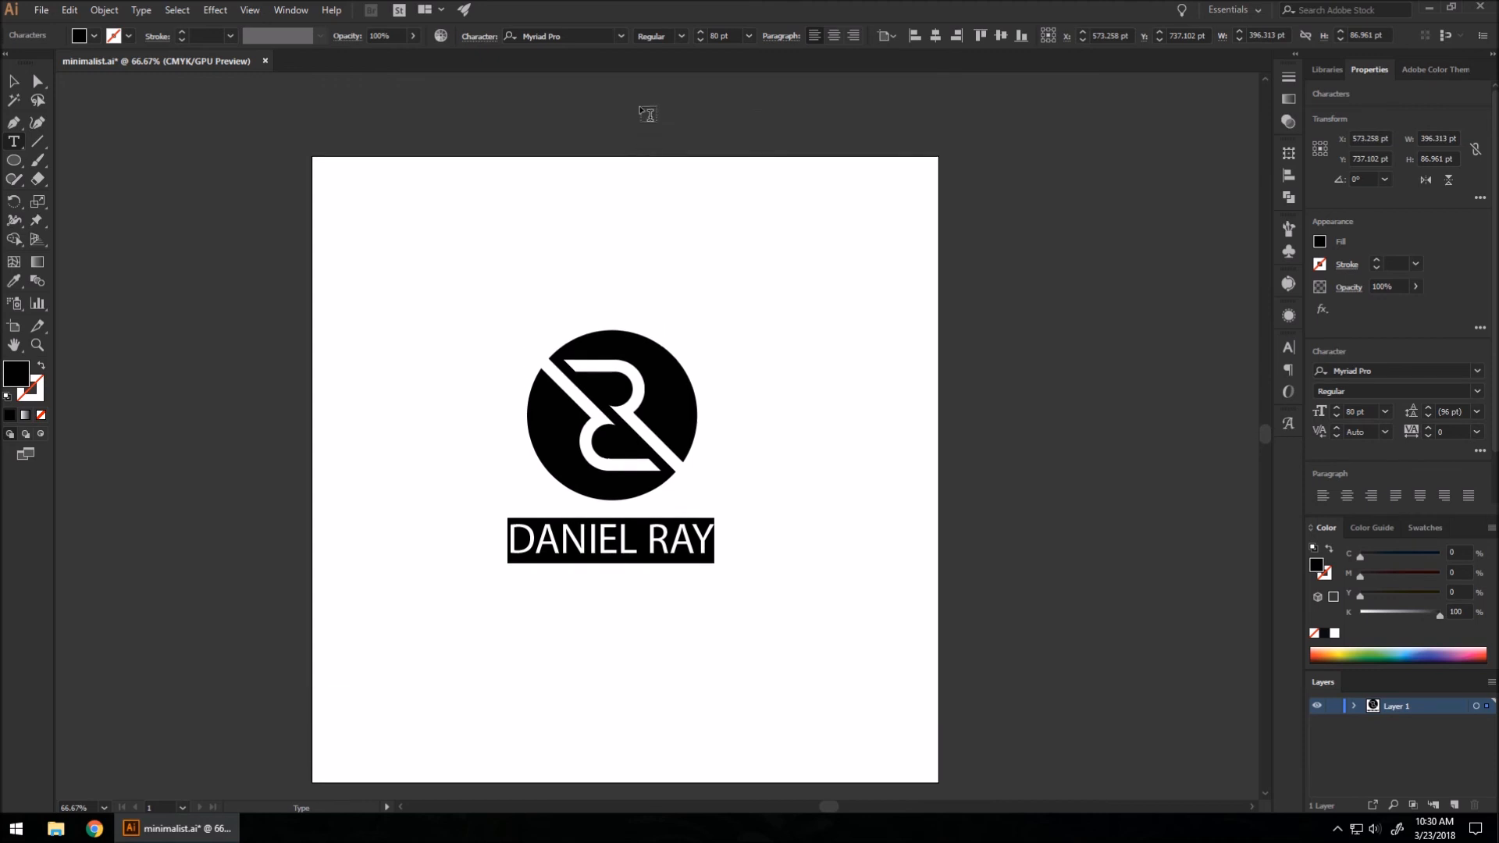
Set the name in Lato Black and centre it beneath the monogram.
left_click(563, 36)
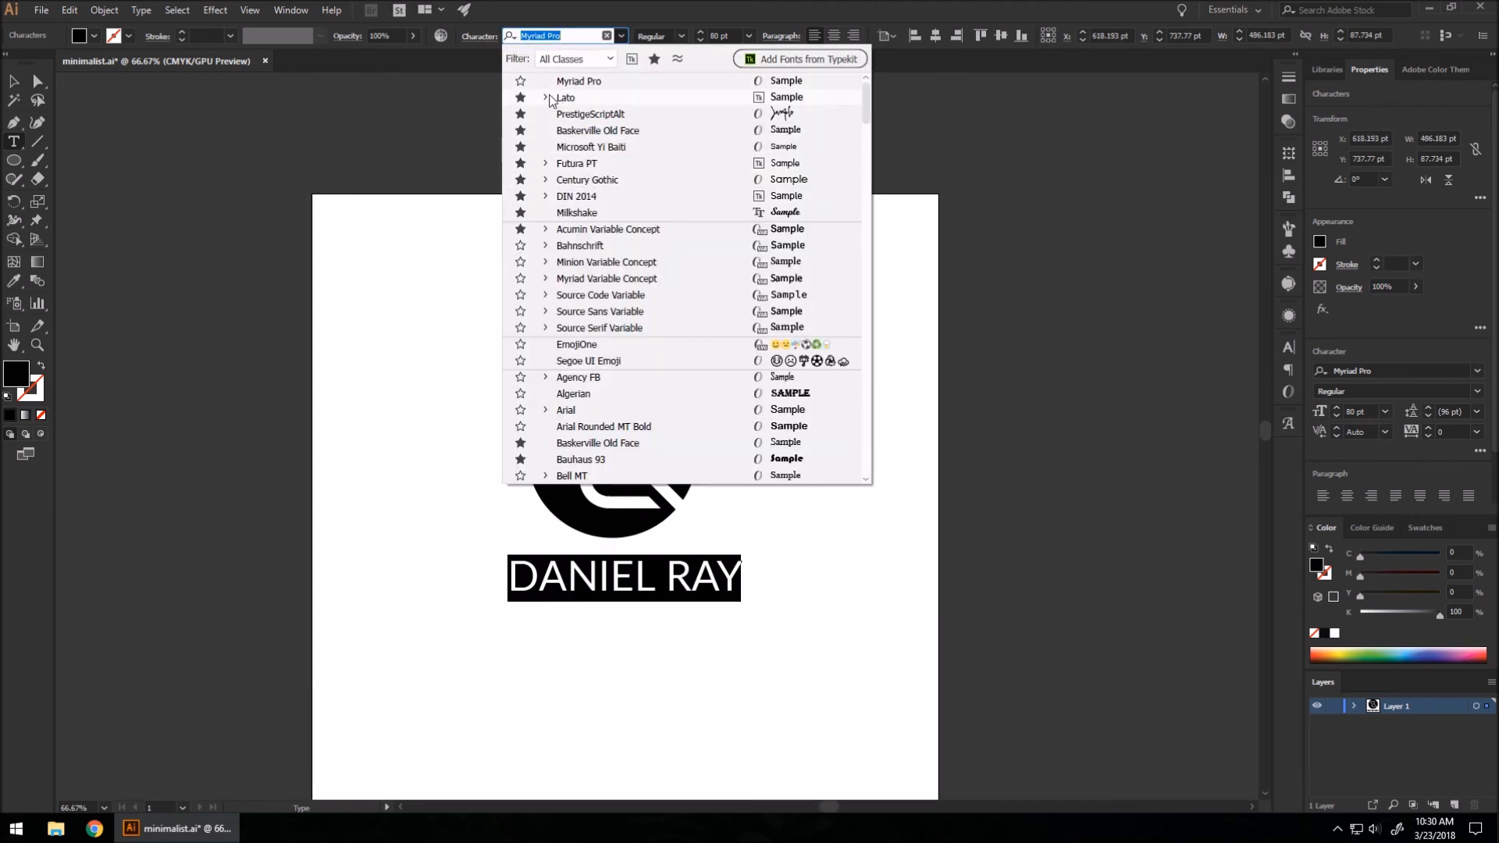
left_click(566, 97)
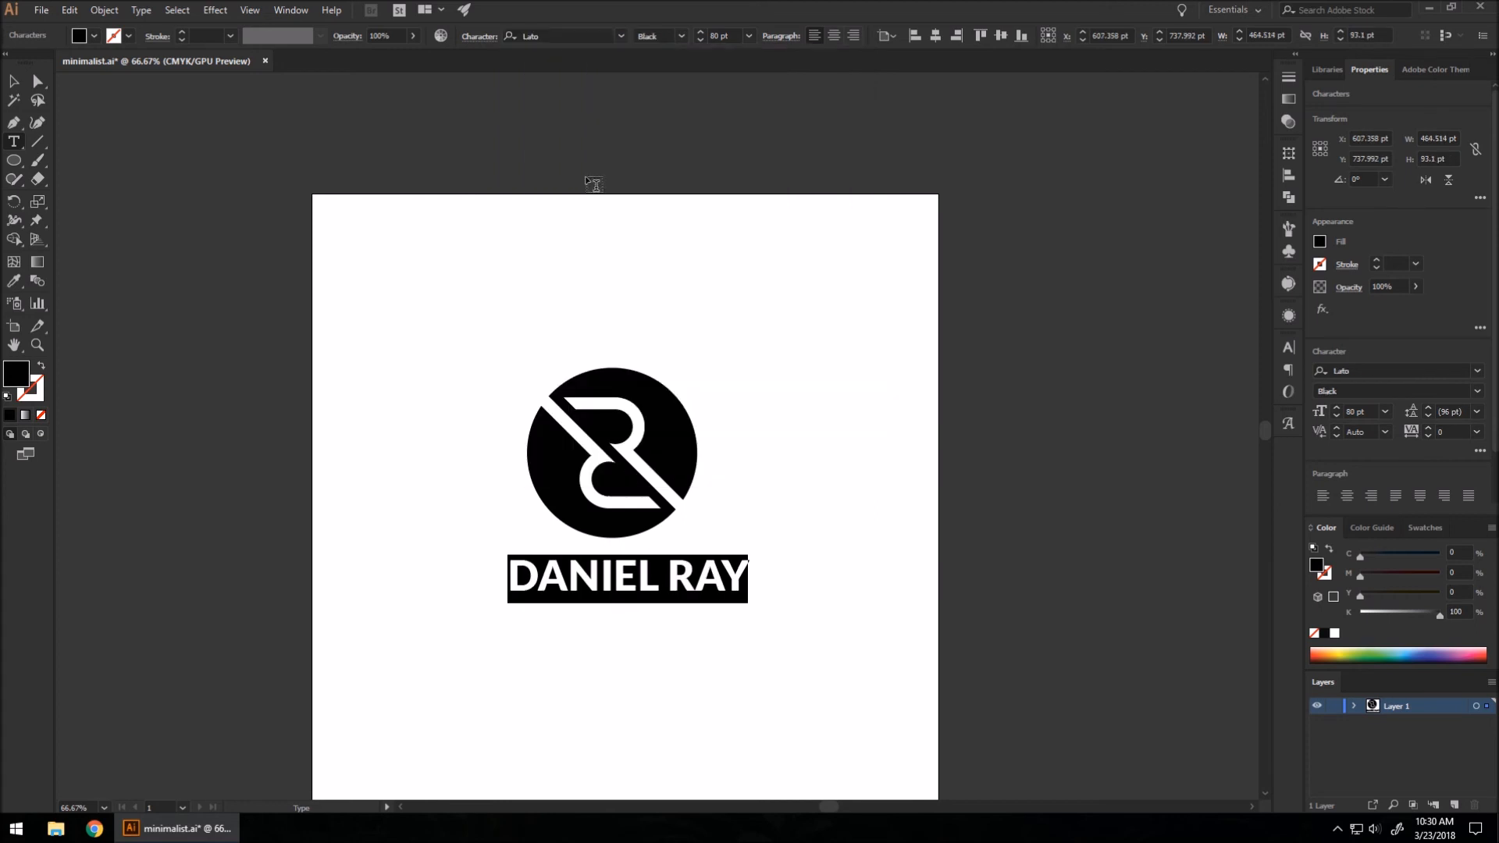
left_click(628, 576)
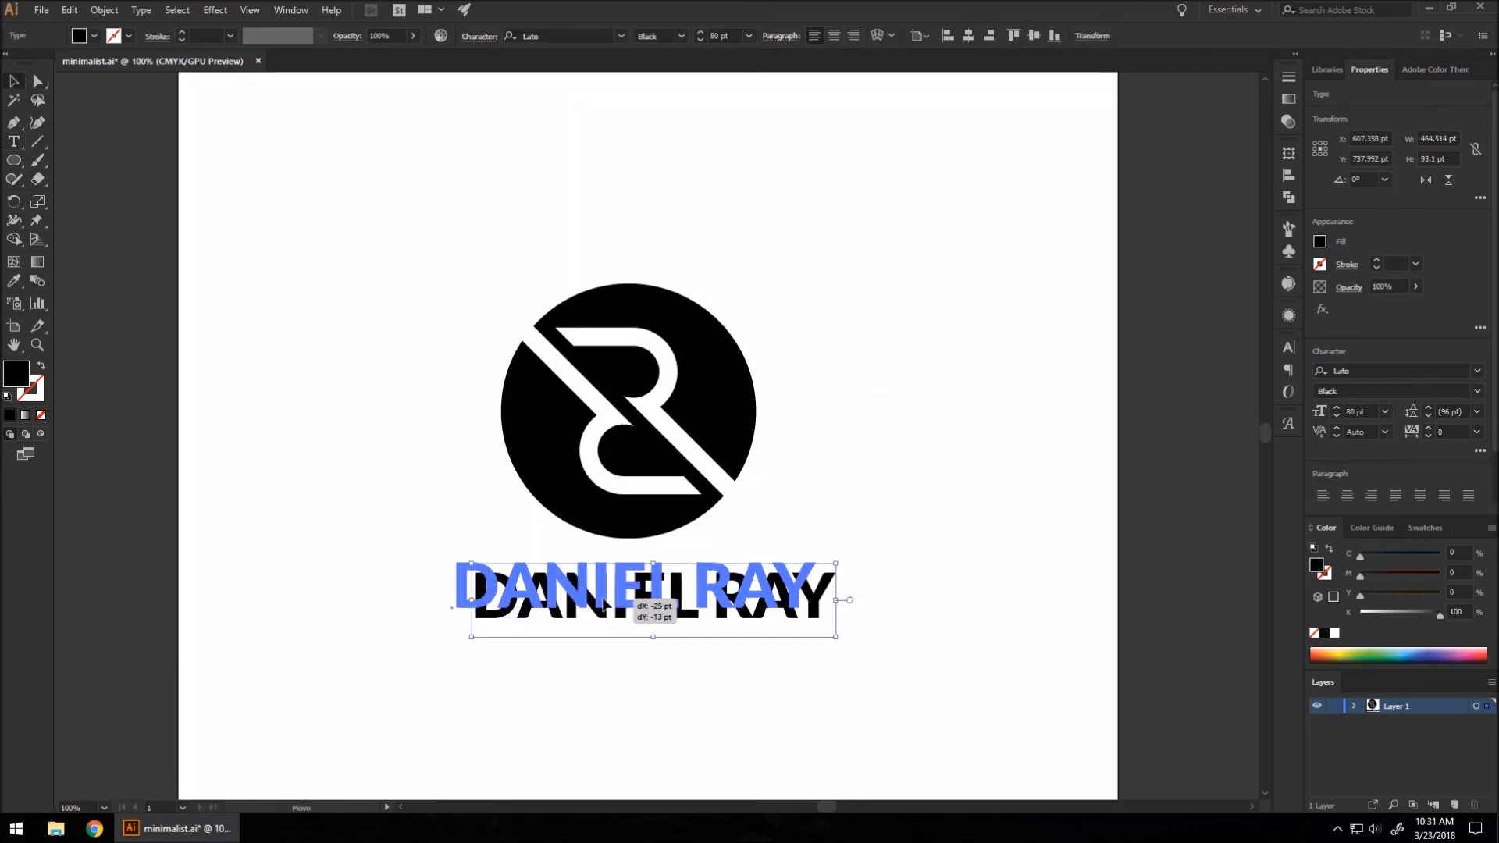
left_click_drag(653, 600, 639, 587)
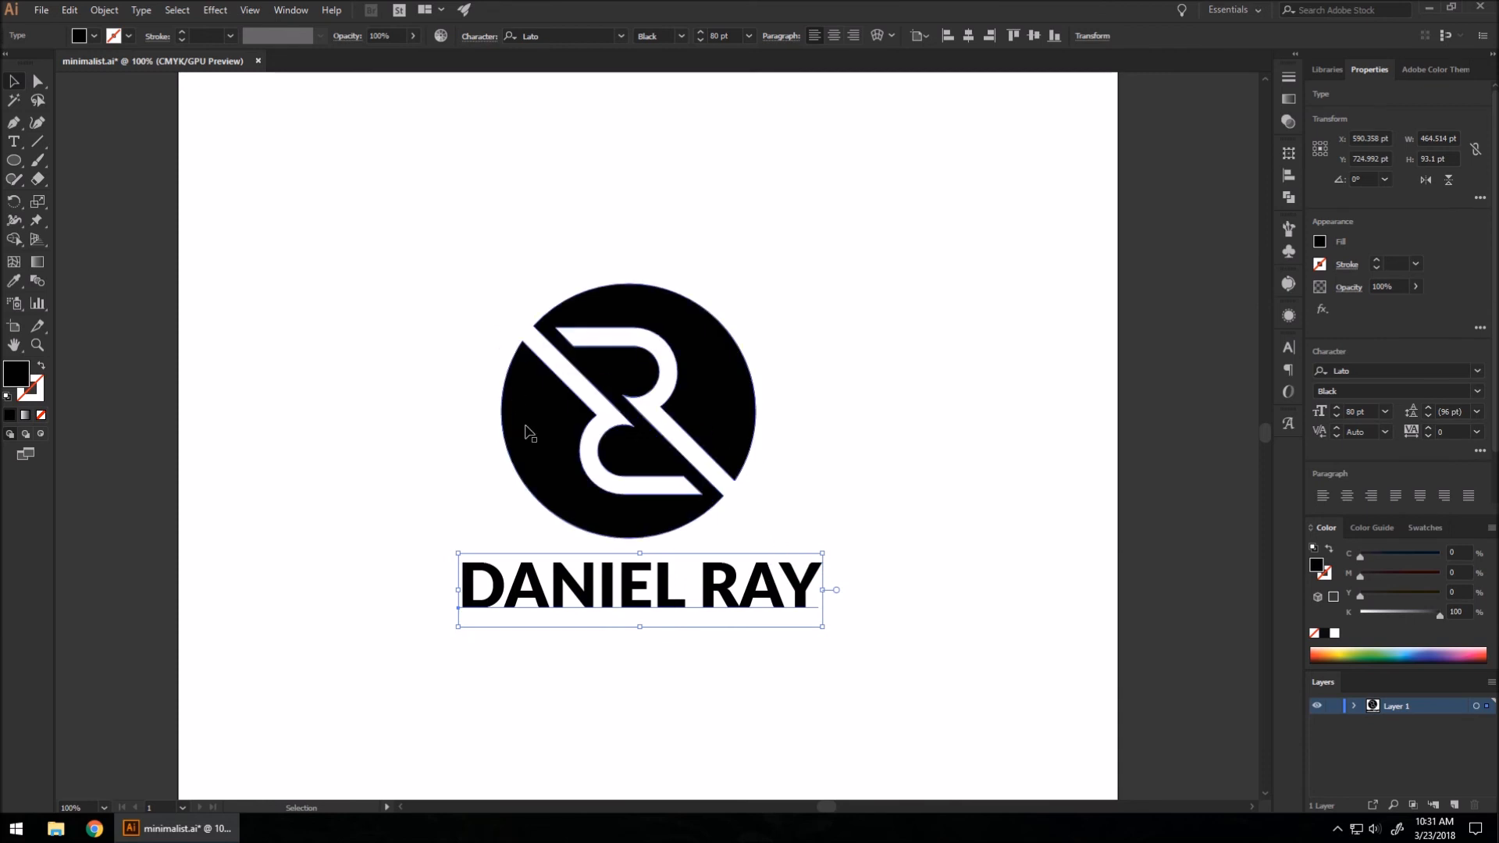
Outline the 'DANIEL RAY' text, align it horizontally centred with the DR monogram and group them.
left_click(141, 9)
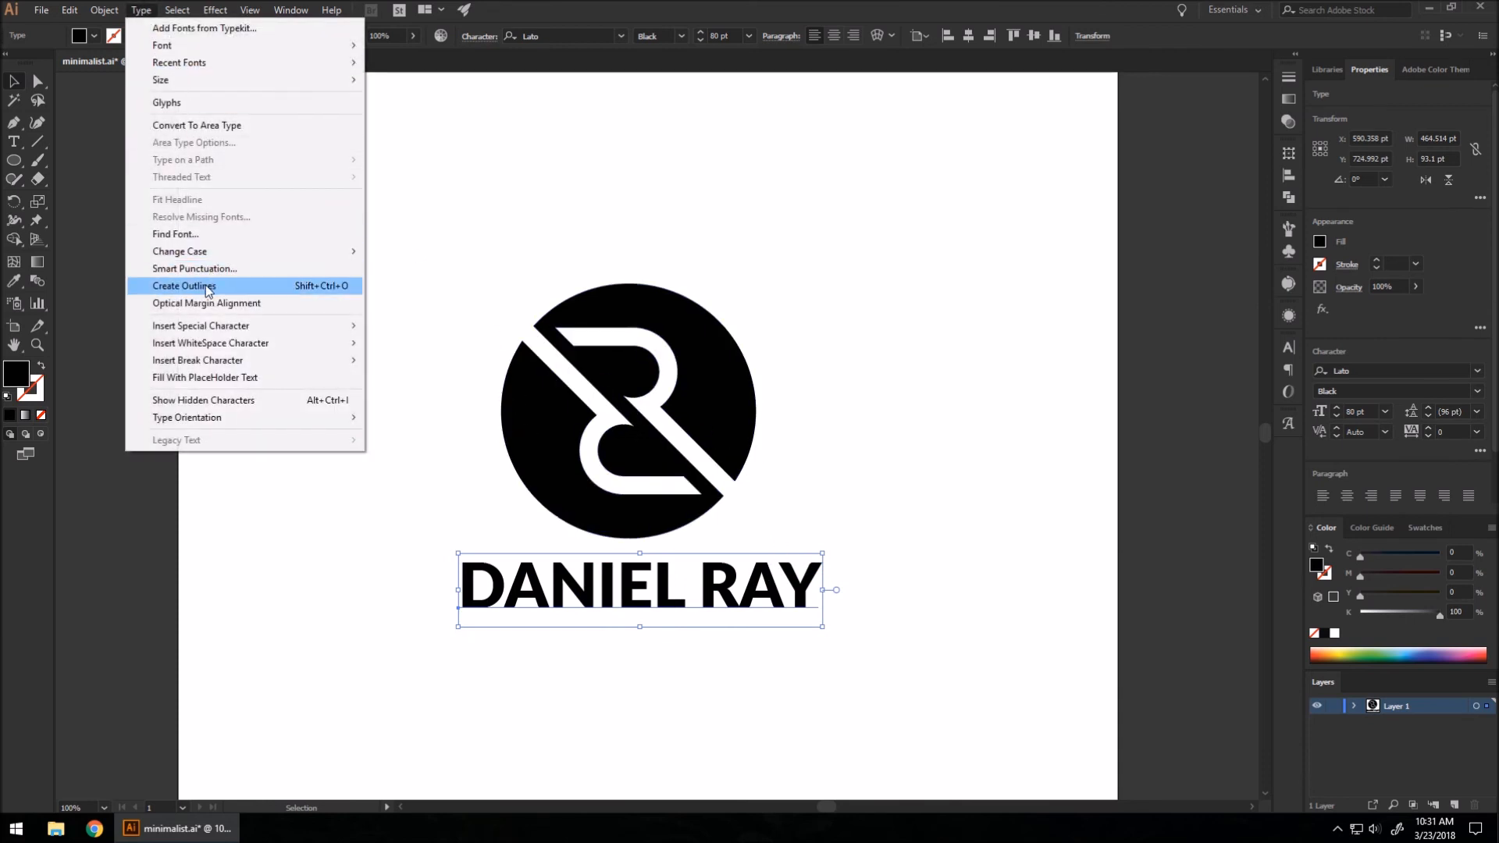
left_click(183, 286)
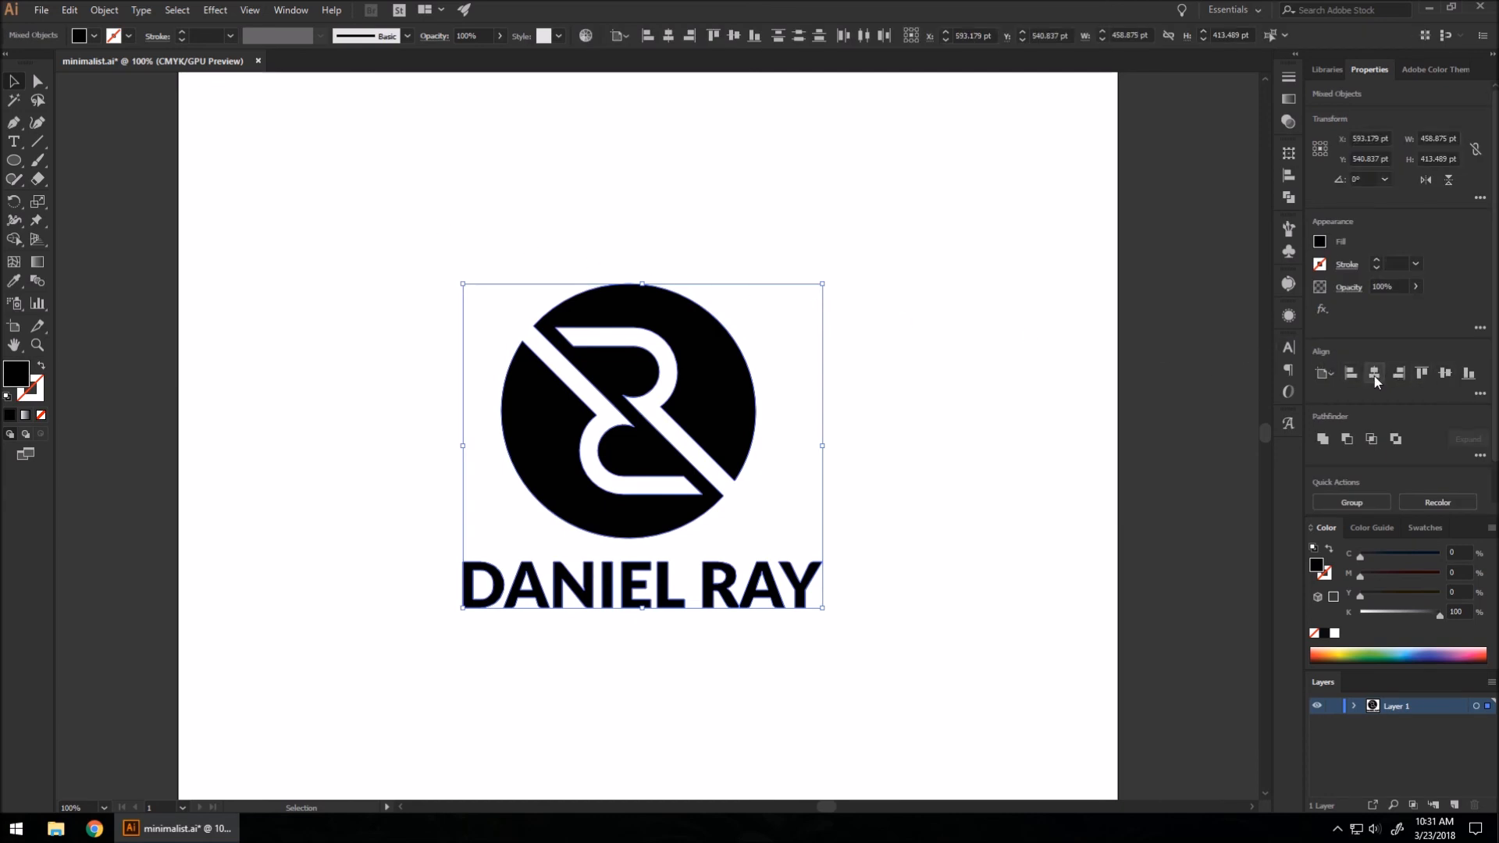
left_click(1446, 373)
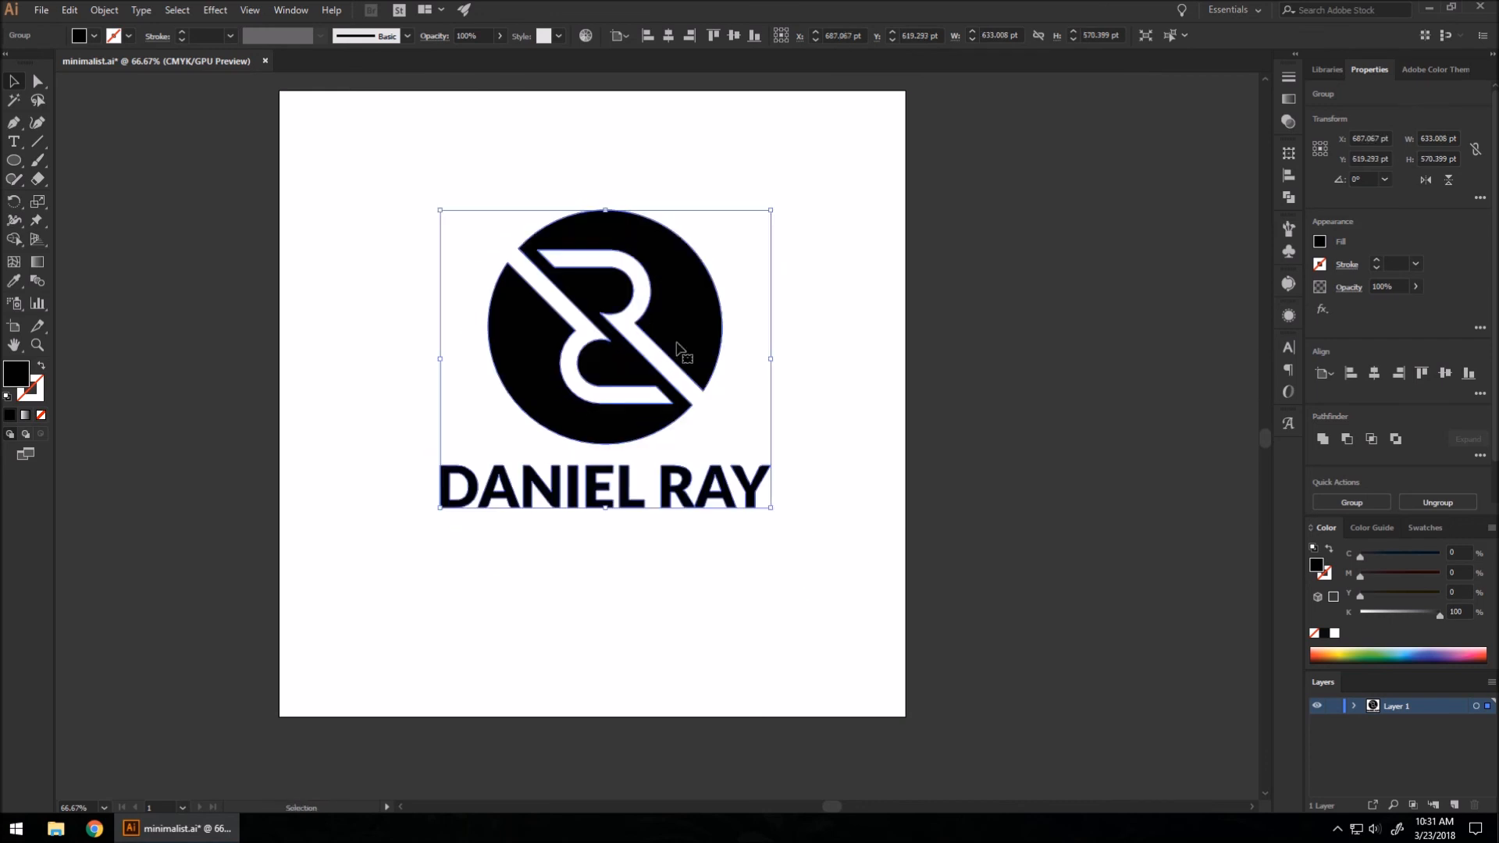
left_click(659, 190)
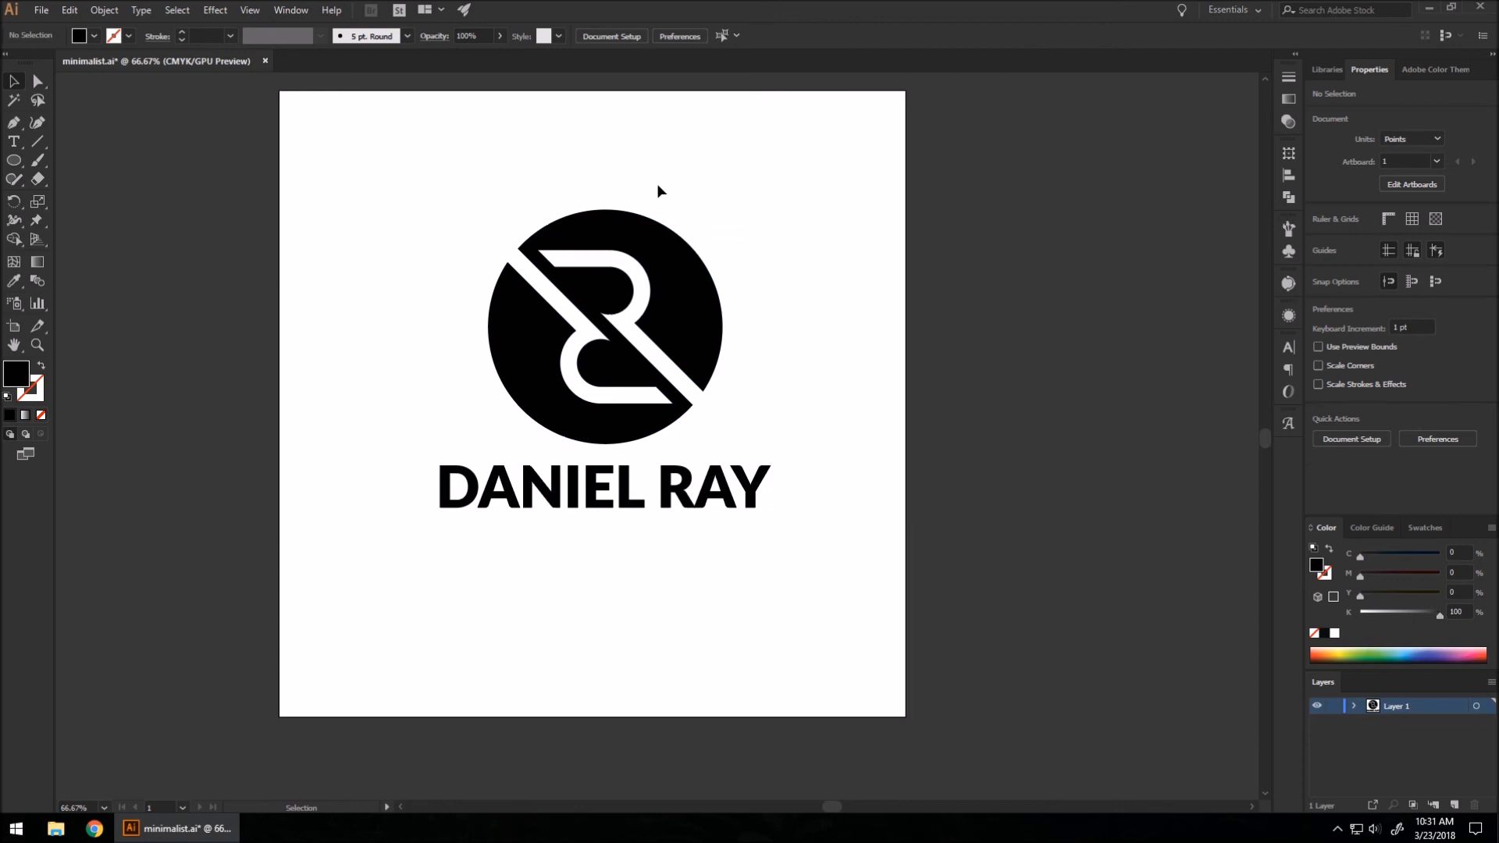
mouse_move(203, 183)
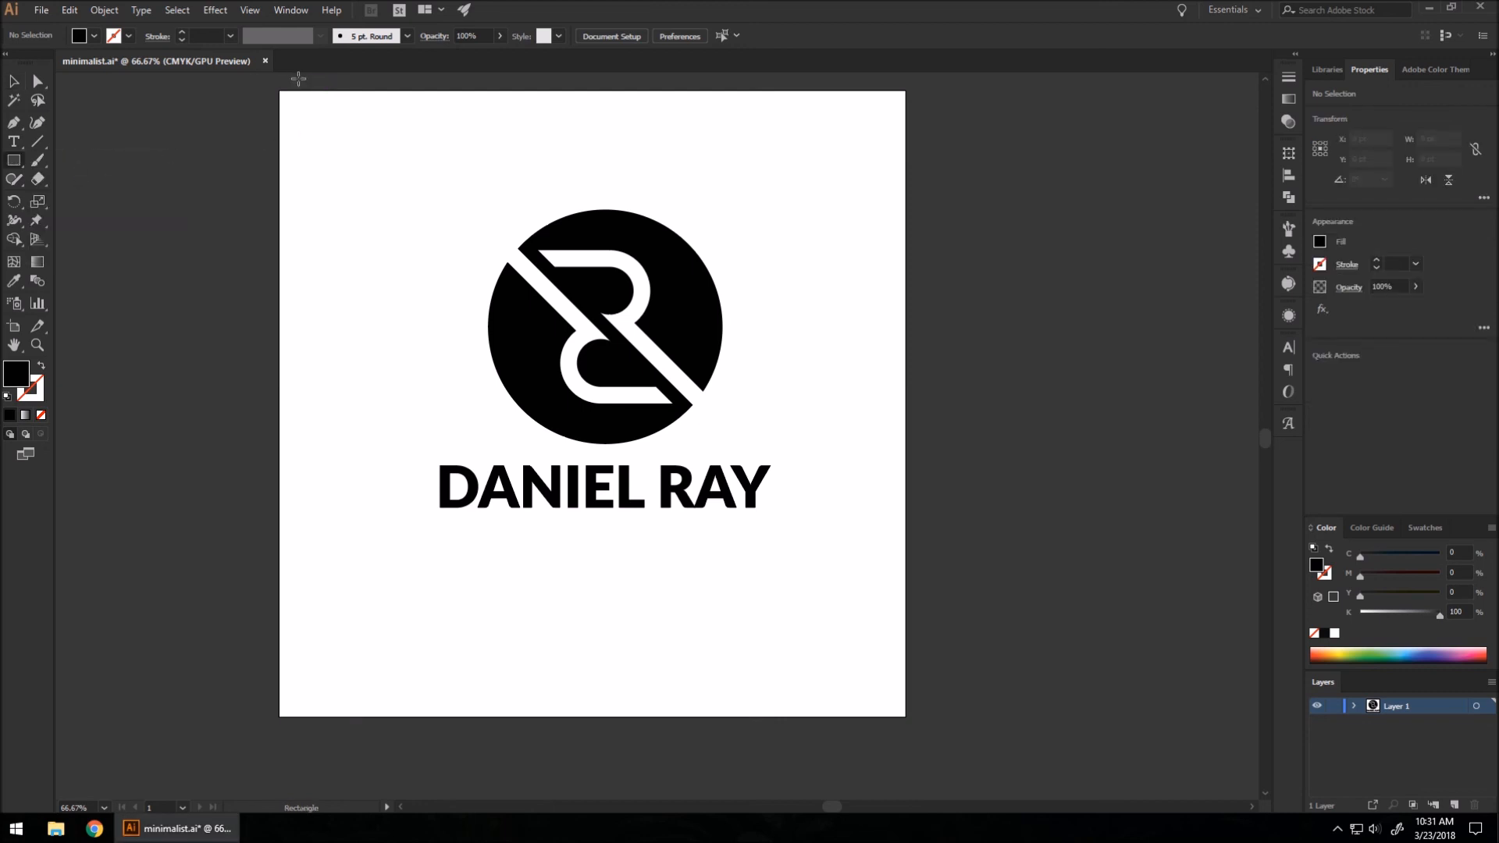
Draw an artboard-sized dark gray square and send it behind the white logo.
left_click_drag(283, 89, 899, 712)
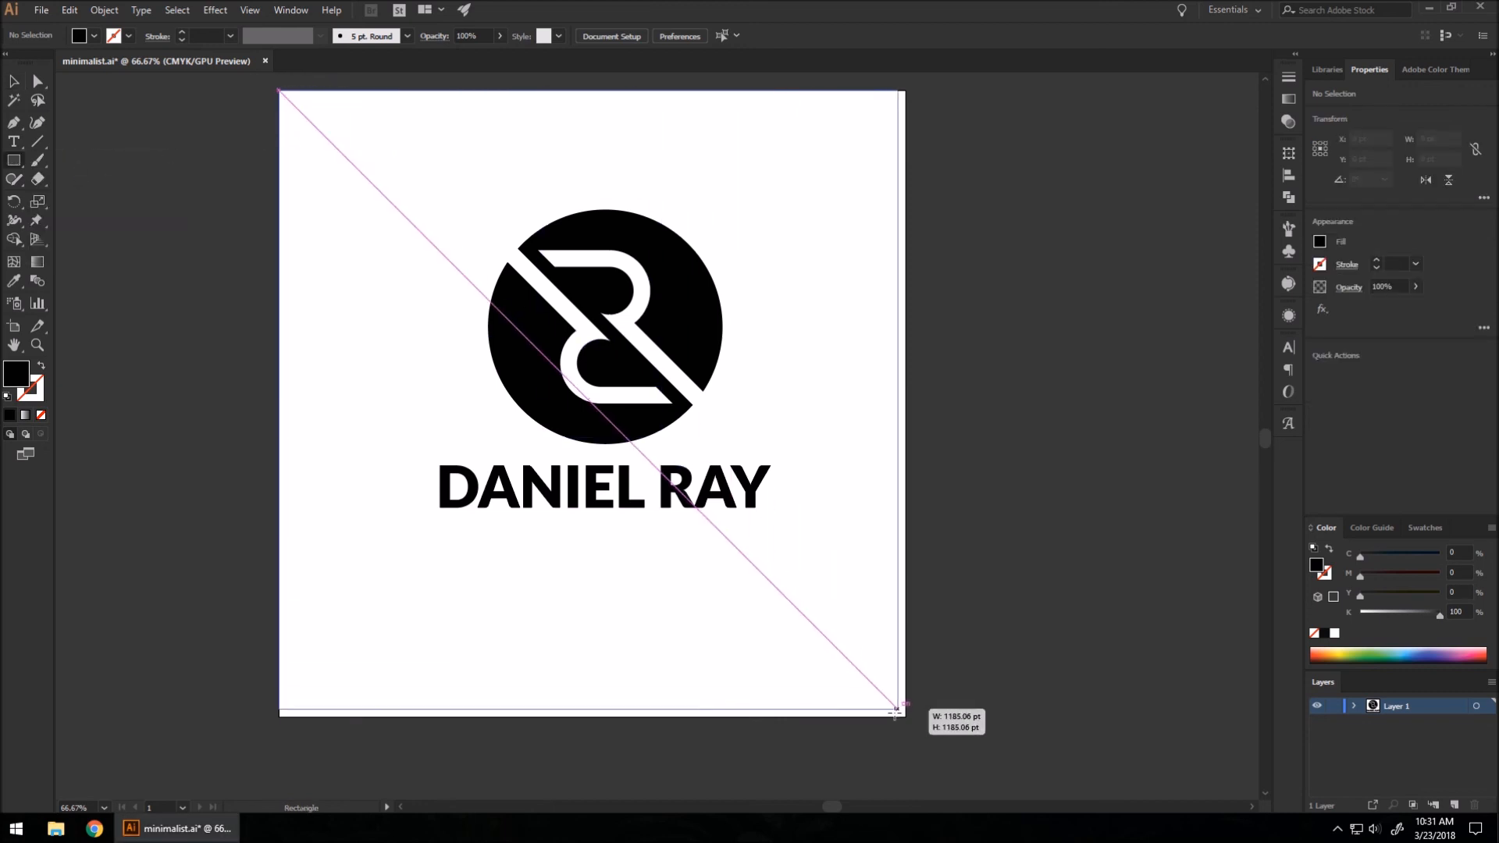
left_click_drag(280, 90, 904, 716)
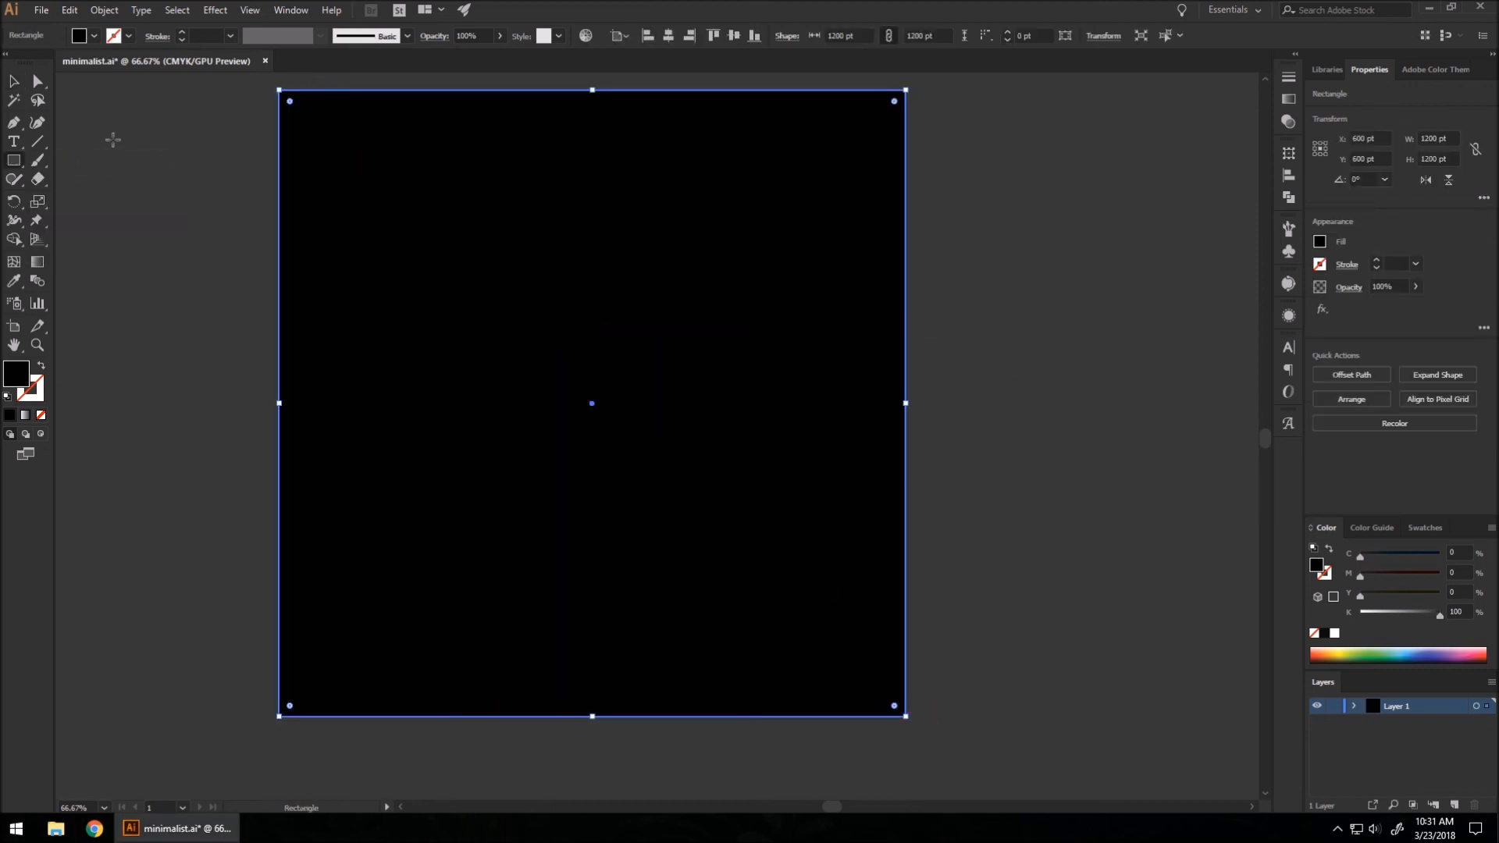
left_click(1321, 241)
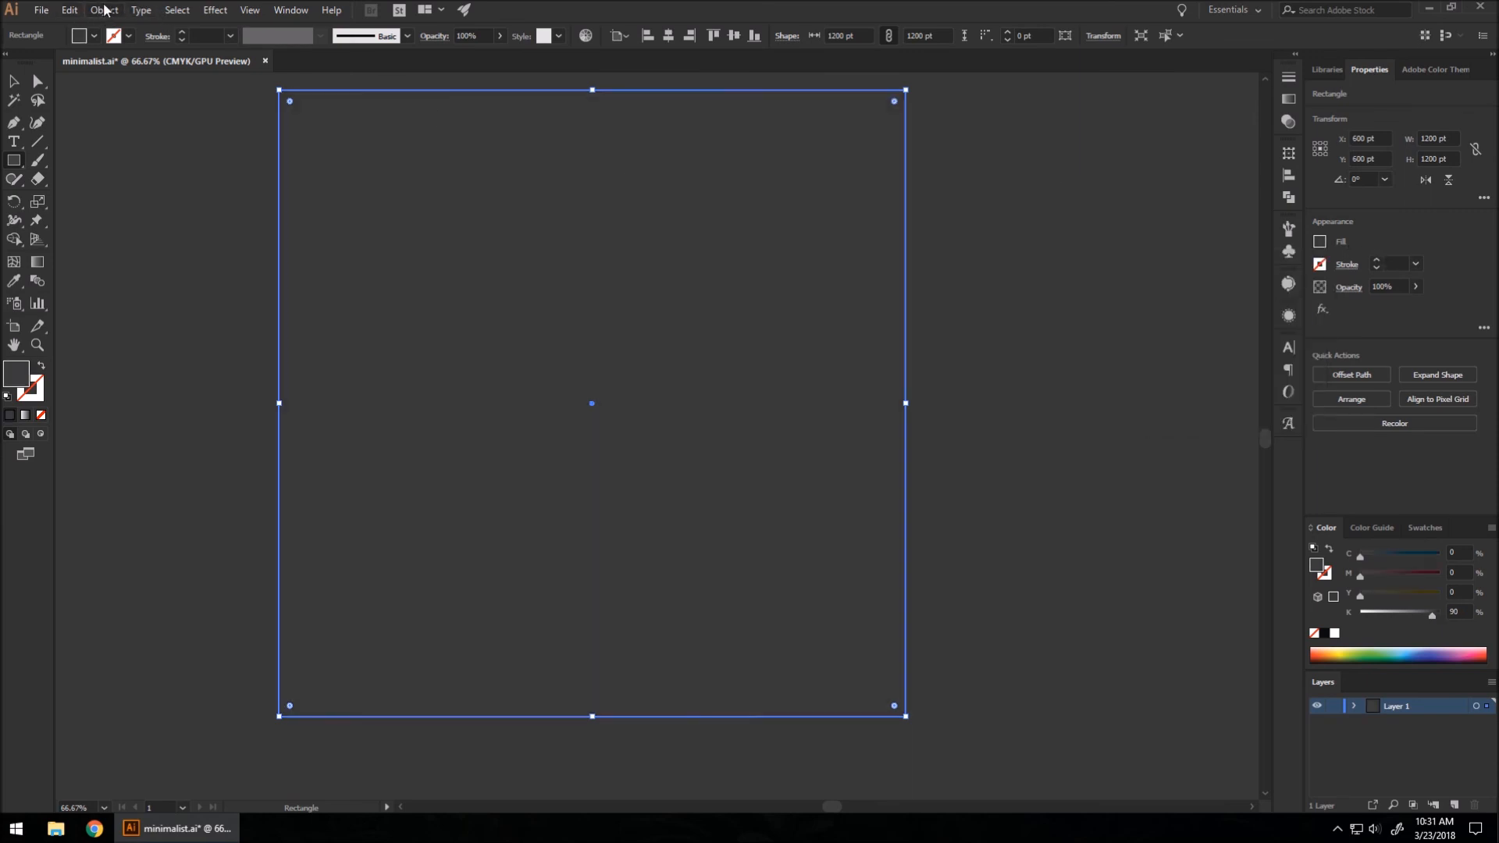
left_click(103, 9)
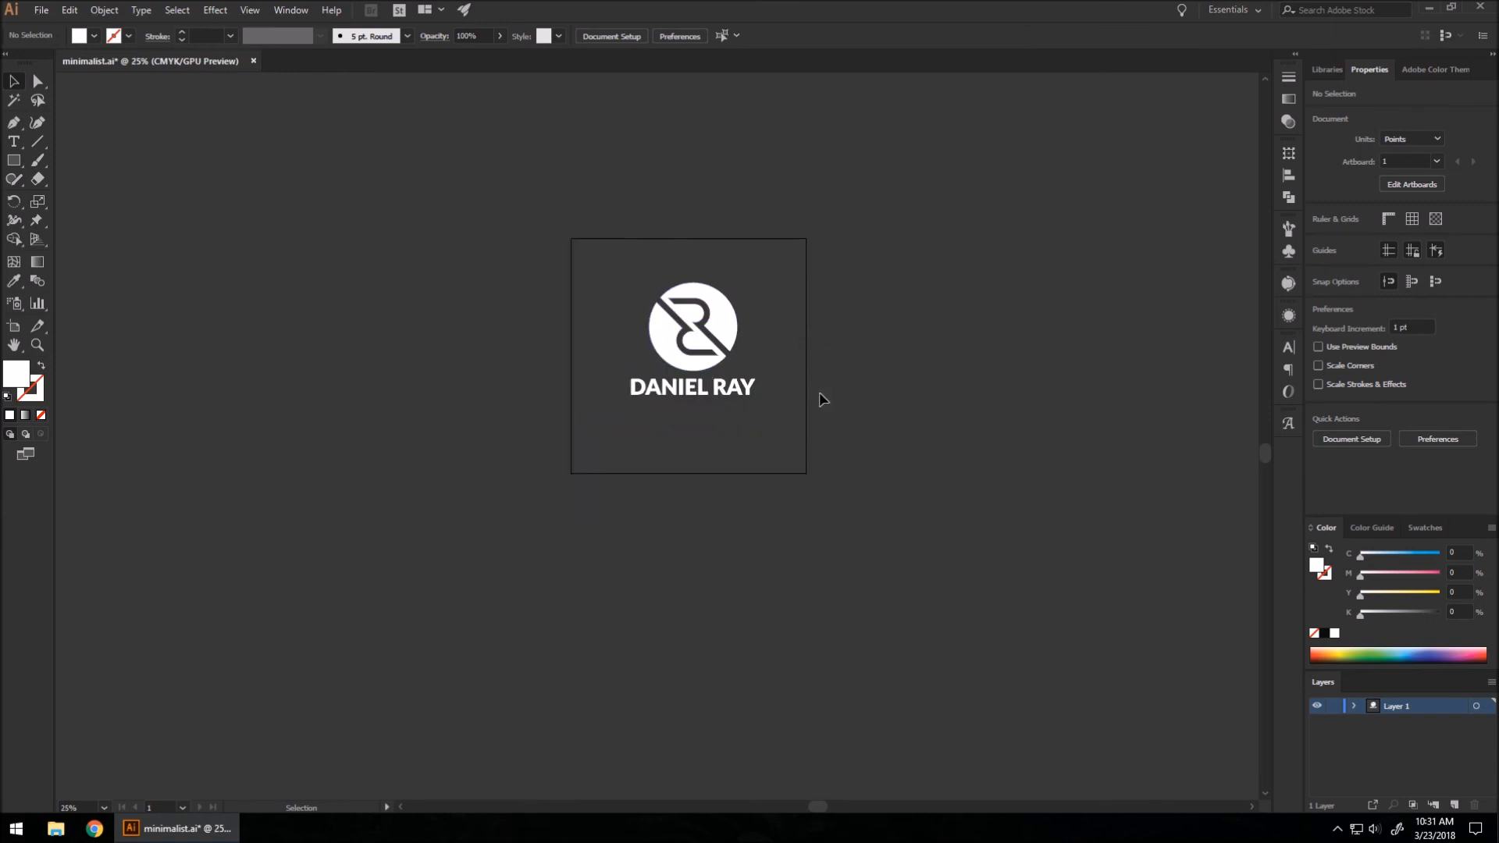
mouse_move(880, 370)
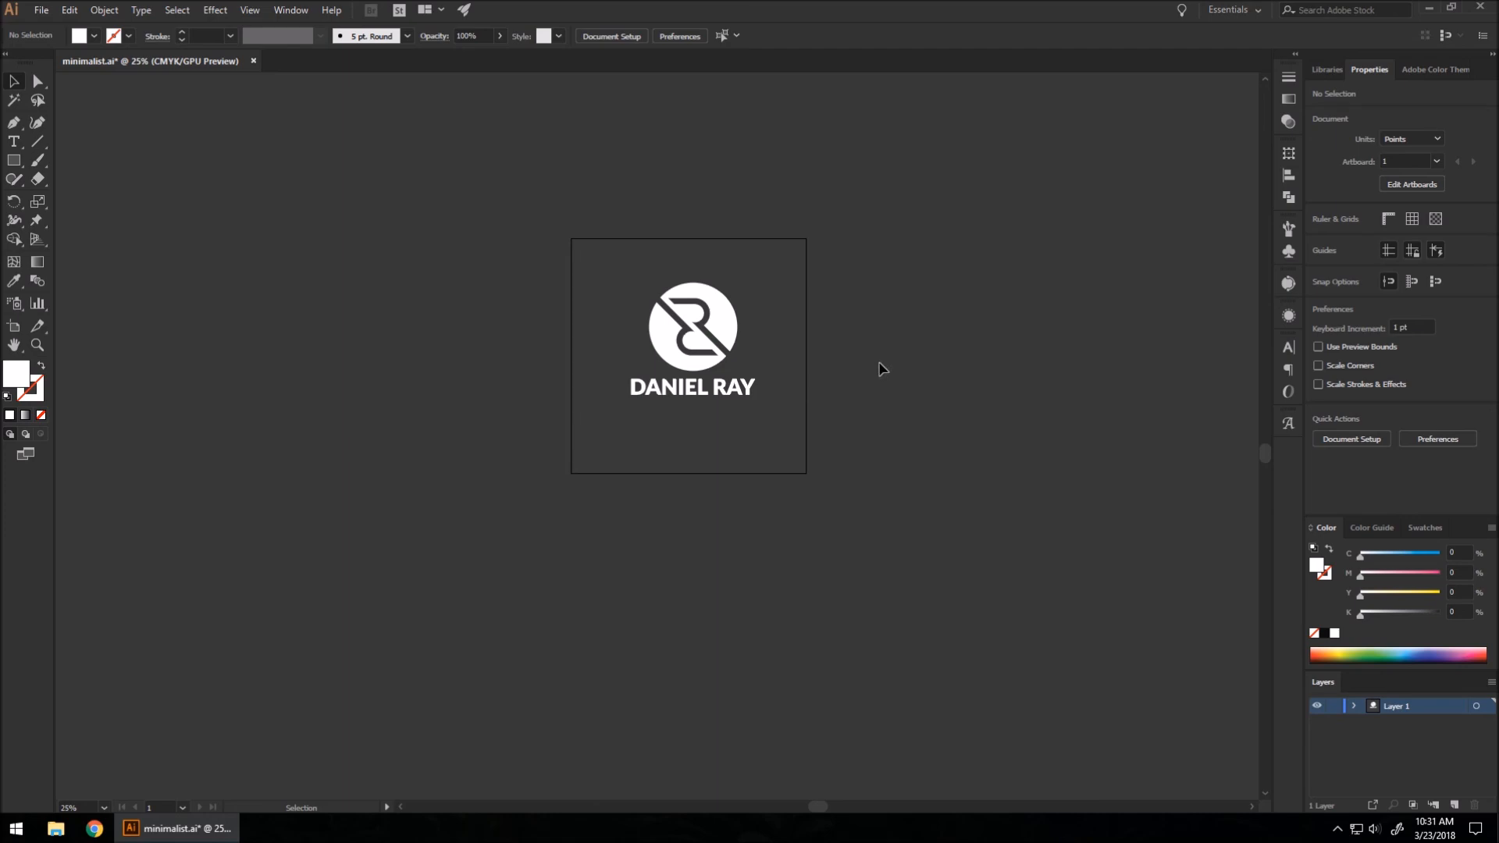